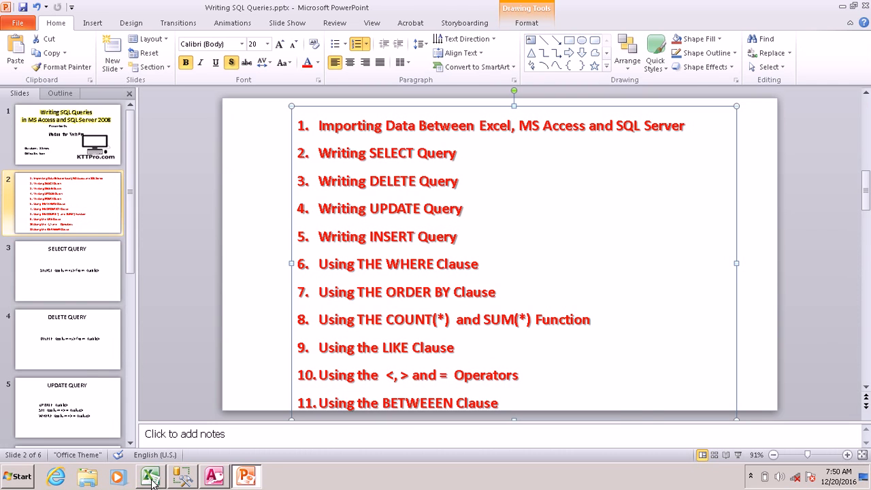
- Look over the member spreadsheet, Management Studio and the topics slide in turn
click(150, 476)
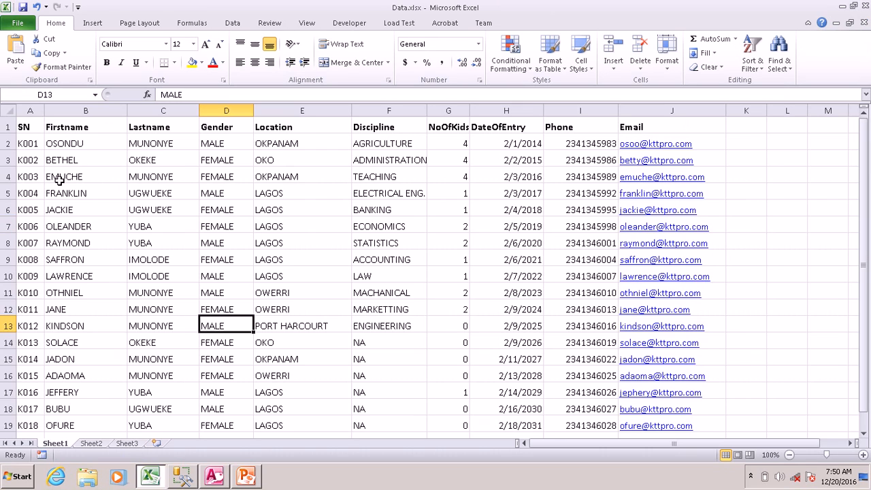
mouse_move(123, 157)
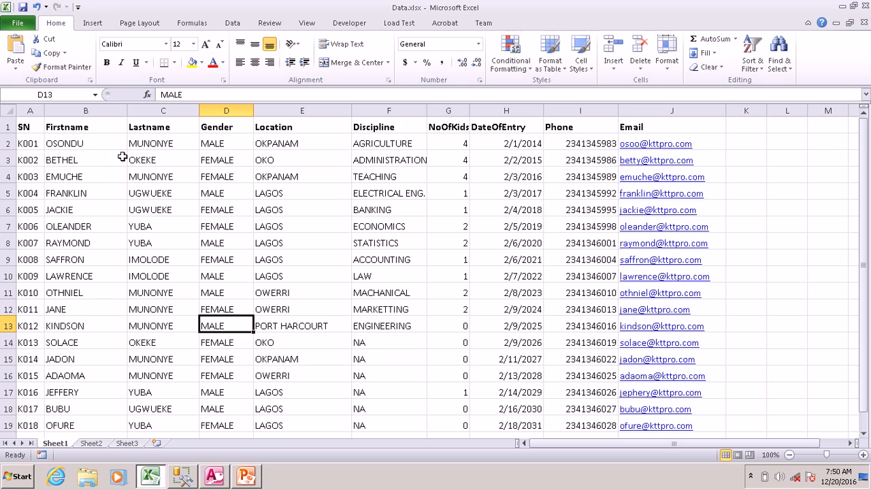
mouse_move(45, 140)
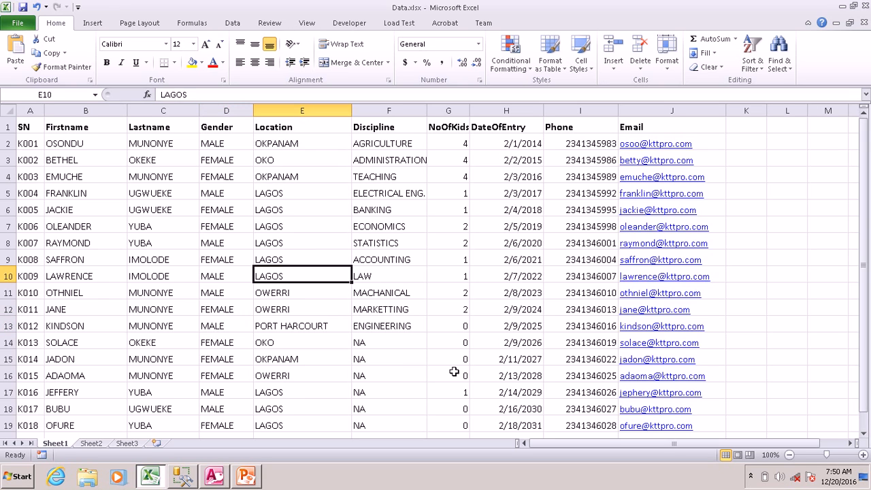
click(447, 375)
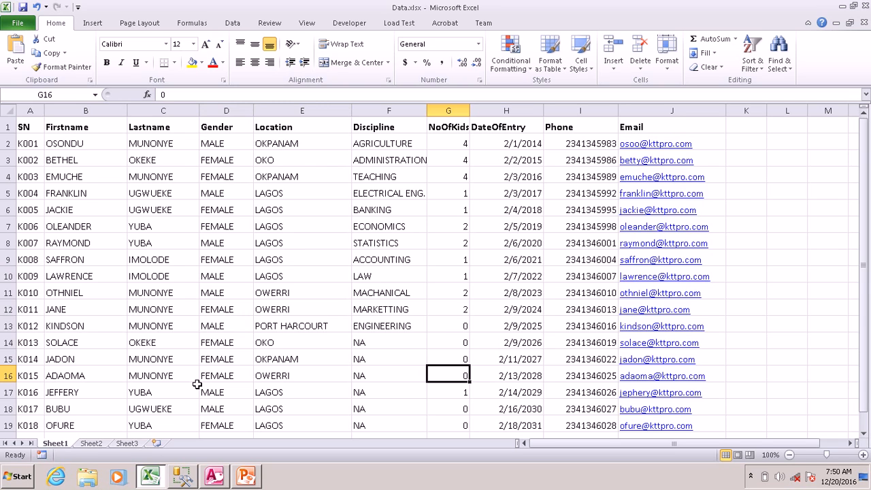
mouse_move(293, 129)
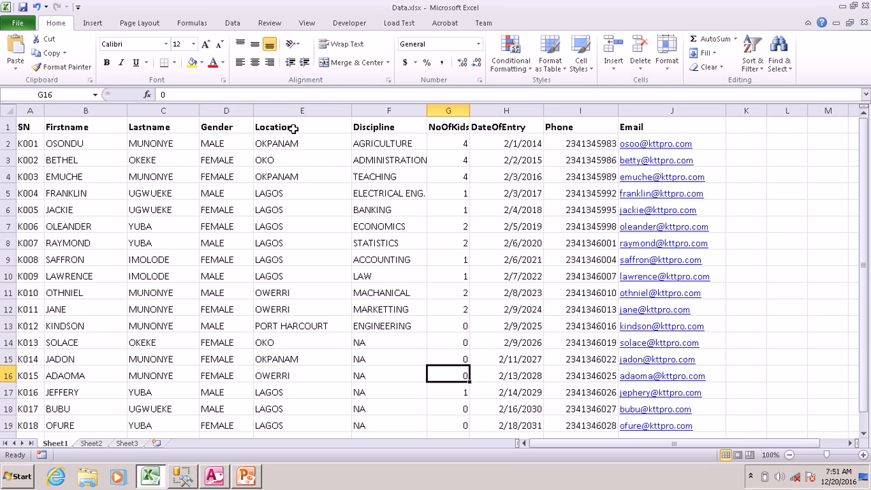
mouse_move(183, 474)
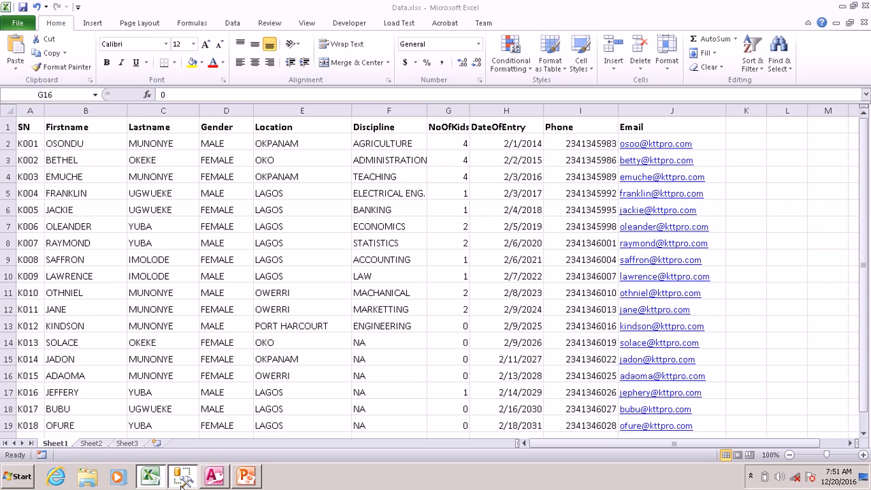
click(181, 475)
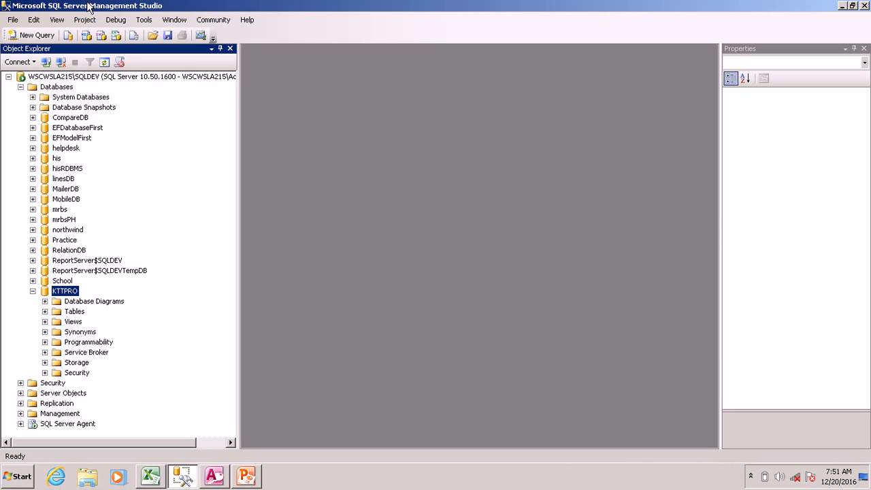
click(17, 475)
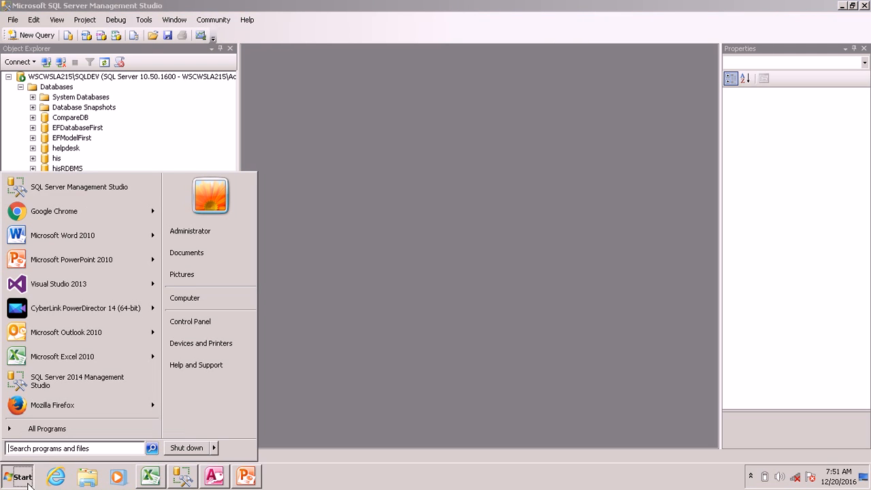
mouse_move(81, 186)
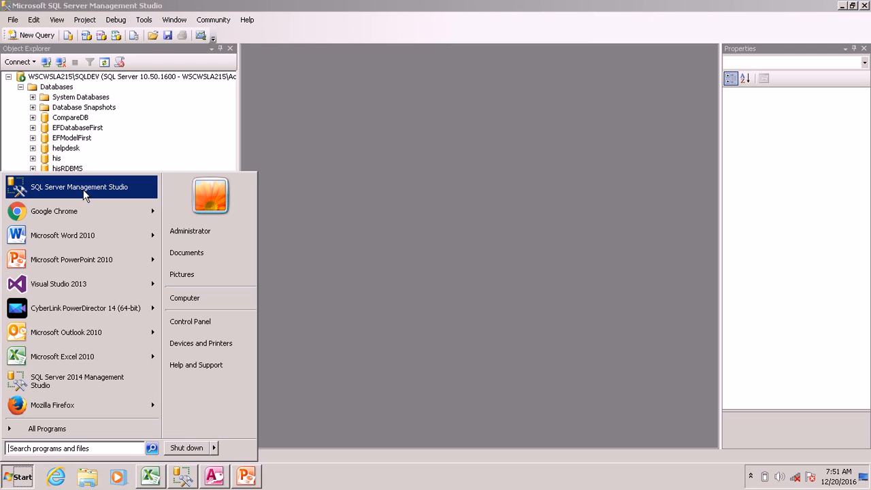
click(245, 476)
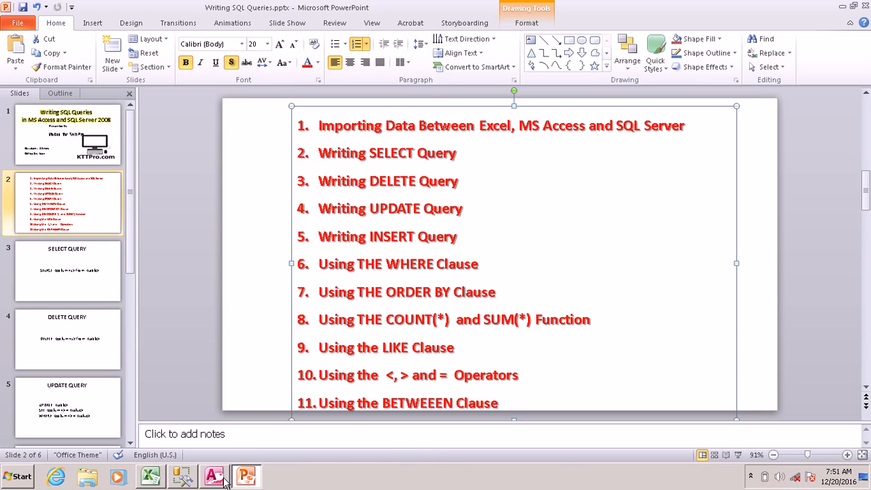
- Switch to the empty Access database and show its External Data import options
click(213, 476)
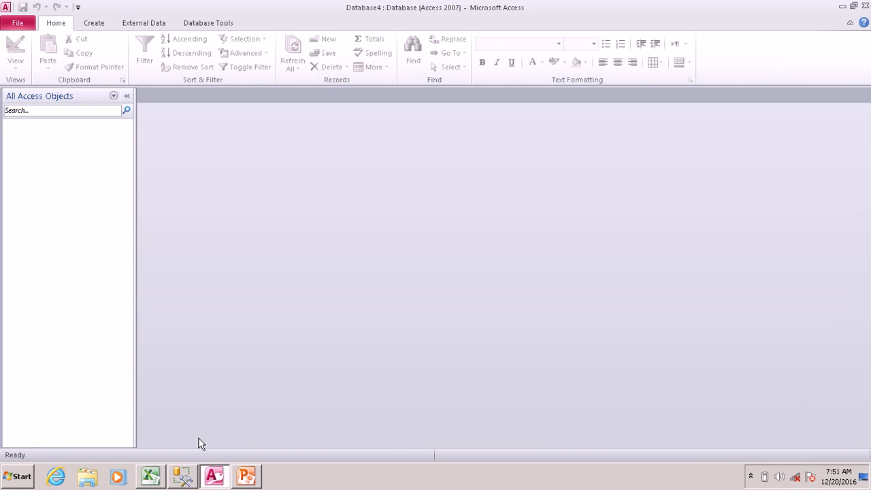
mouse_move(182, 475)
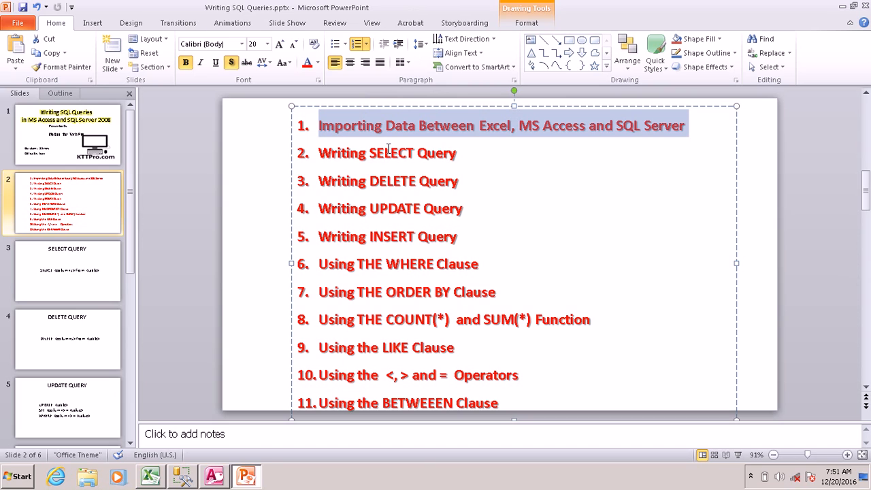
mouse_move(501, 141)
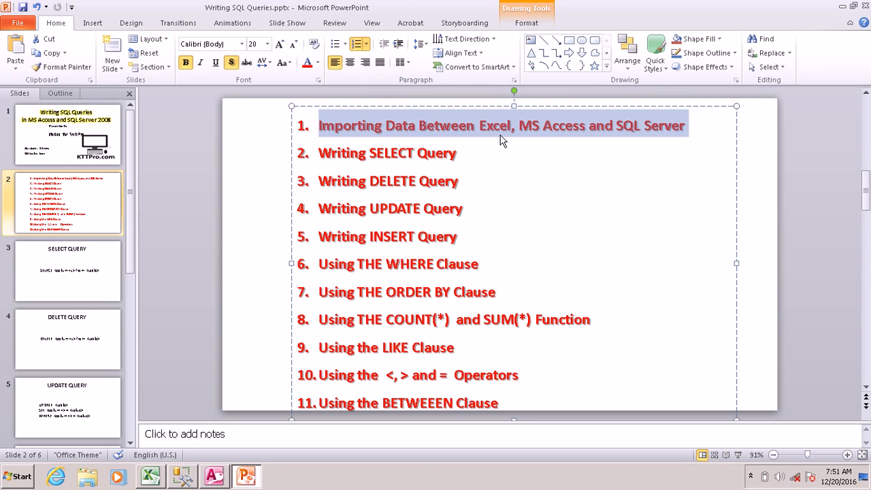
mouse_move(391, 176)
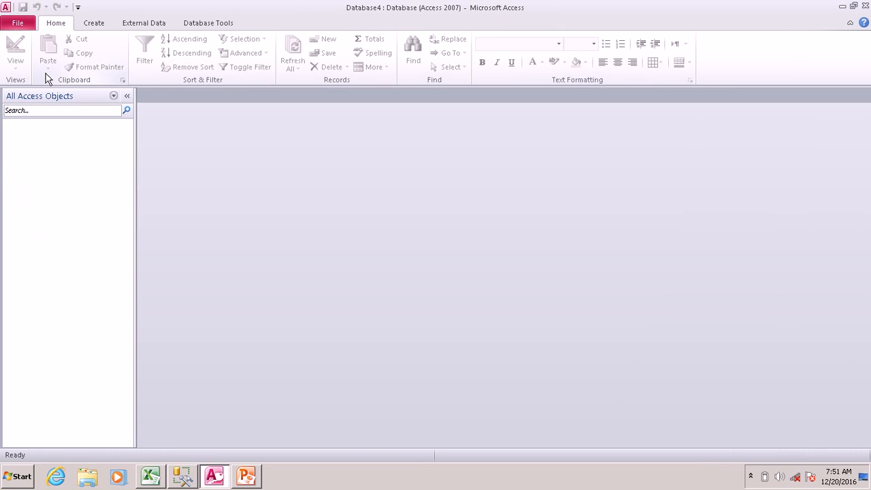
mouse_move(35, 219)
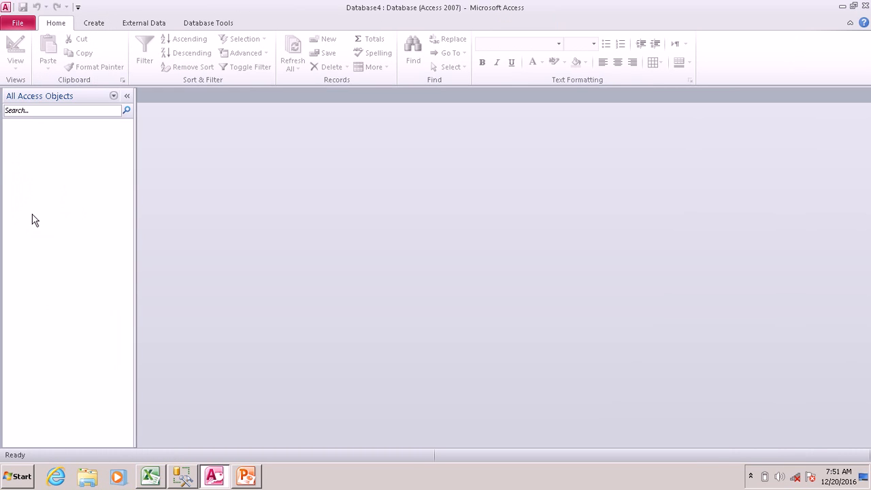
click(93, 23)
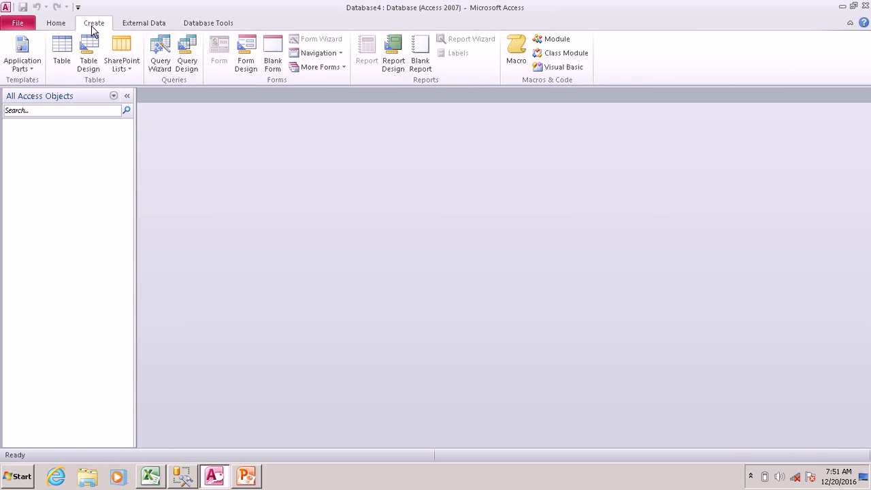
mouse_move(207, 22)
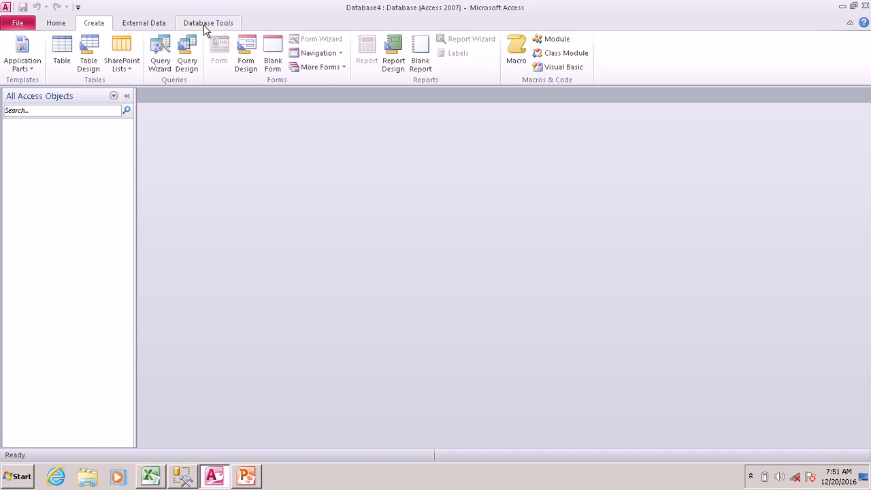
click(143, 22)
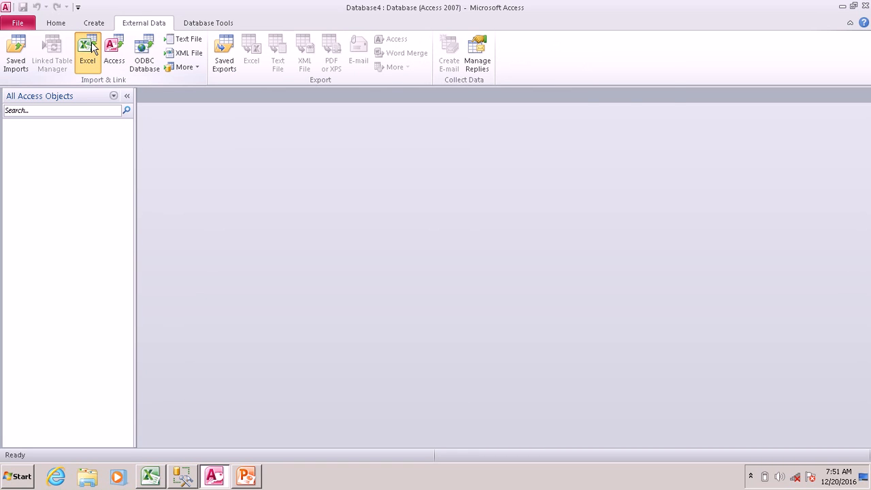
- Start an Excel import and pick Data.xlsx from the Desktop as the source
click(87, 48)
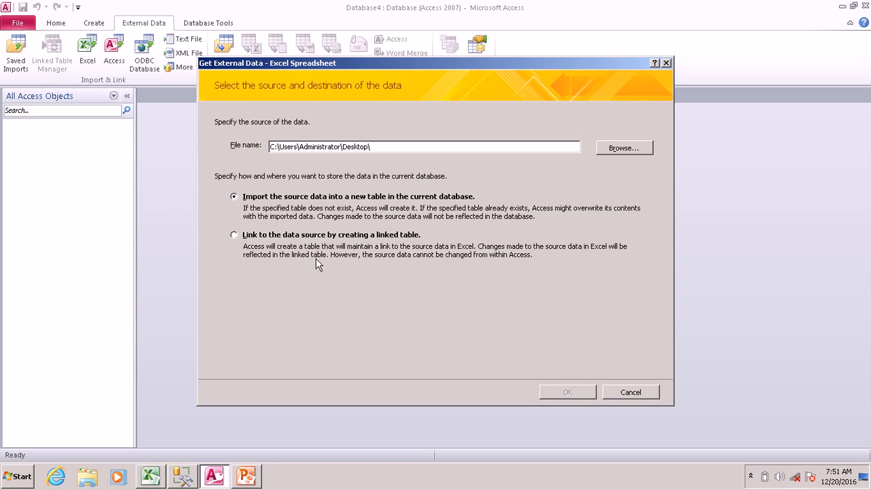
click(622, 147)
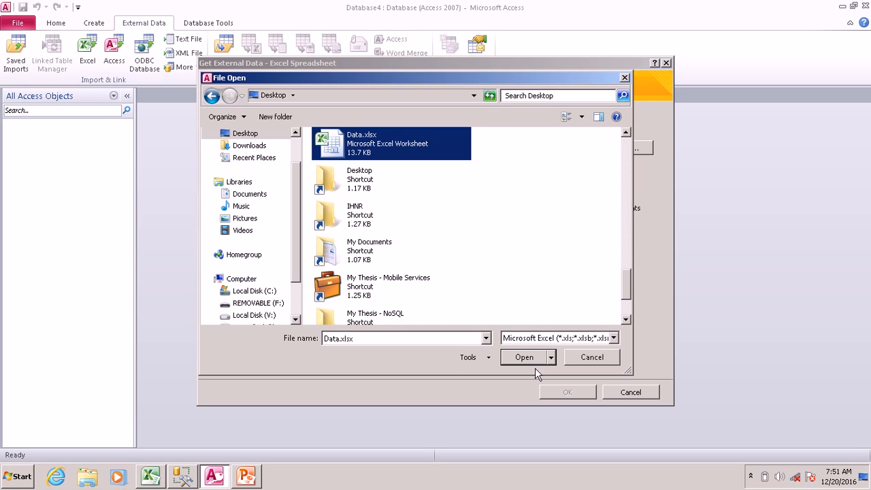
click(523, 356)
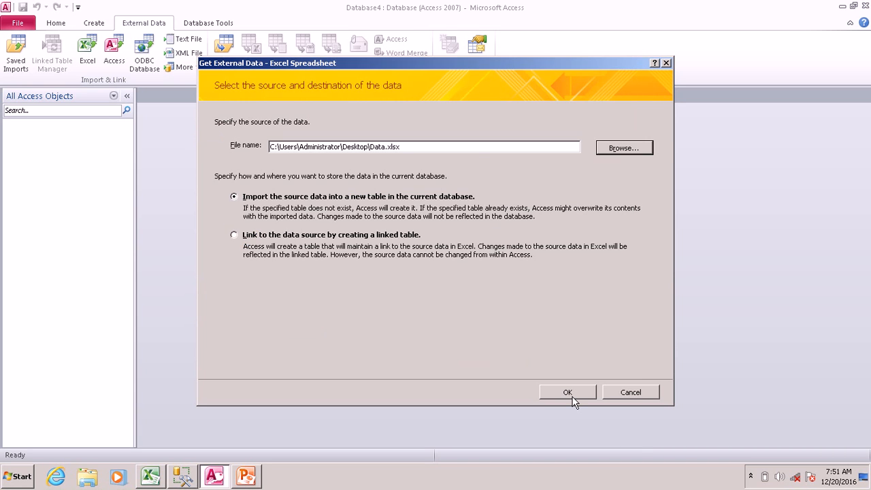
- Import using first-row headings and SN as primary key into table tblMembers
click(567, 392)
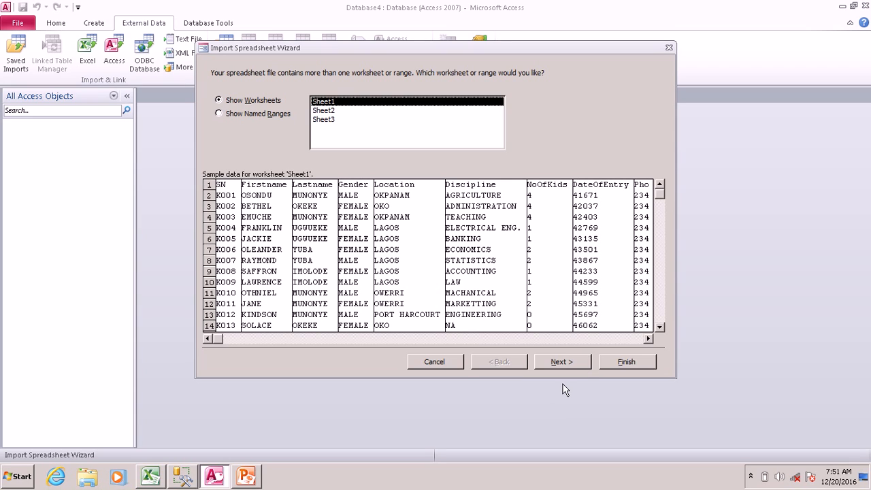
click(561, 361)
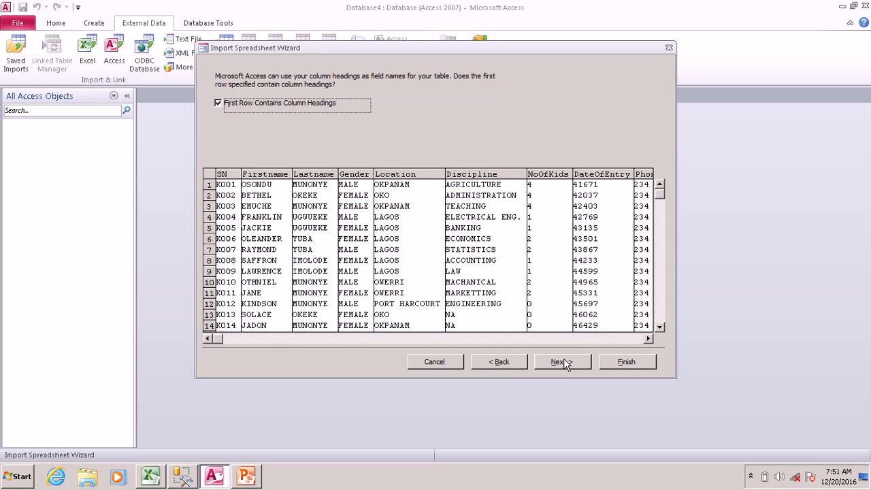
click(557, 361)
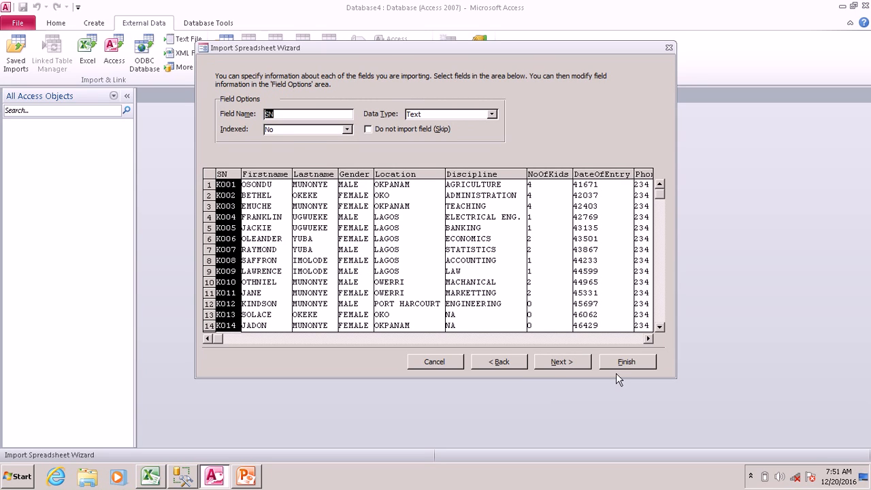
click(561, 361)
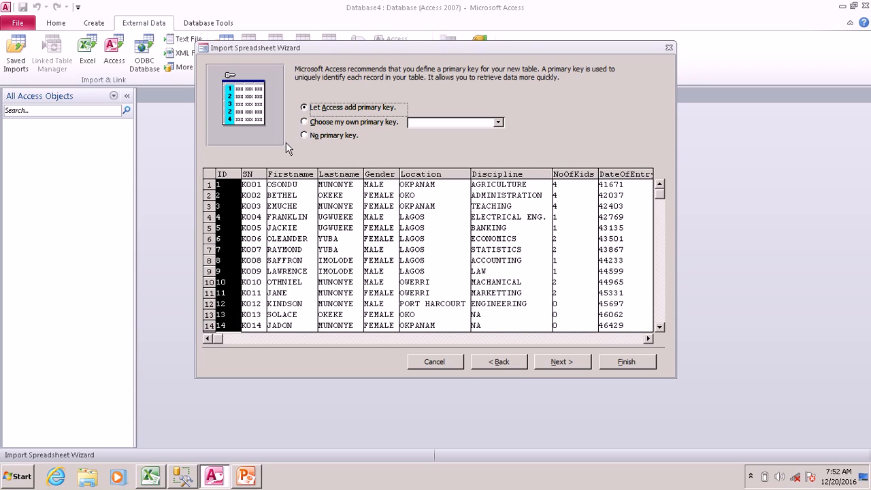
mouse_move(257, 185)
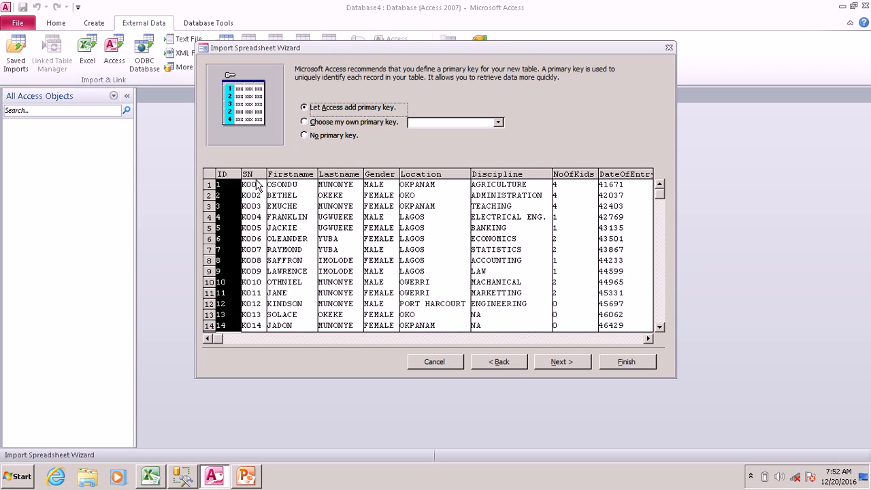
click(303, 121)
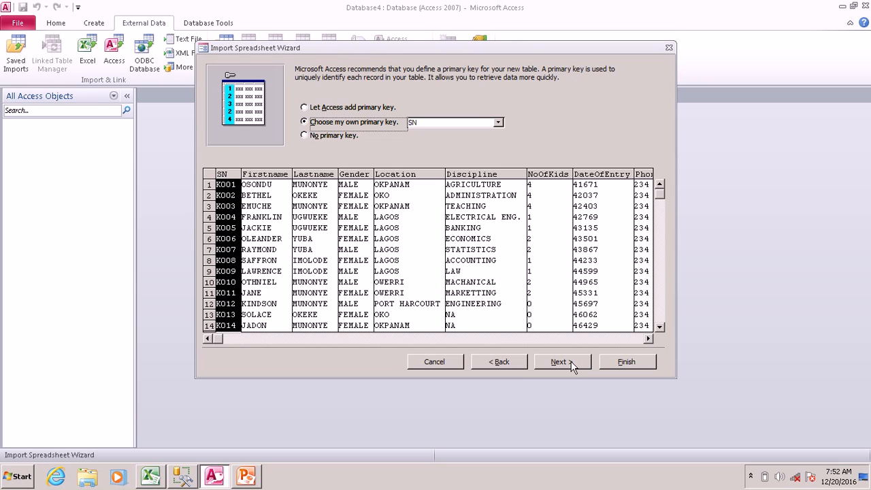
click(558, 361)
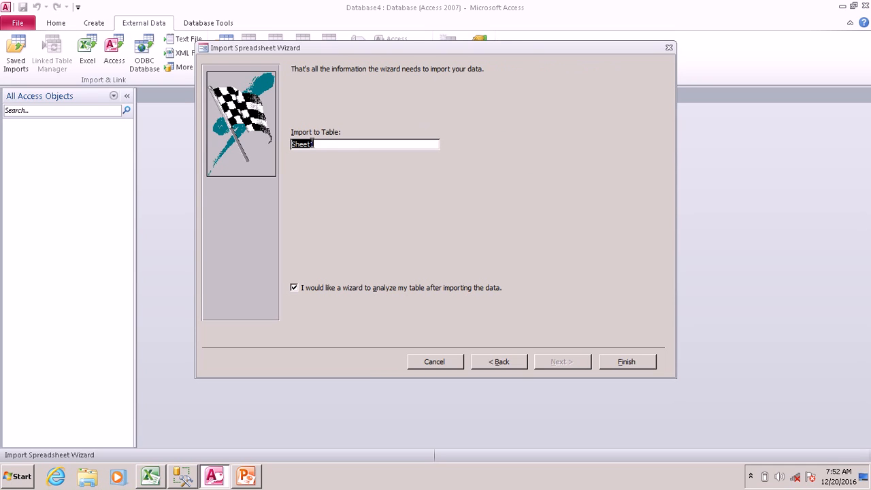
text(tblMembers)
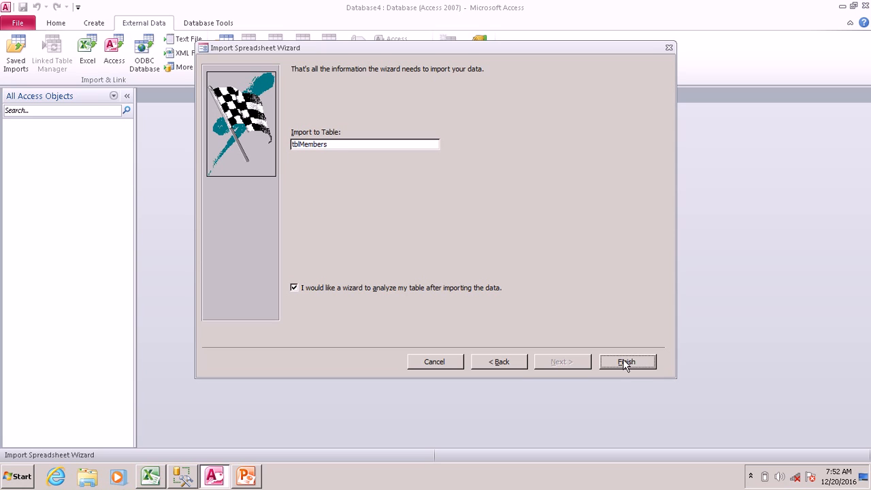
click(625, 362)
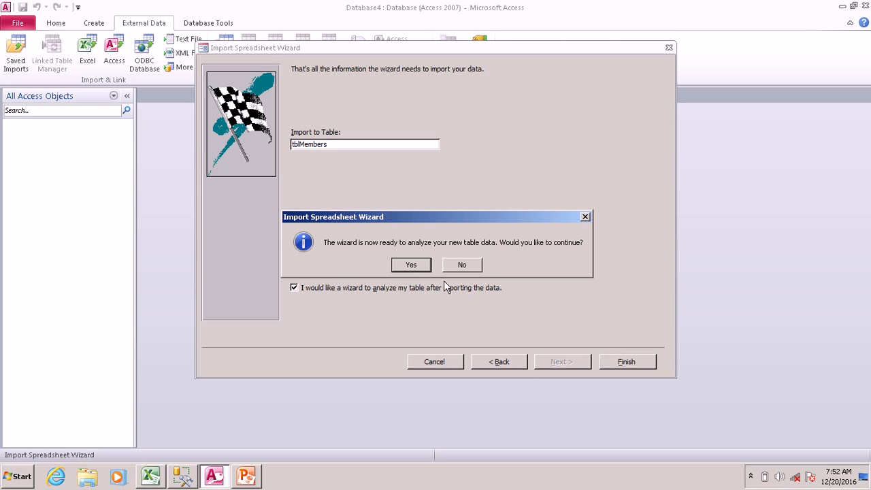
mouse_move(441, 264)
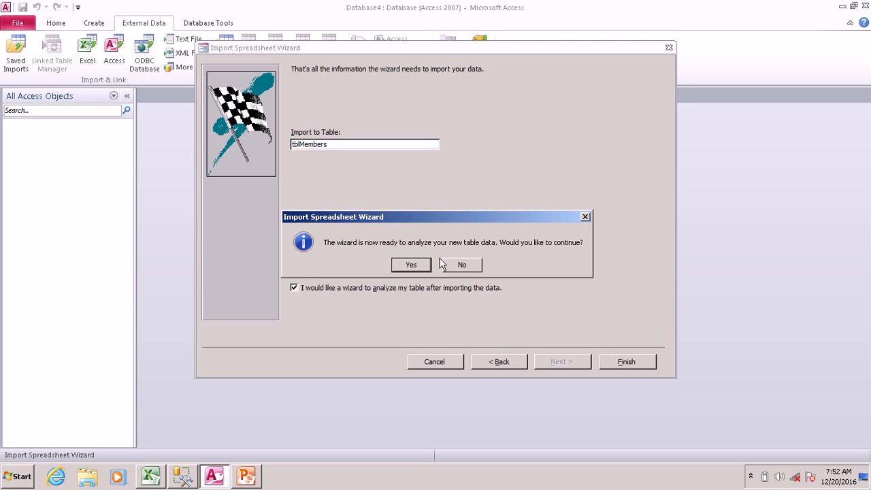
- Decline table analysis, open tblMembers's 18 records, and show the Email filter list
click(461, 265)
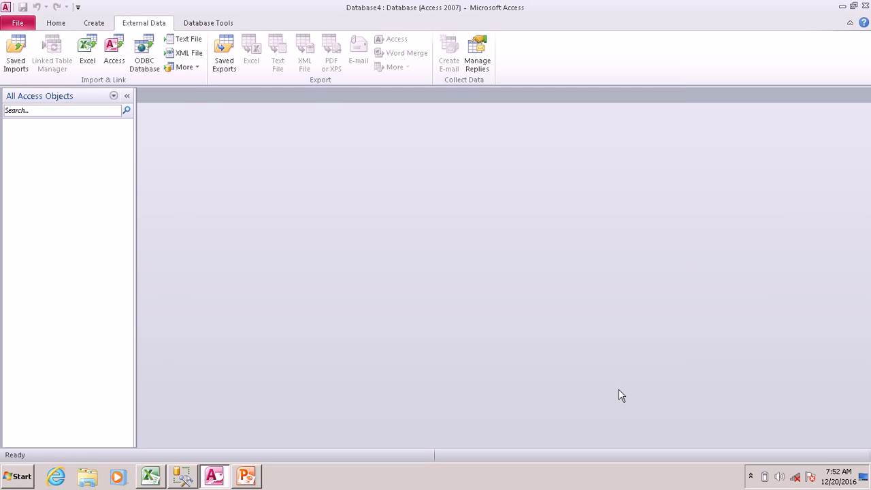
right_click(27, 136)
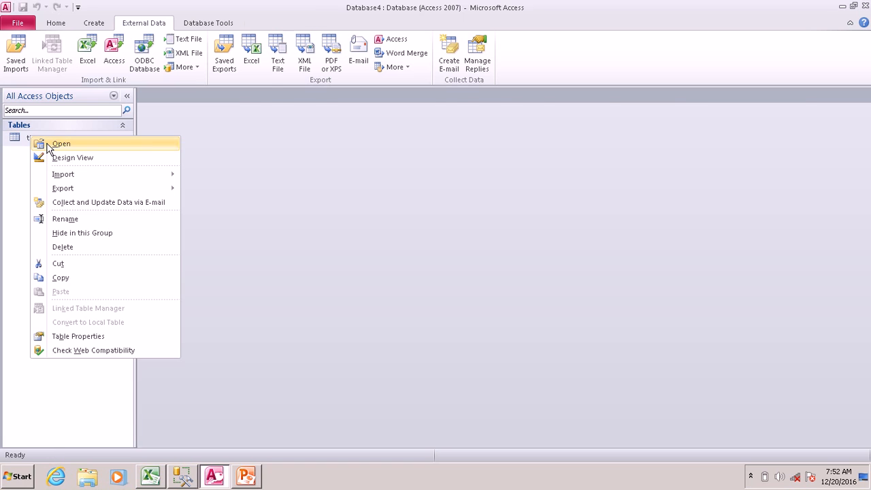
click(61, 144)
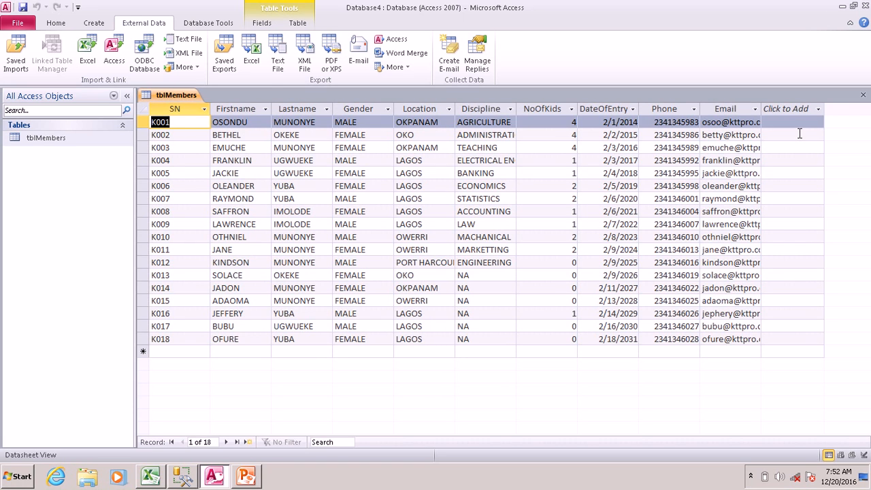
click(753, 108)
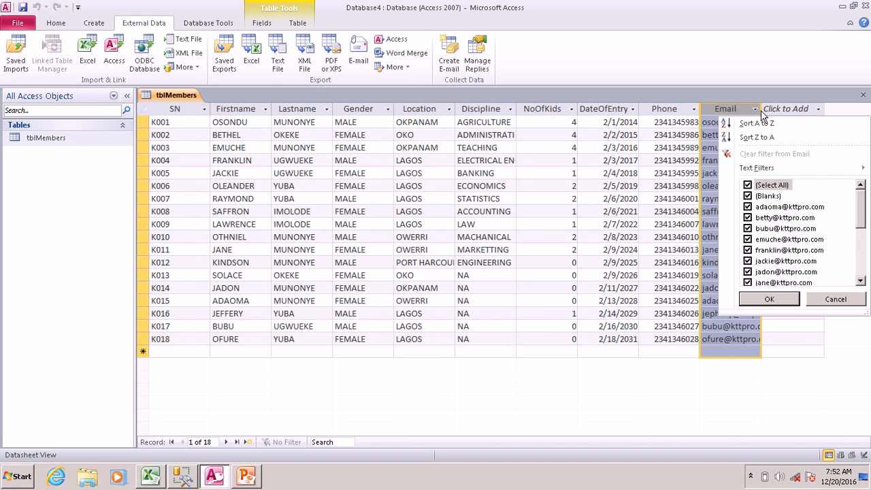
mouse_move(762, 114)
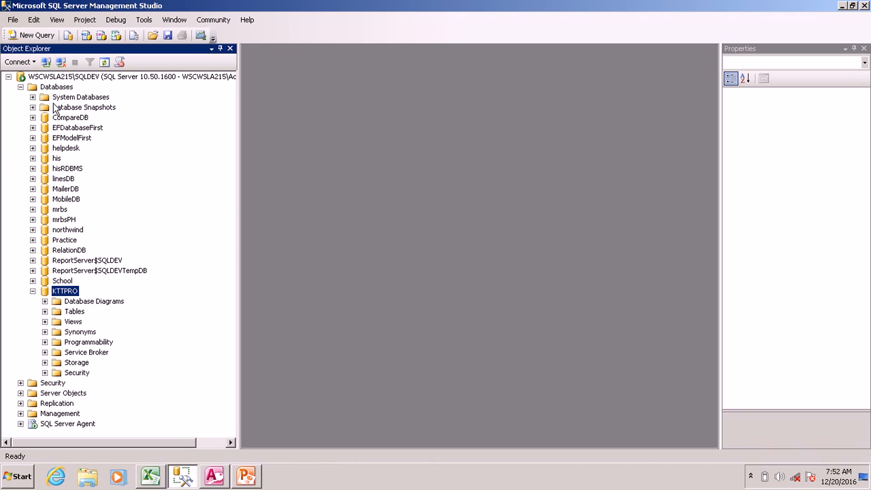
- Bring up the Object Explorer context menu for the databases to reach KTTPRO's tasks
right_click(57, 86)
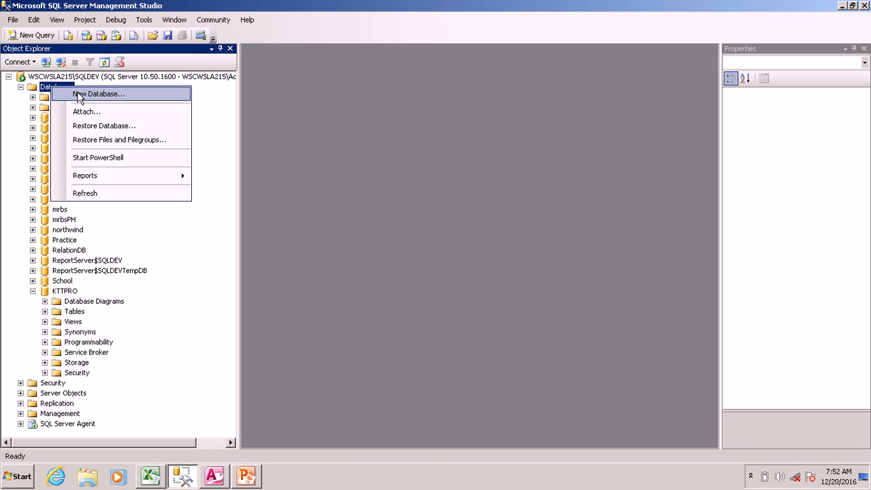
click(65, 291)
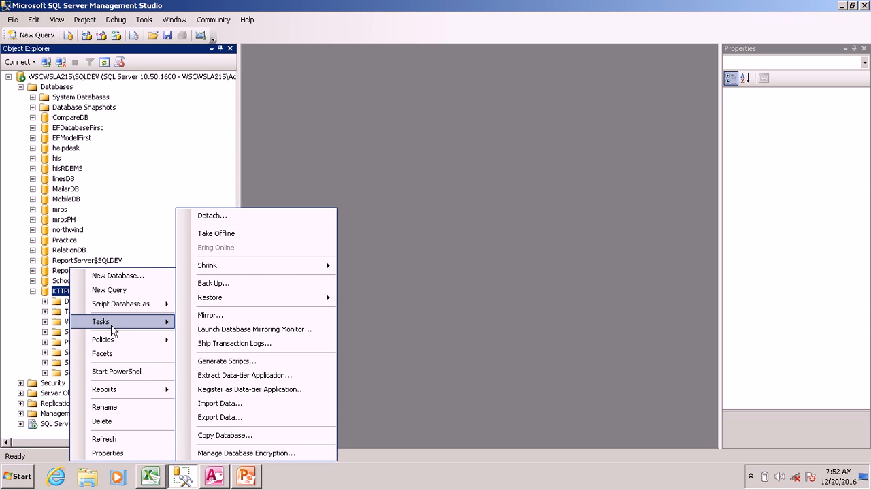
mouse_move(219, 402)
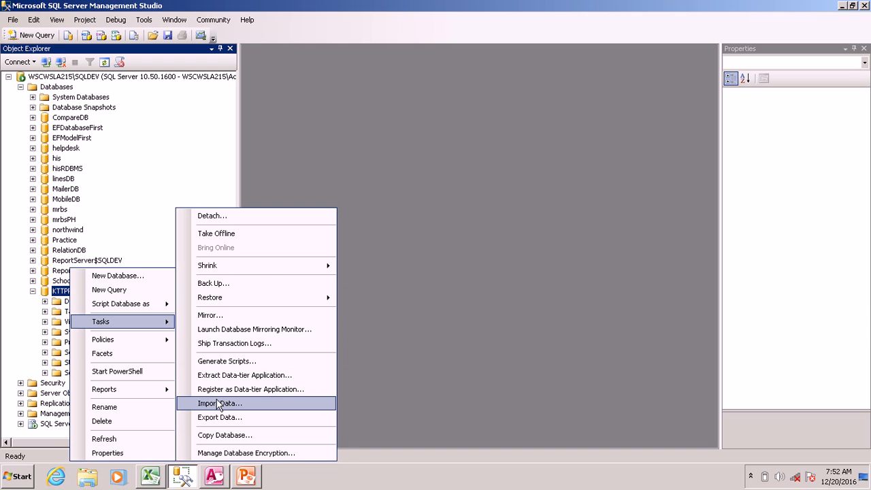
- Import from Excel 2007 file Data.xlsx, keeping KTTPRO as the destination database
click(219, 403)
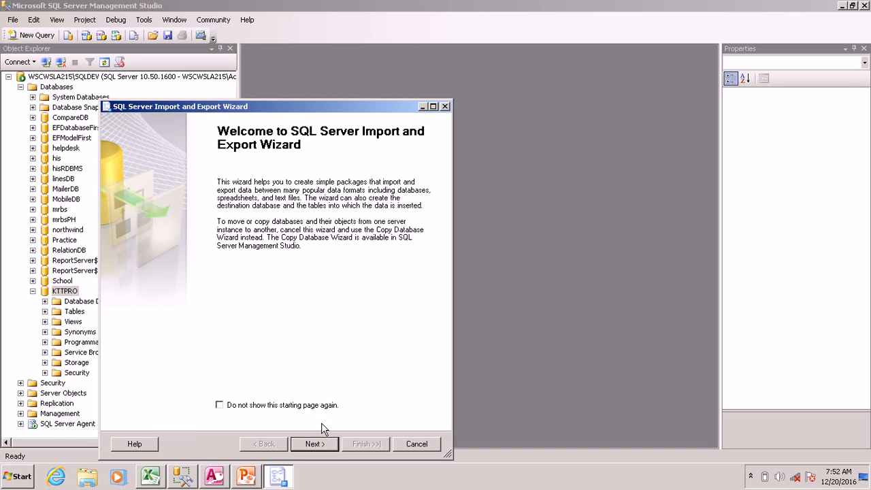
click(313, 444)
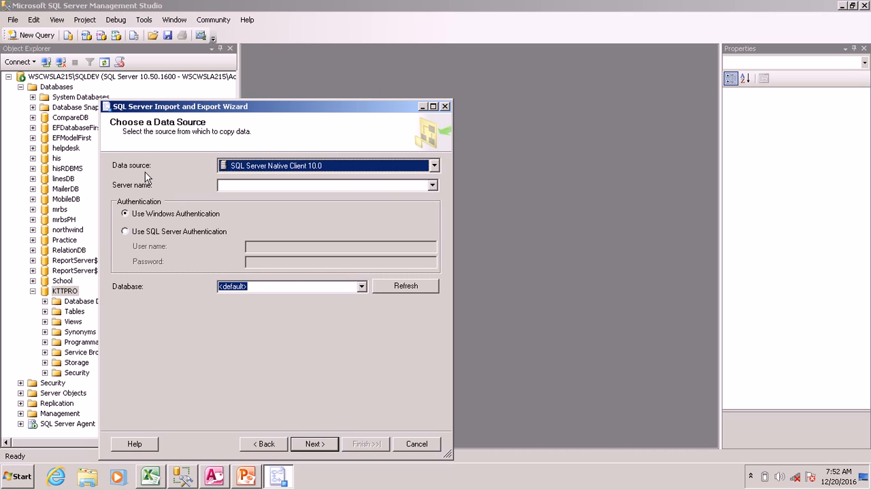
click(433, 165)
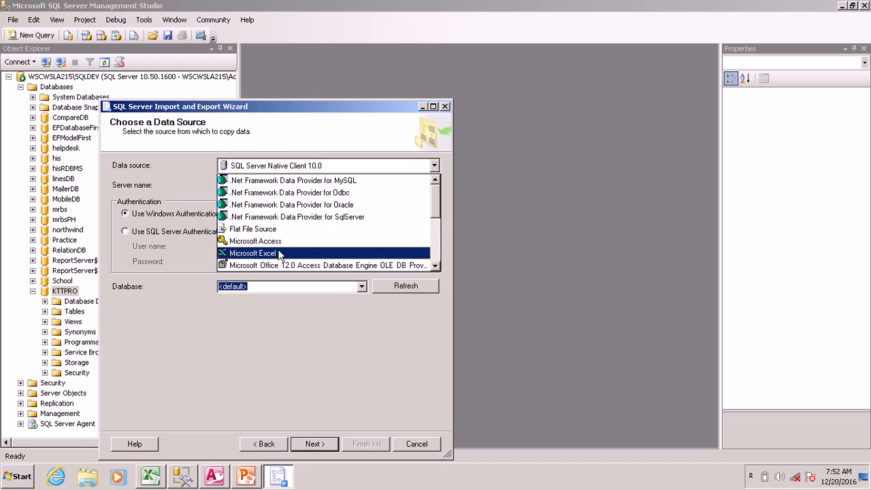
click(252, 253)
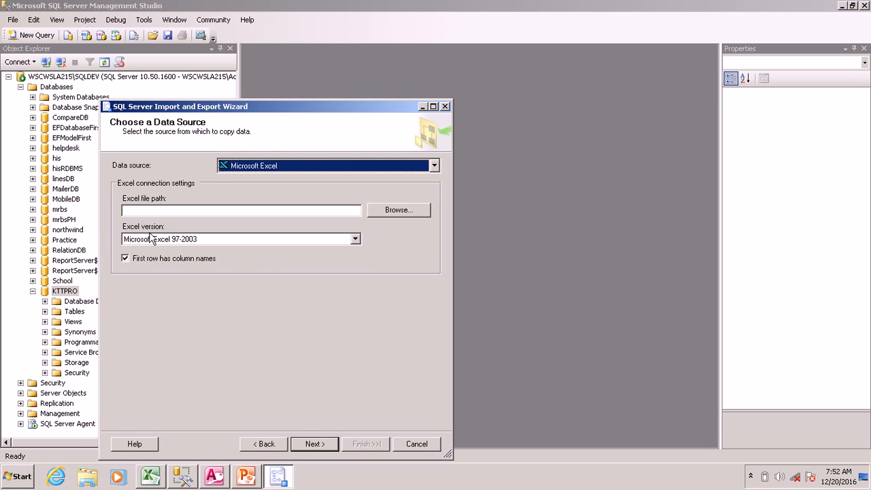
click(354, 239)
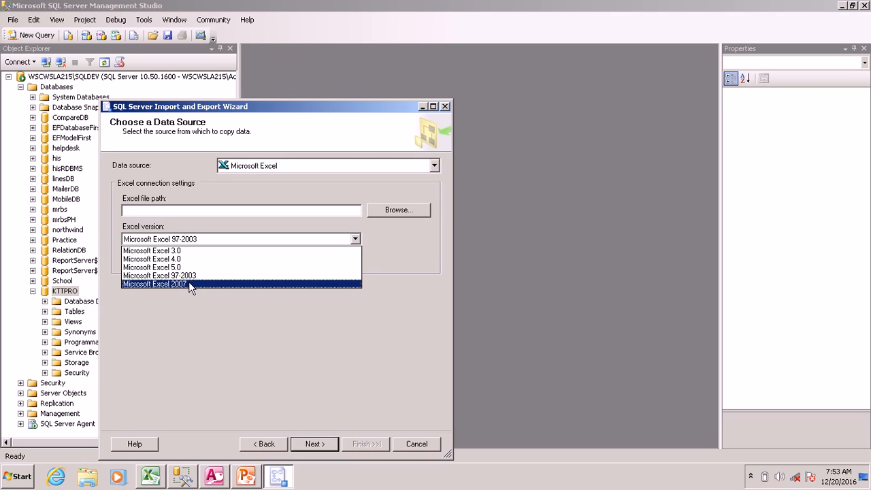
click(155, 283)
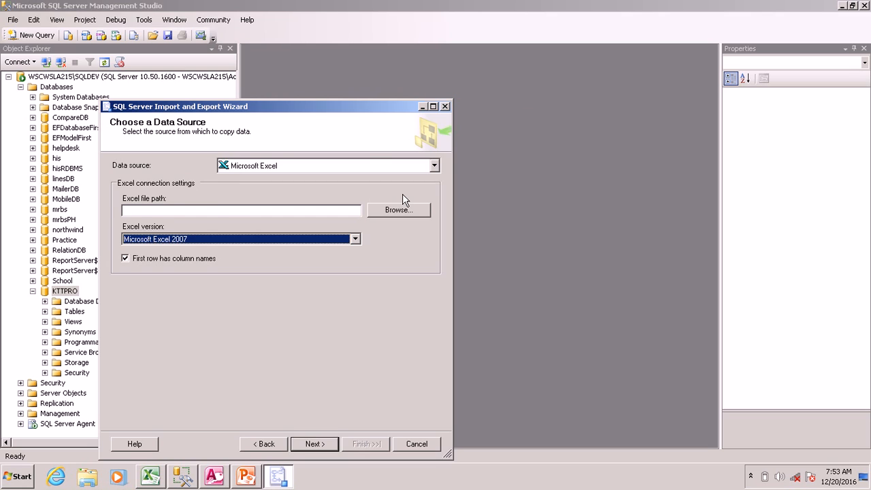
click(398, 210)
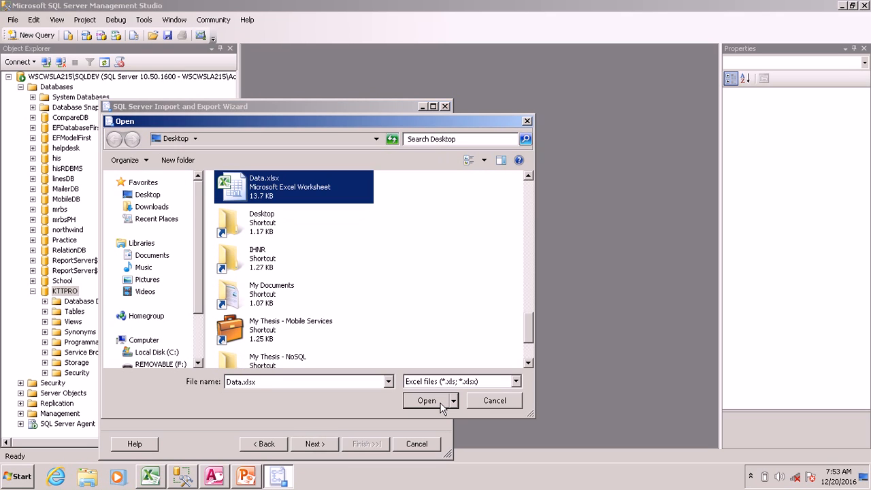
click(426, 400)
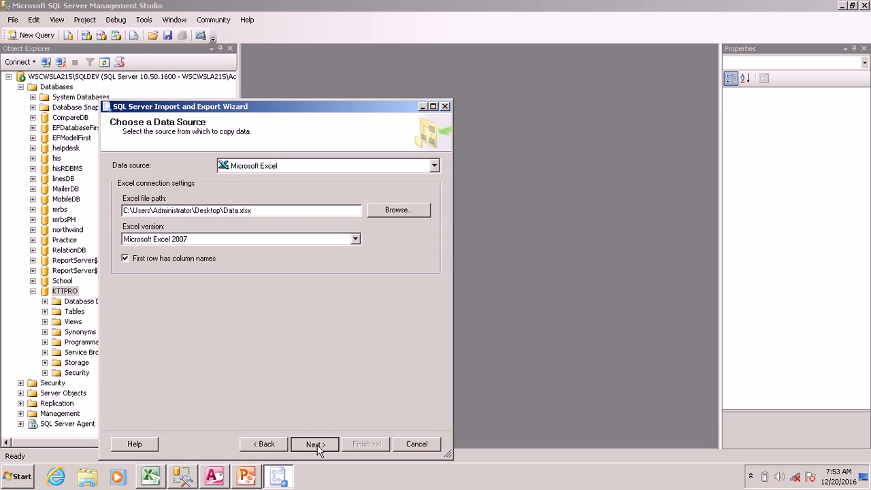
click(314, 443)
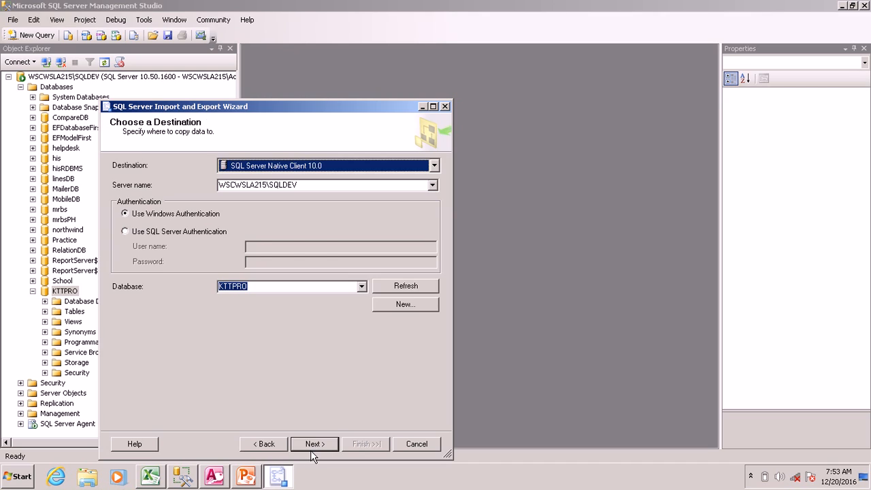
click(313, 444)
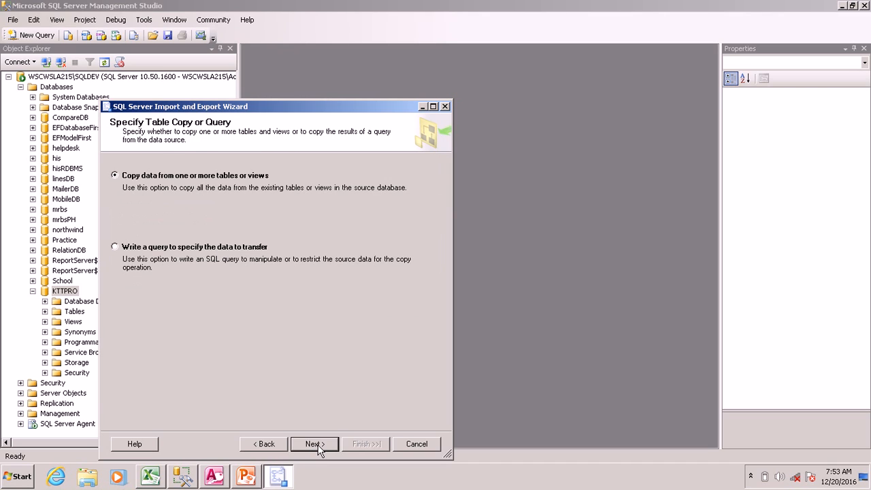
- Copy Sheet1$ with its default column mappings and run the import of 18 rows
click(314, 443)
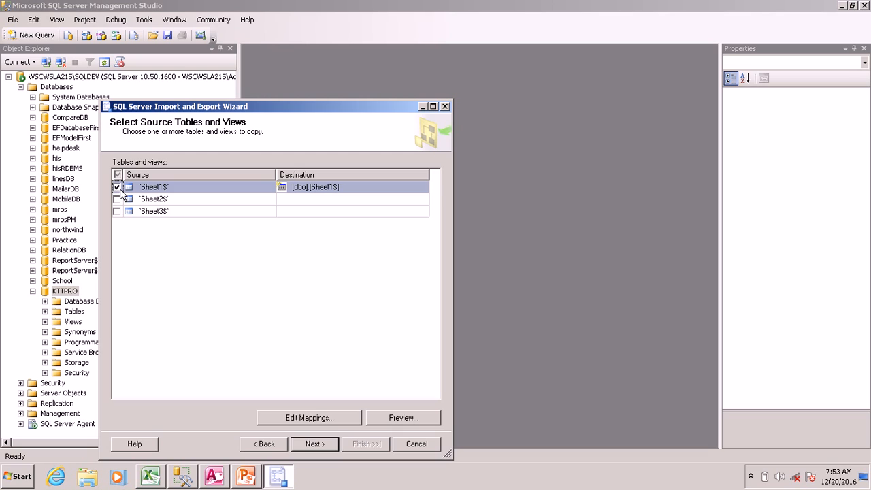
mouse_move(352, 423)
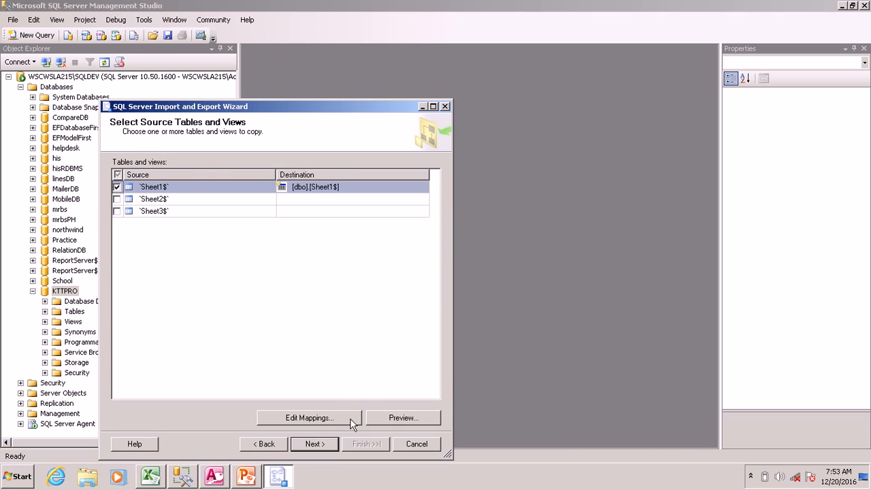
click(308, 417)
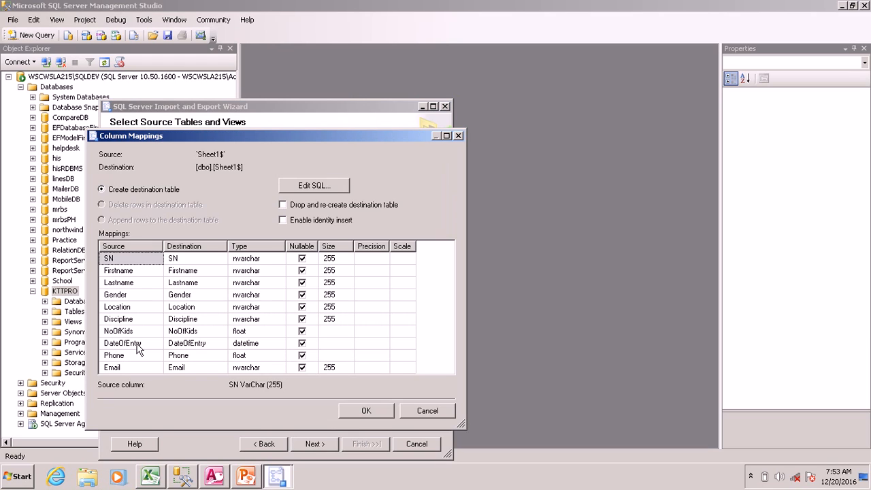
click(190, 342)
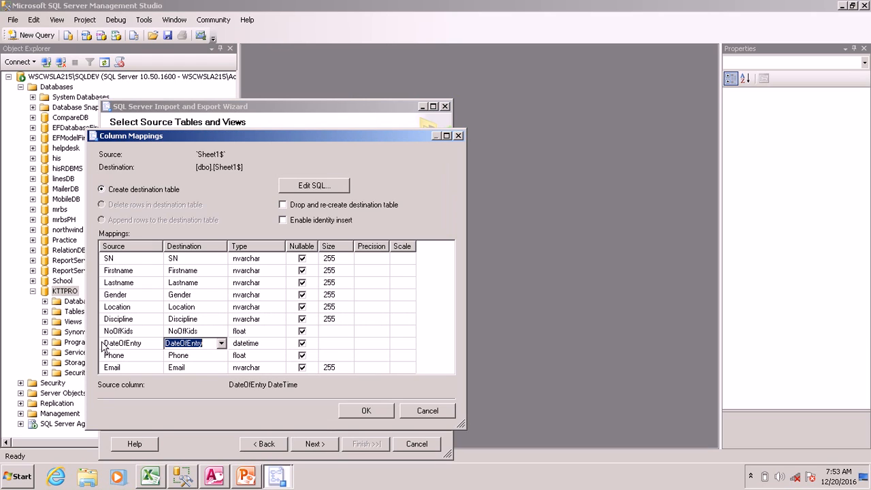
click(280, 342)
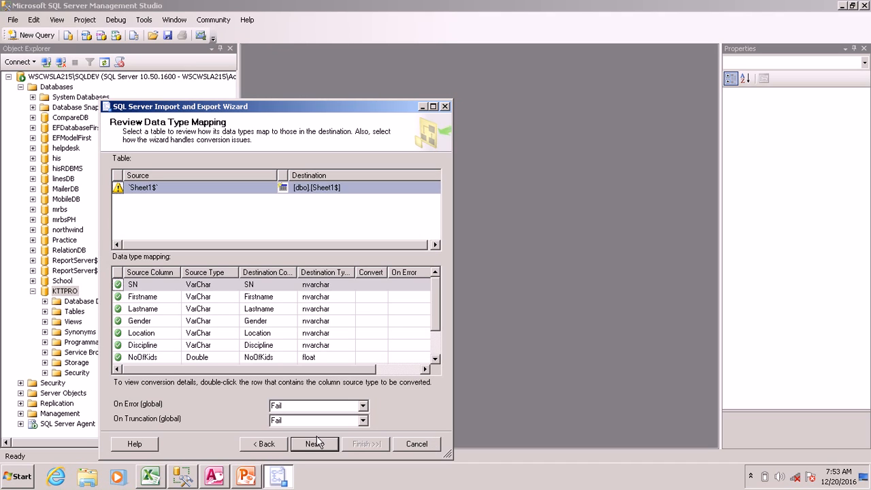
click(313, 443)
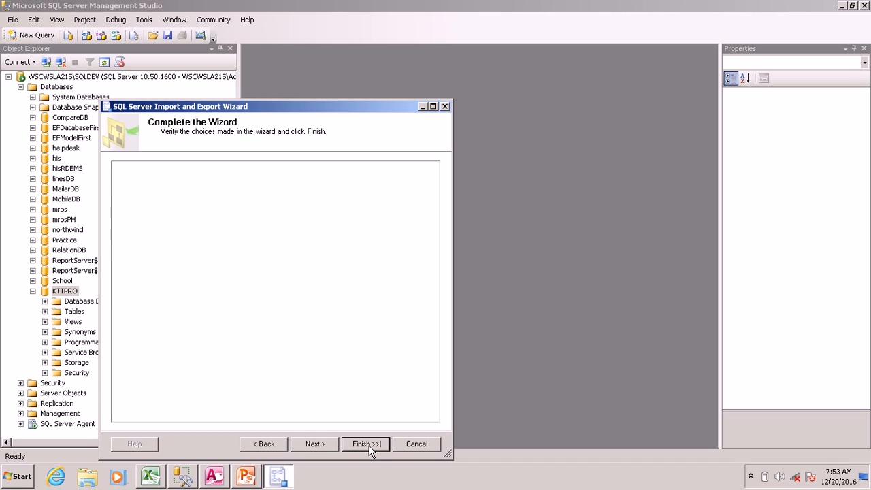
click(365, 444)
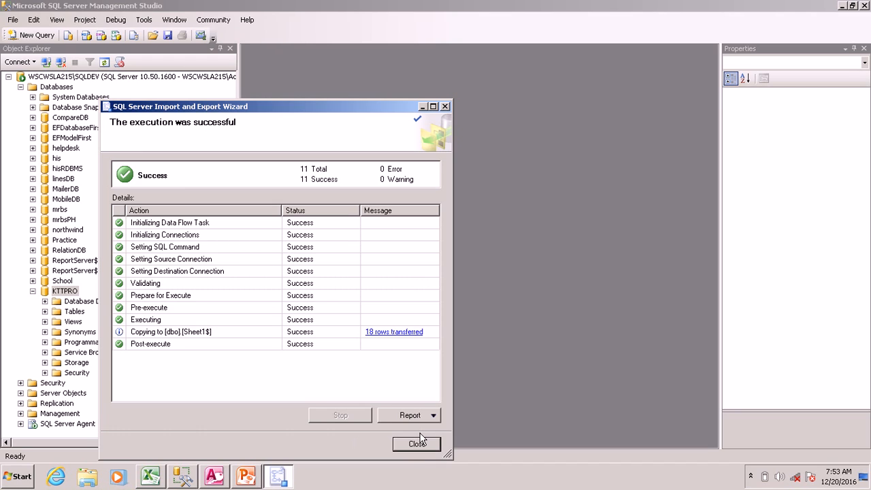
- Close the import wizard and rename dbo.Sheet1$ in KTTPRO to tblMembers
click(416, 444)
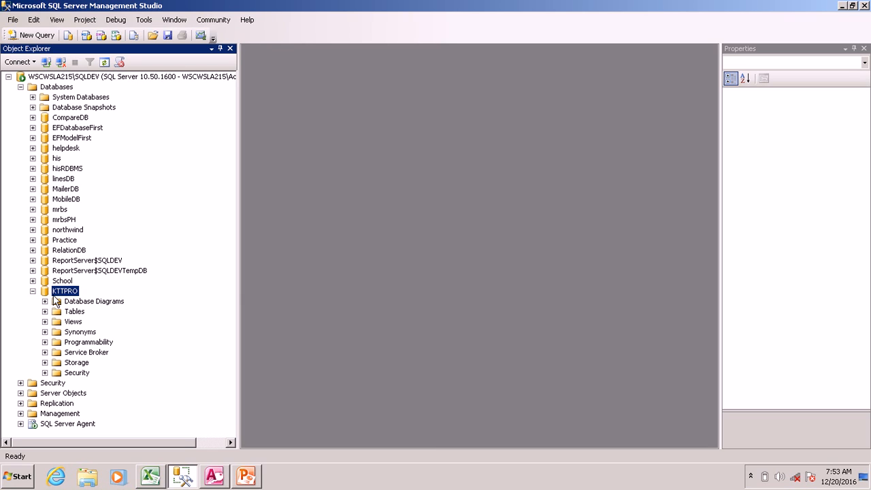
click(44, 311)
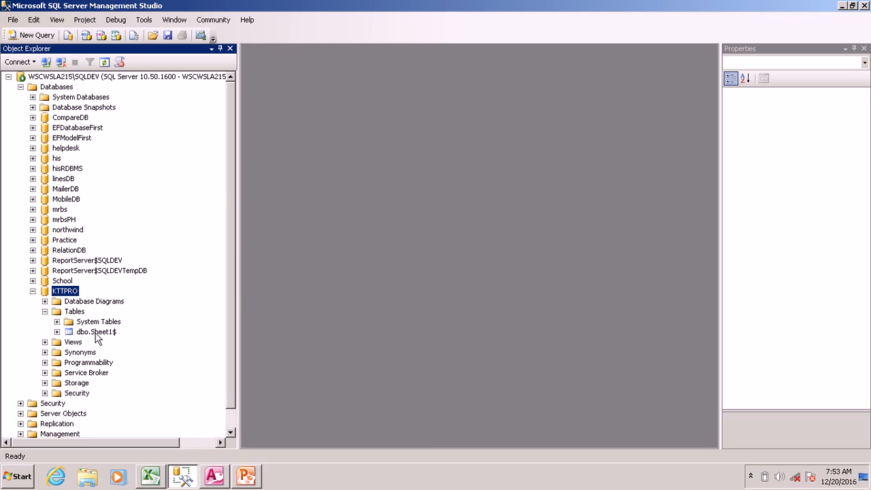
right_click(96, 331)
text(t)
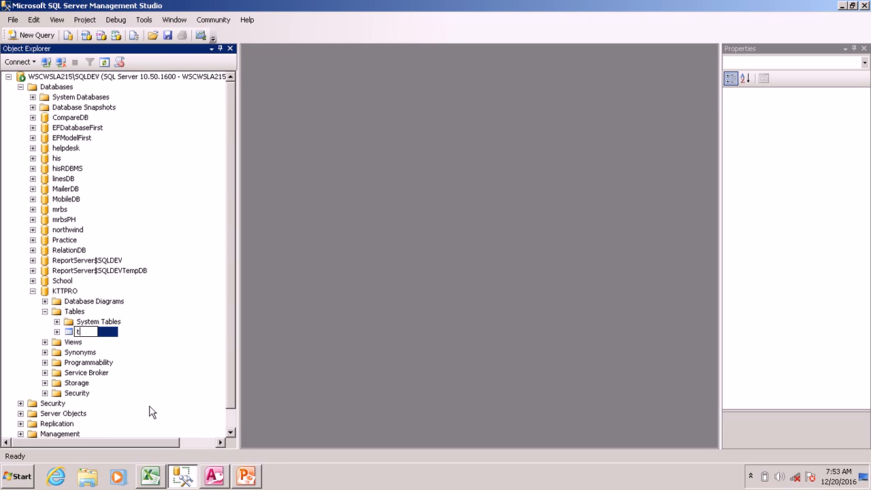
text(blMembers)
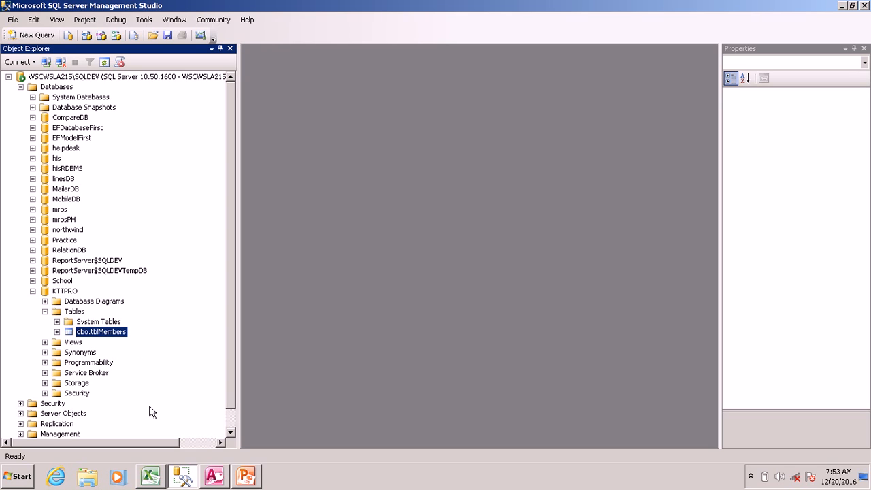
mouse_move(112, 388)
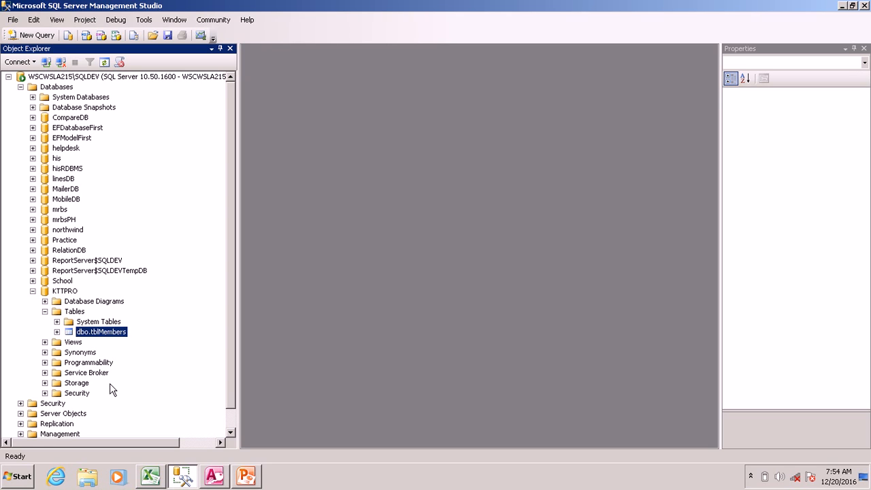
mouse_move(107, 340)
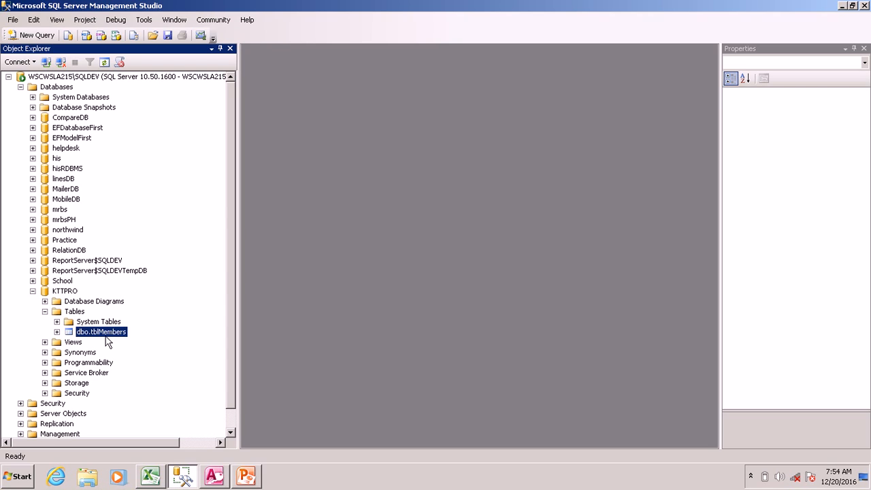
- Run Select Top 1000 Rows on dbo.tblMembers to see all 18 rows
right_click(100, 331)
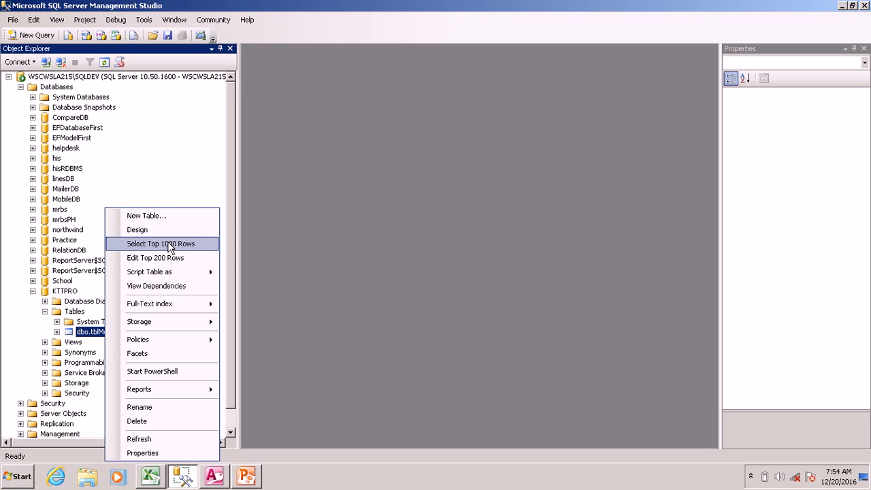
click(160, 243)
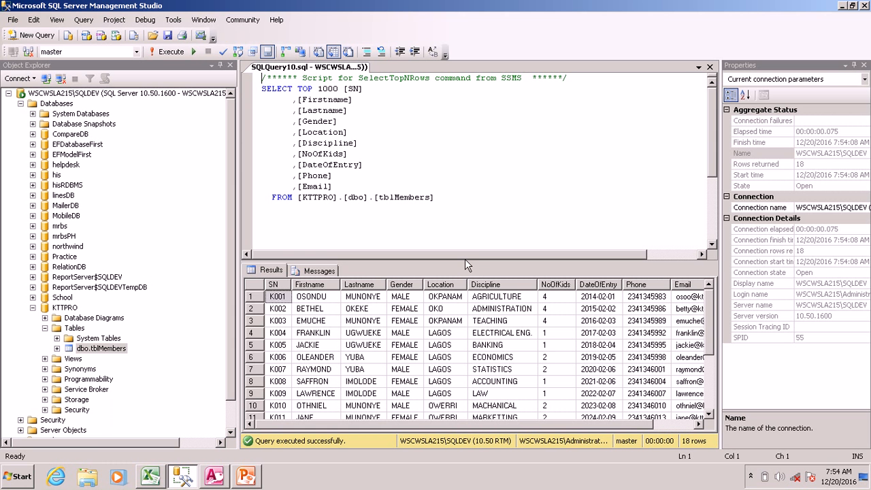
drag(460, 261, 459, 178)
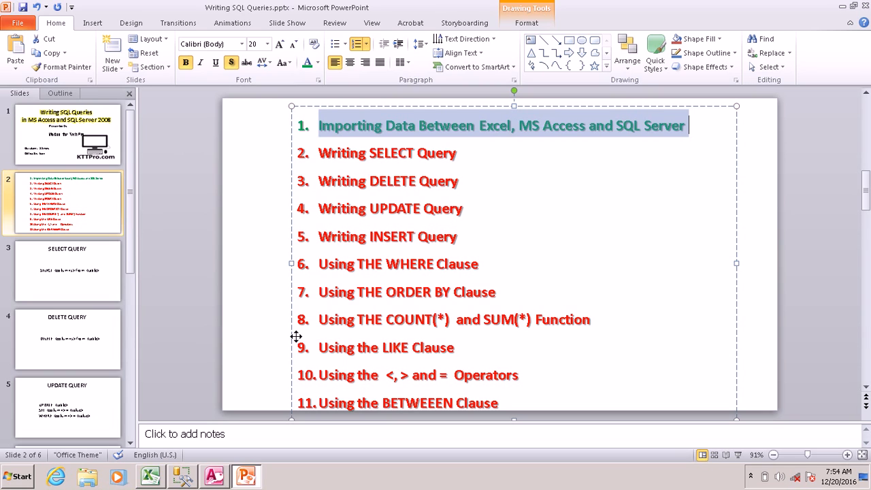
mouse_move(193, 483)
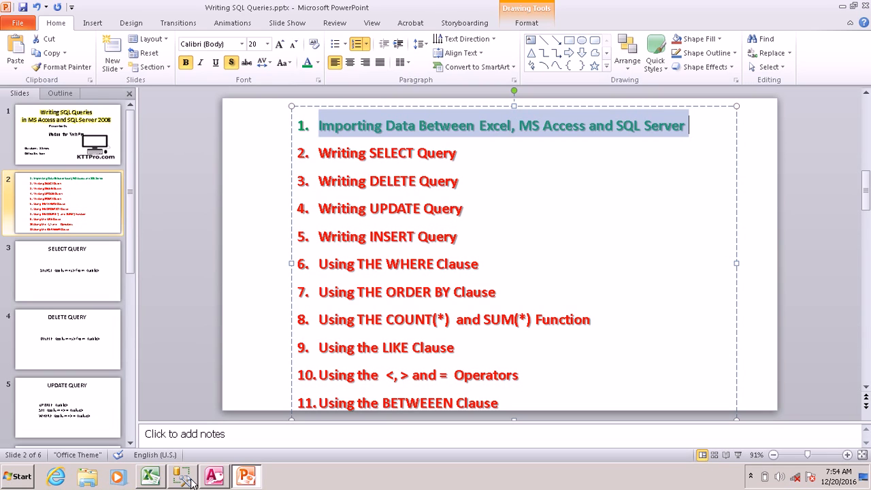
- Return from the PowerPoint topics slide to Management Studio
click(182, 476)
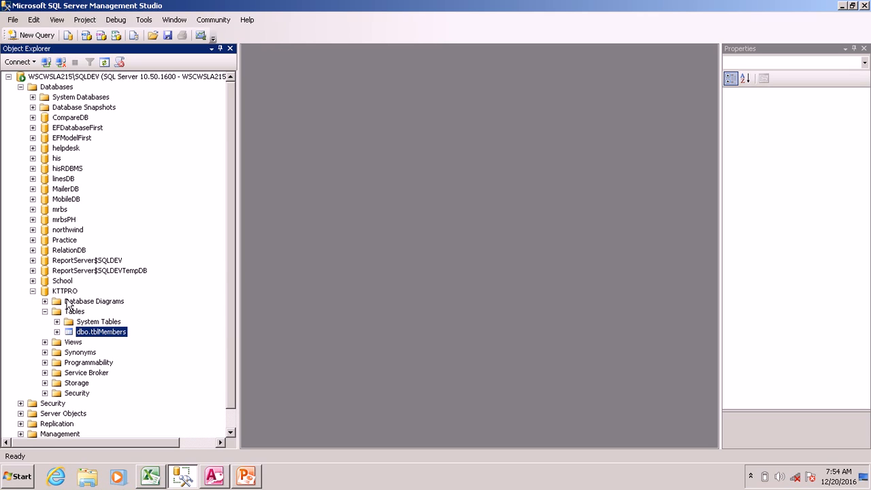
- In a new KTTPRO query, run SELECT Firstname, Lastname FROM tblMembers, returning 18 rows
right_click(64, 290)
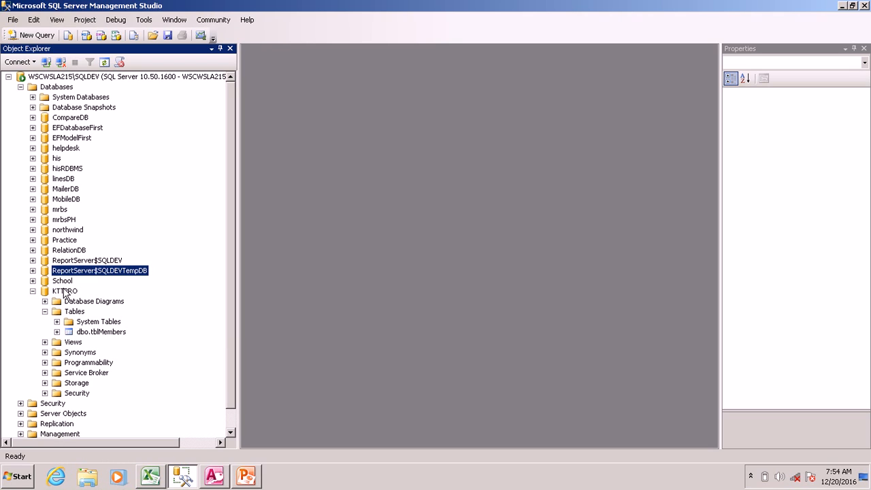
click(36, 35)
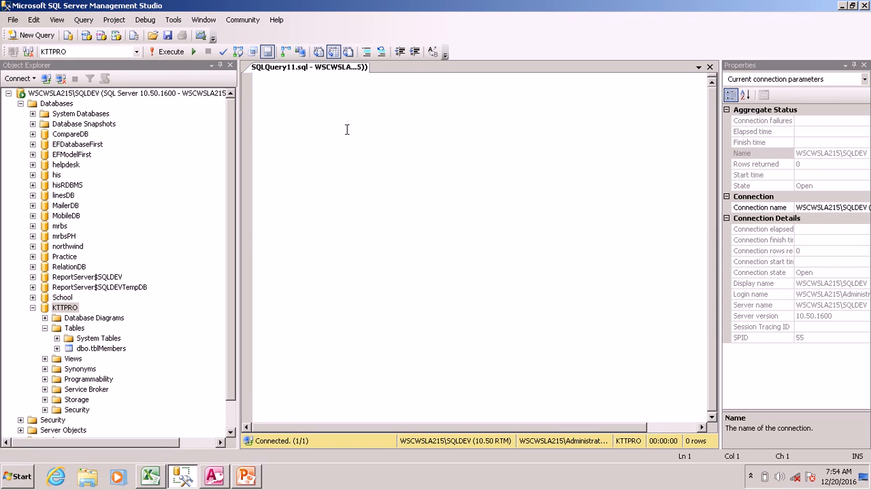
text(SELE)
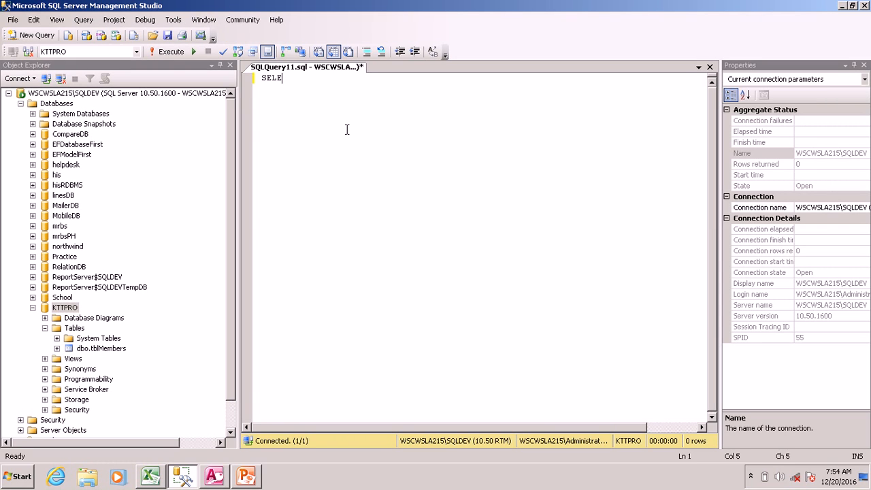
text(CT fI)
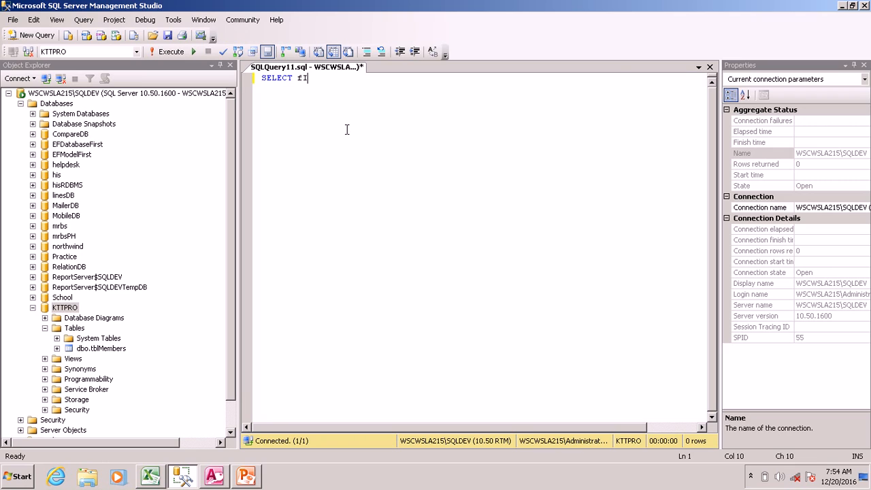
text(irstna)
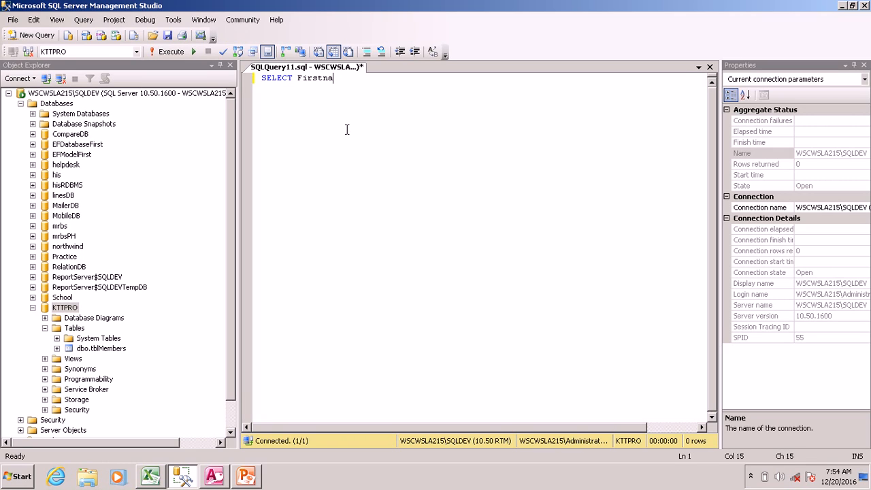
text(me,  Lastna)
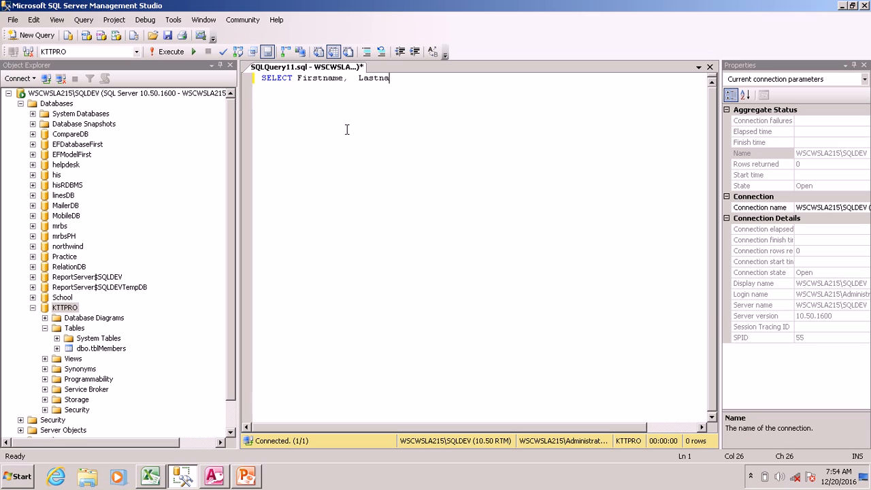
text(me)
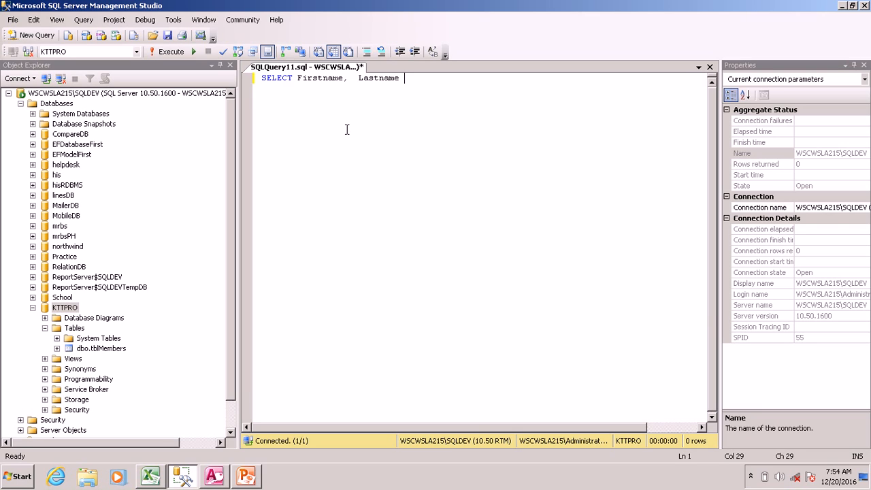
text(from)
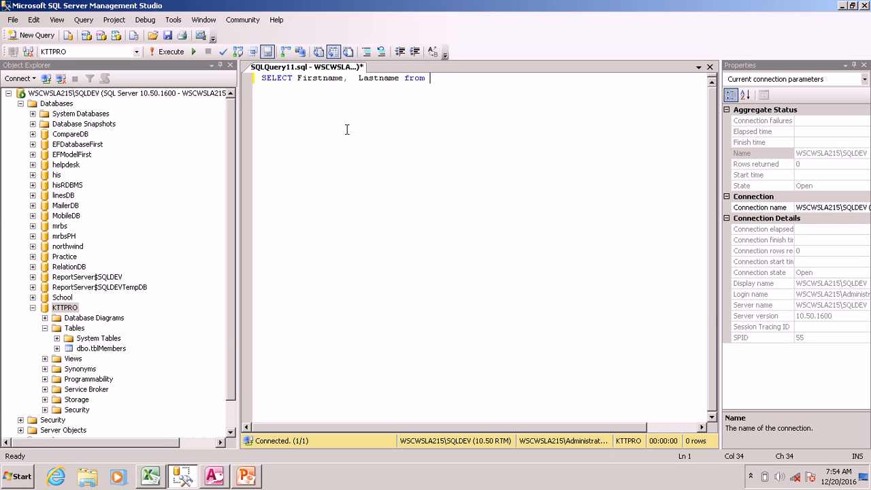
text(tblMem)
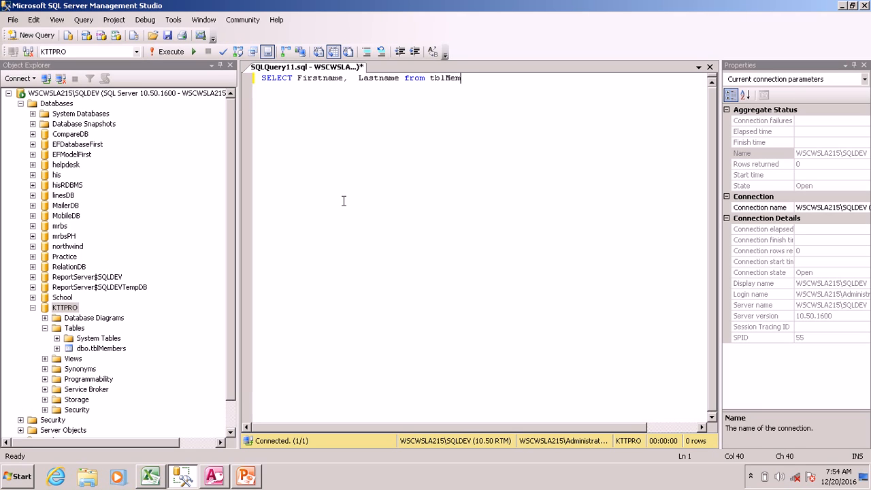
text(bers)
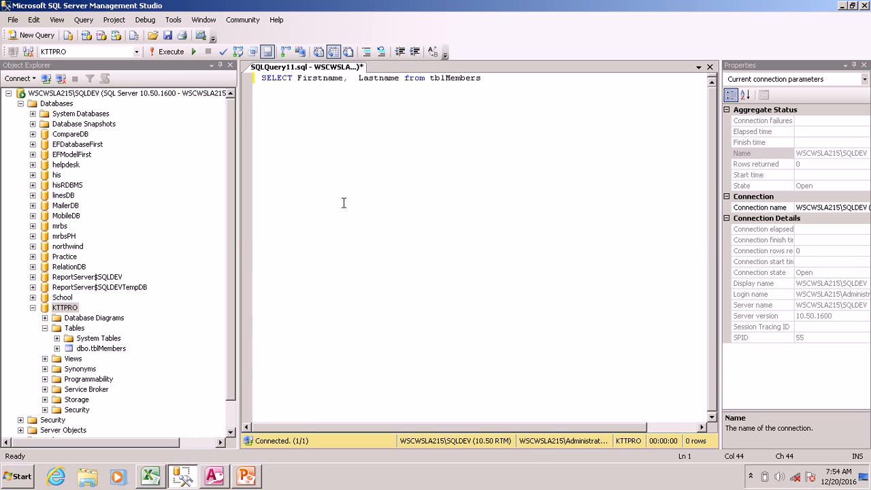
click(171, 51)
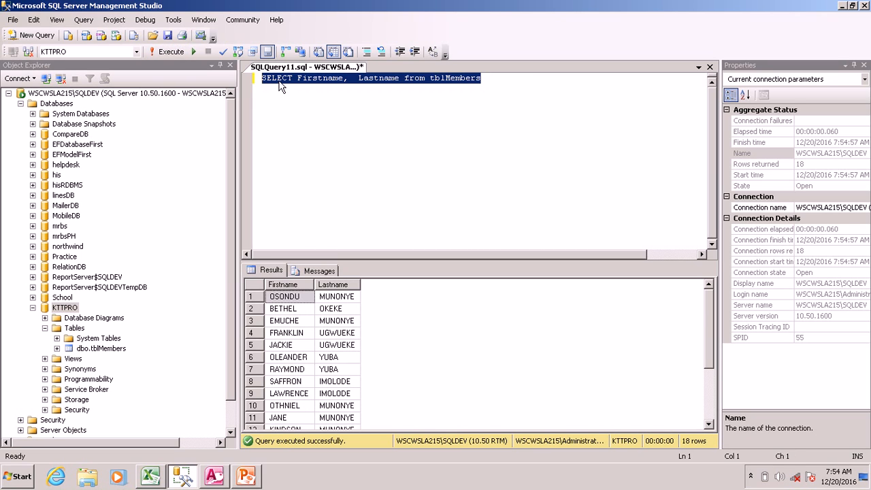
mouse_move(313, 85)
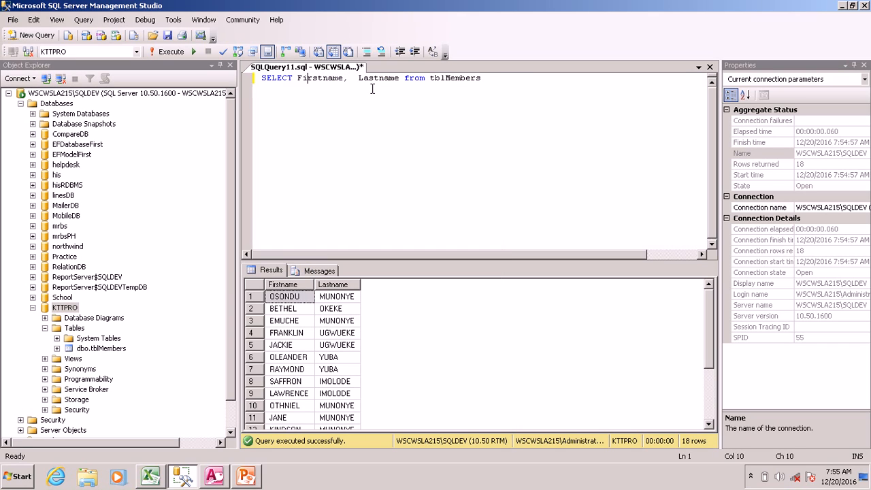
- Add and run SELECT * FROM tblMembers, showing all columns for 18 rows
text(s)
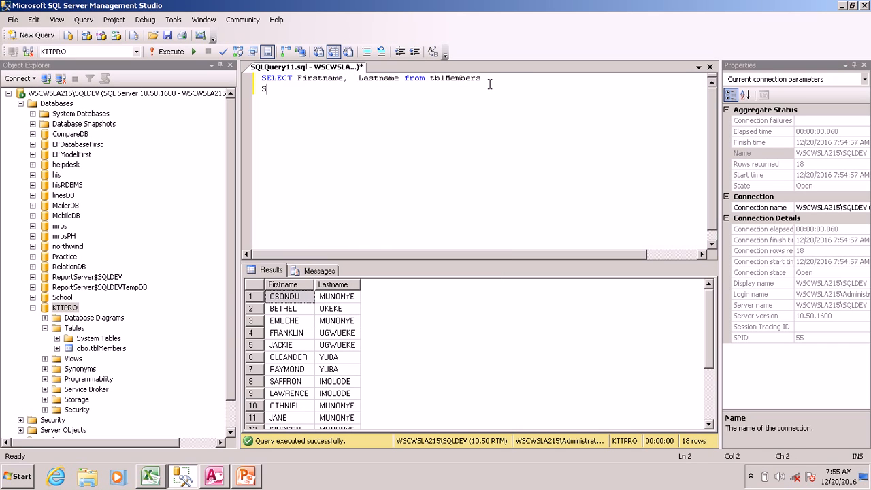
text(elect *)
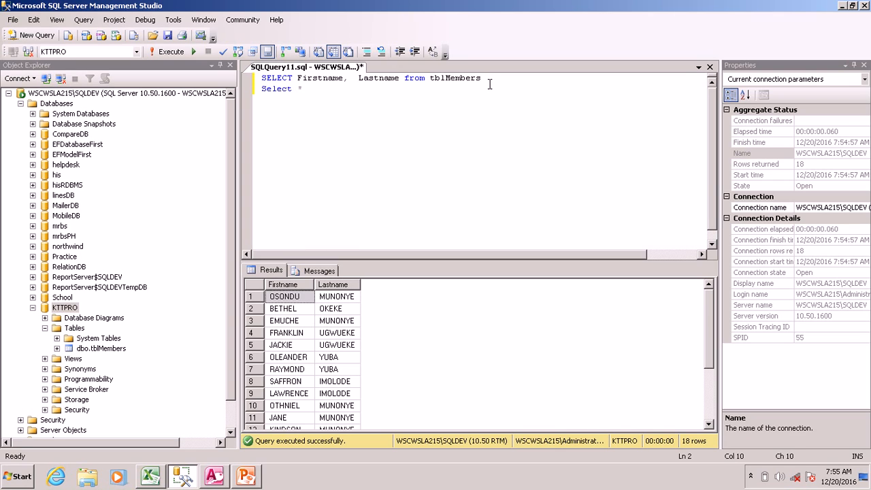
text(from tb)
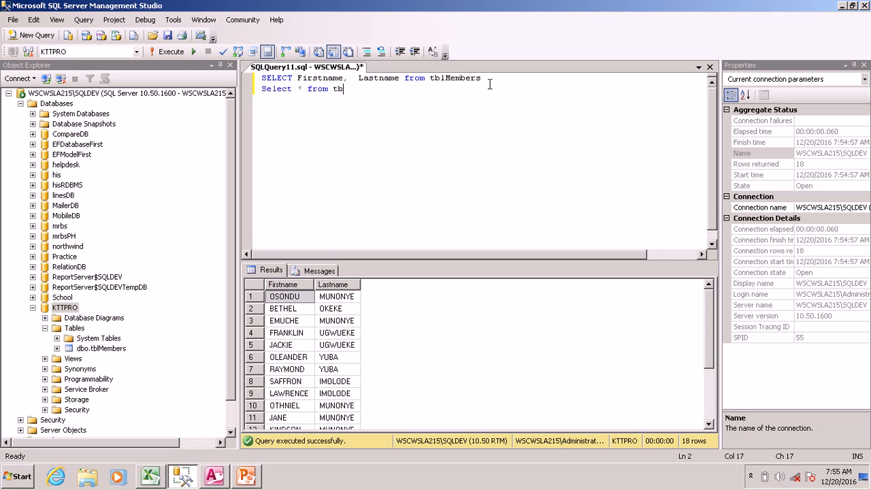
text(lMembe)
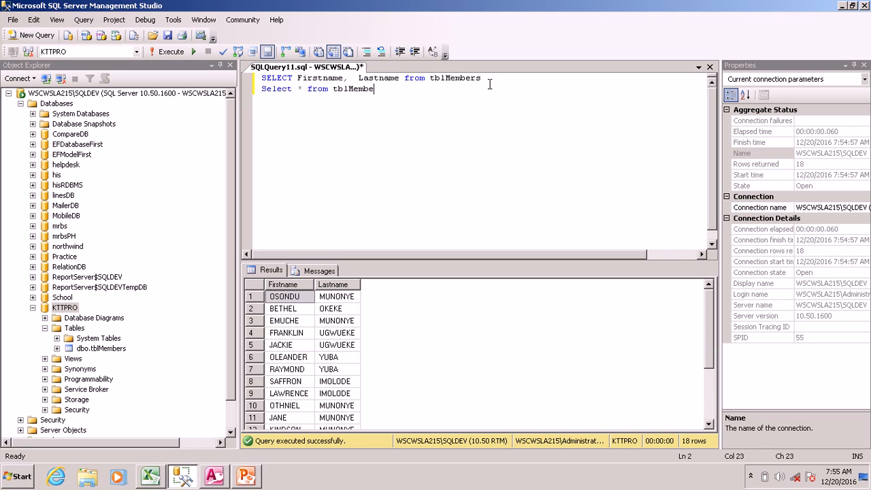
text(rs)
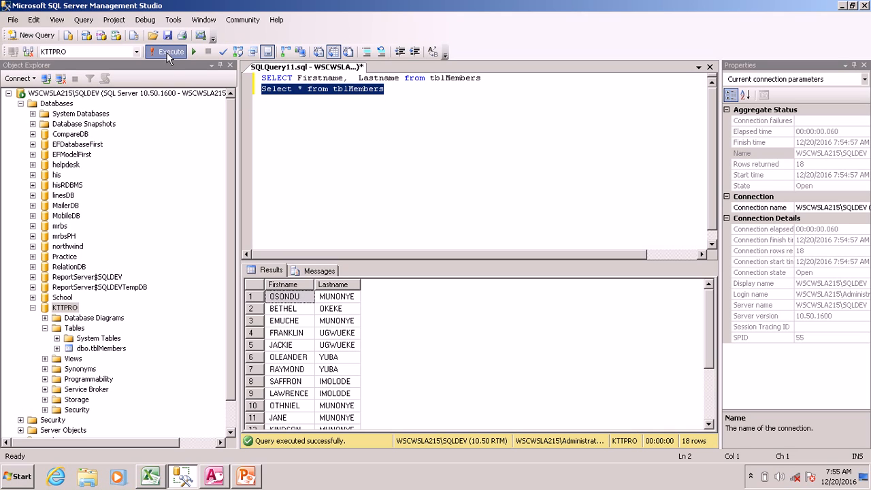
click(167, 52)
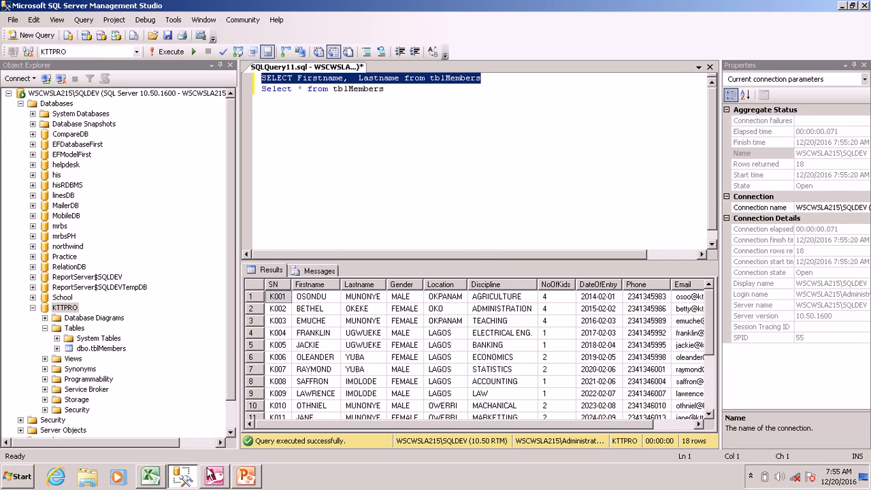
- In Access, run the first-name/last-name query and compare it with the full tblMembers table
click(214, 476)
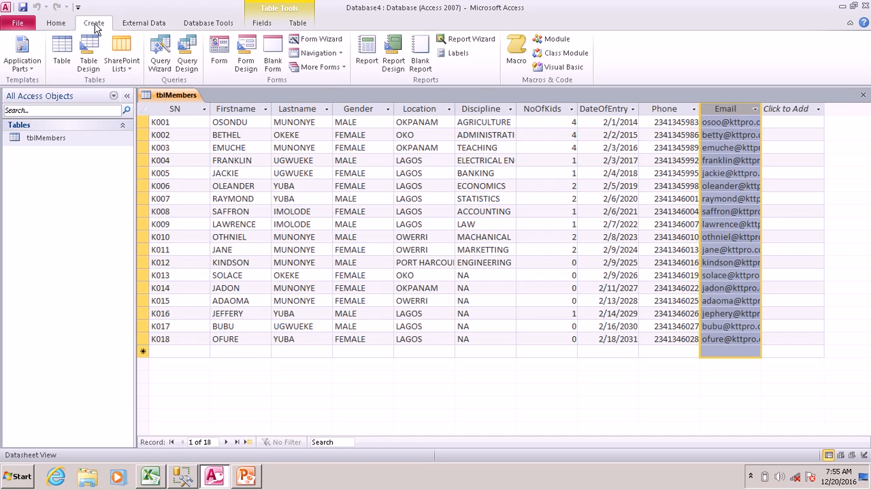
mouse_move(159, 53)
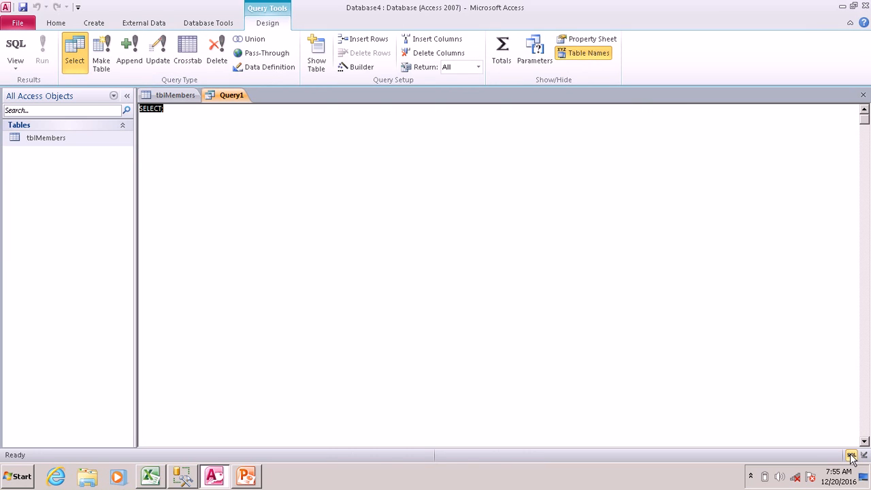
right_click(149, 108)
text( Firstname,  Lastname from tblMembers)
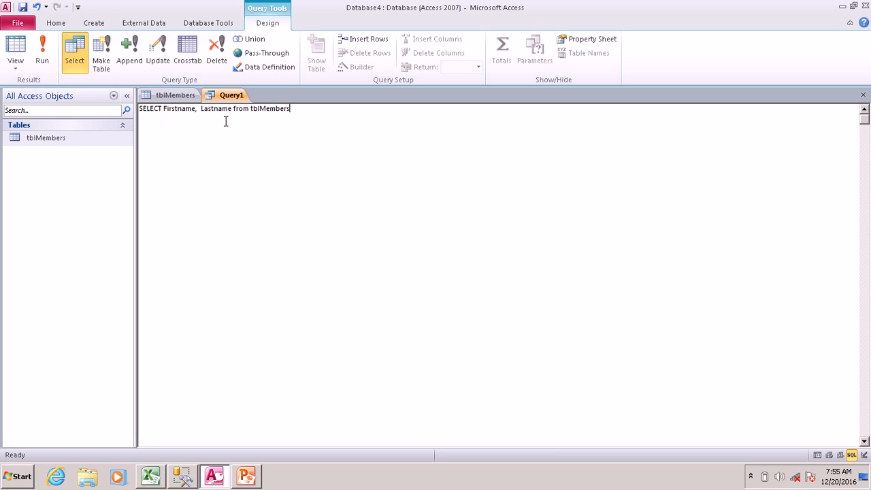
click(41, 51)
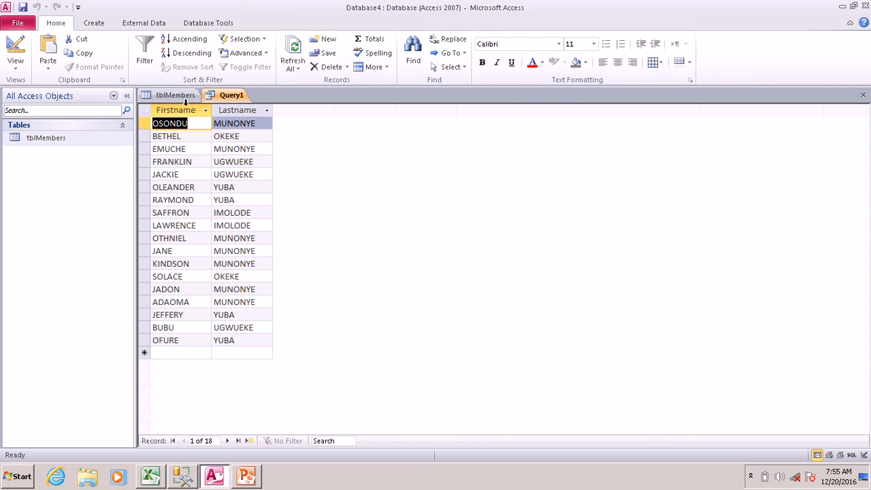
click(175, 95)
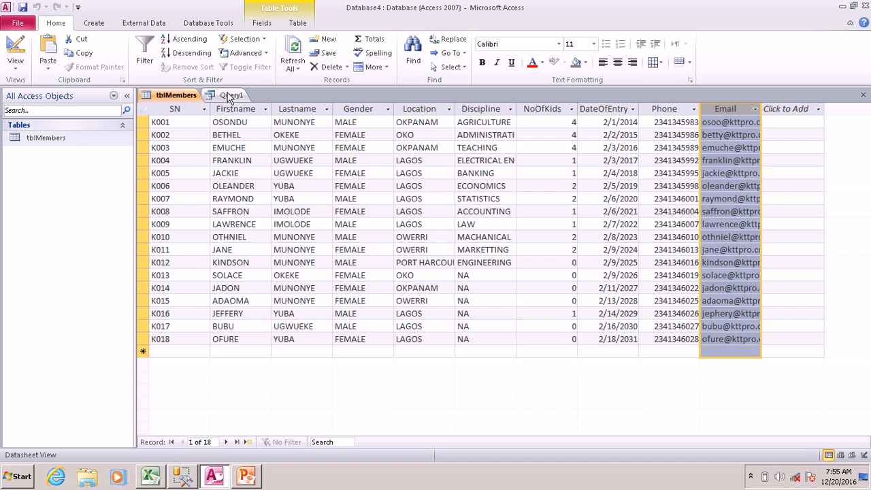
click(93, 23)
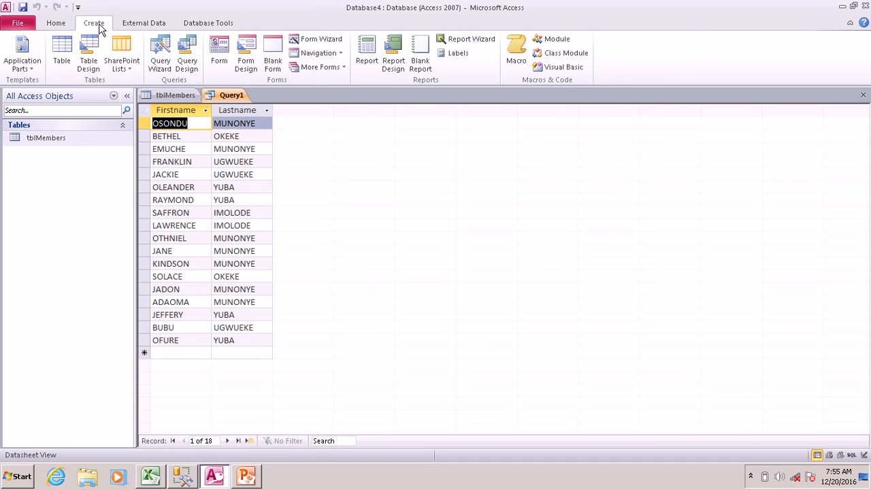
mouse_move(187, 53)
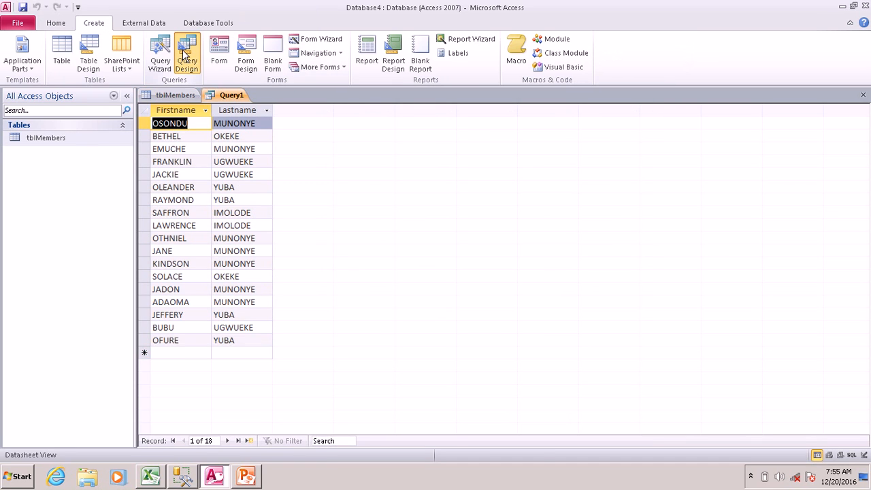
- Change the SQL to SELECT * FROM tblMembers and run it
click(187, 54)
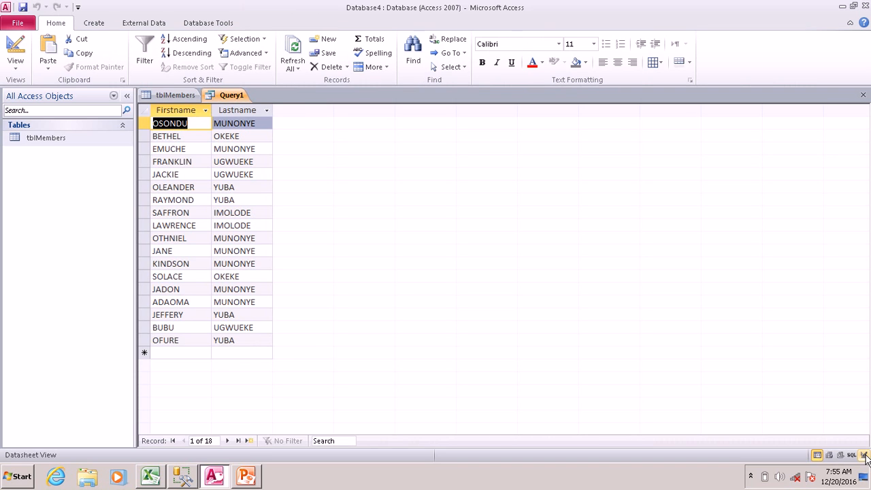
click(865, 454)
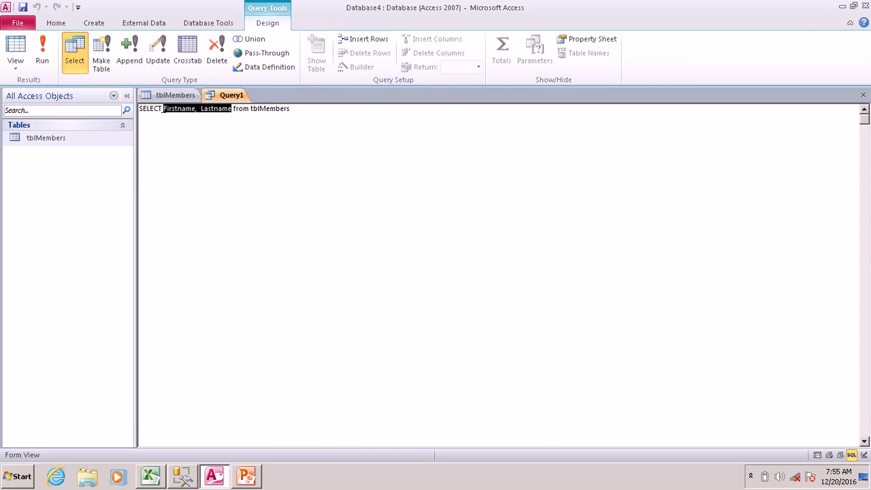
text(*)
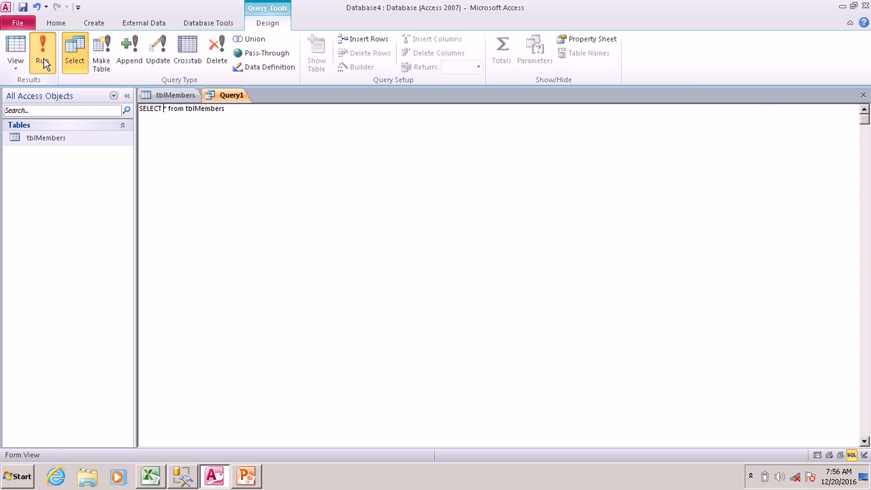
click(42, 51)
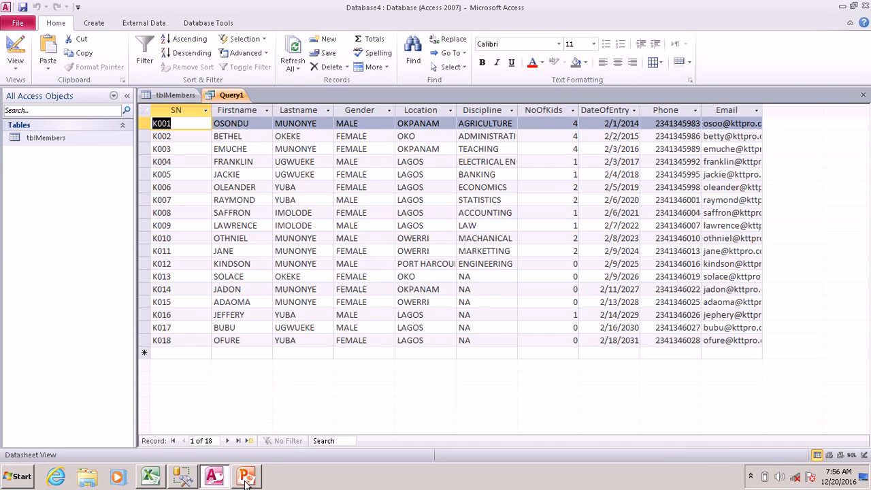
- Switch to PowerPoint to review the SQL topics slide
click(247, 475)
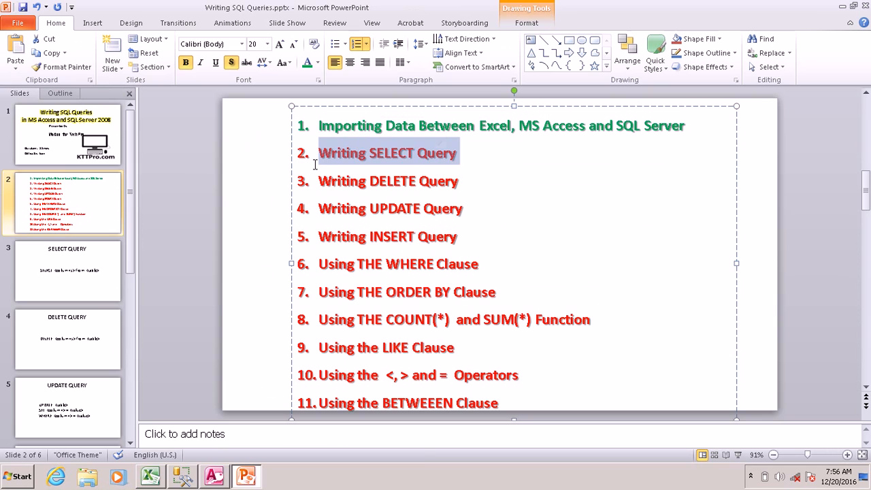
mouse_move(277, 131)
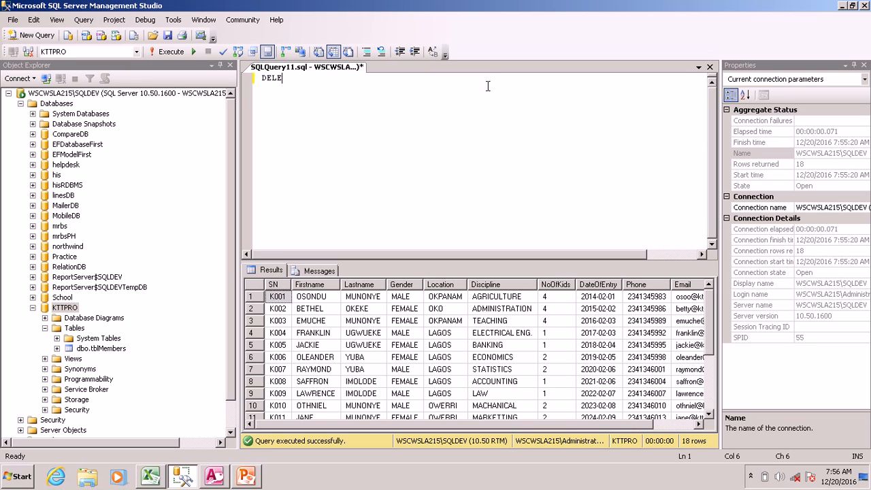
- Write DELETE FROM tblMembers WHERE Firstname = 'OSONDU'
text(TE)
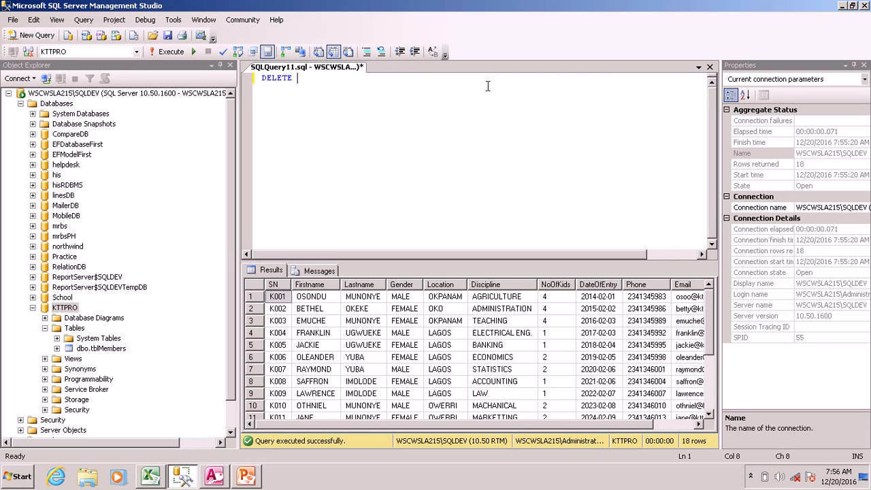
text(FROM tbl)
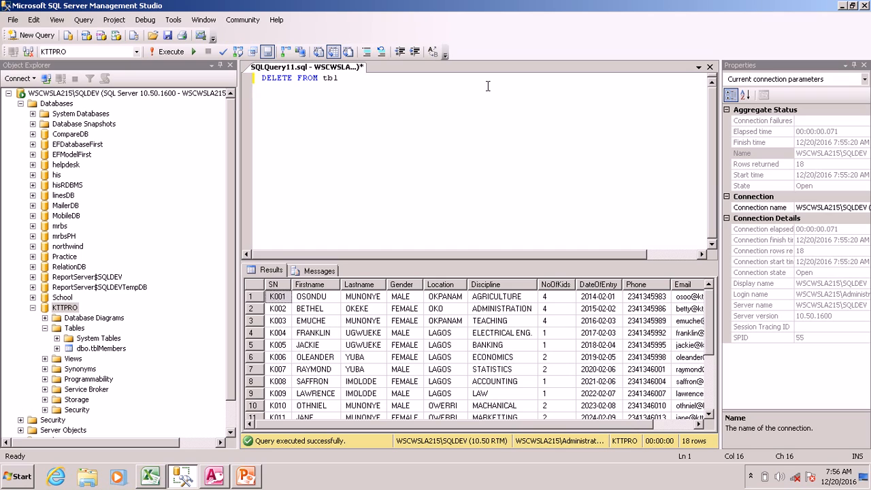
text(Members)
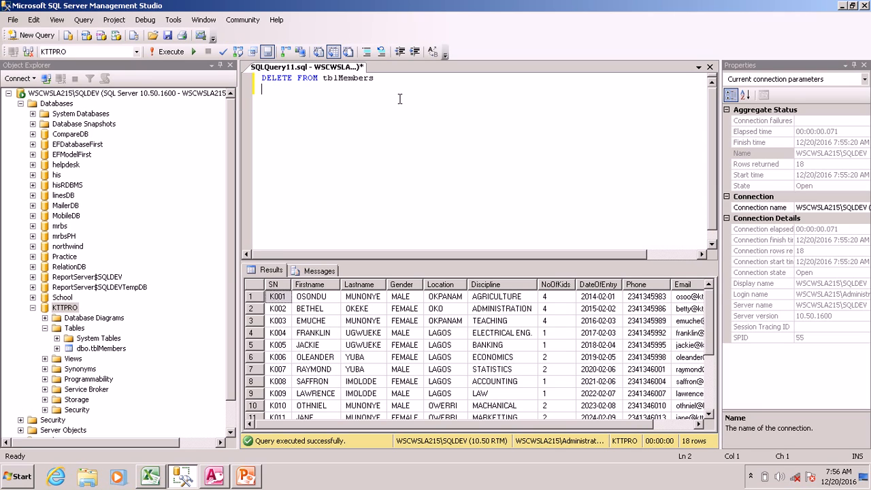
text(WHE)
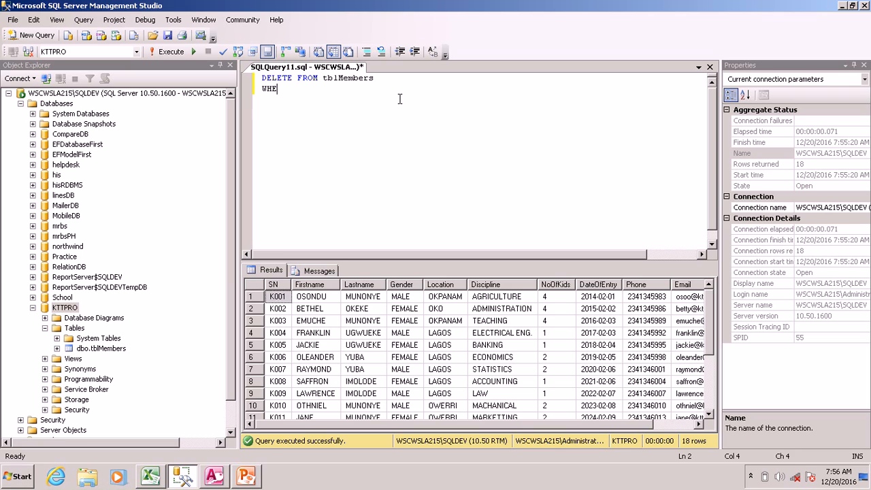
text(RE)
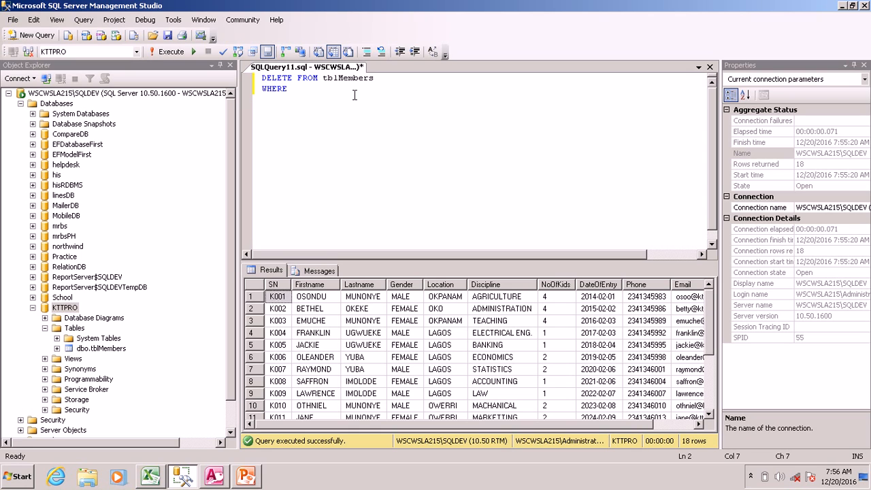
text(Firs)
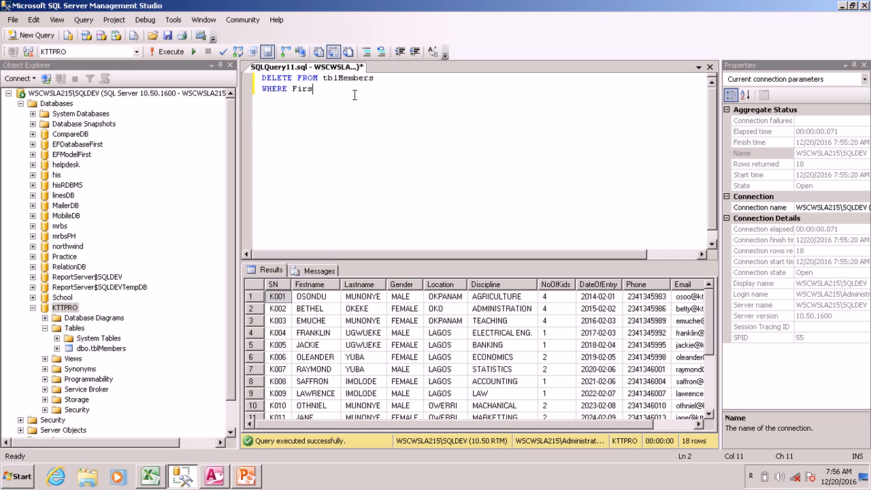
text(tname = ')
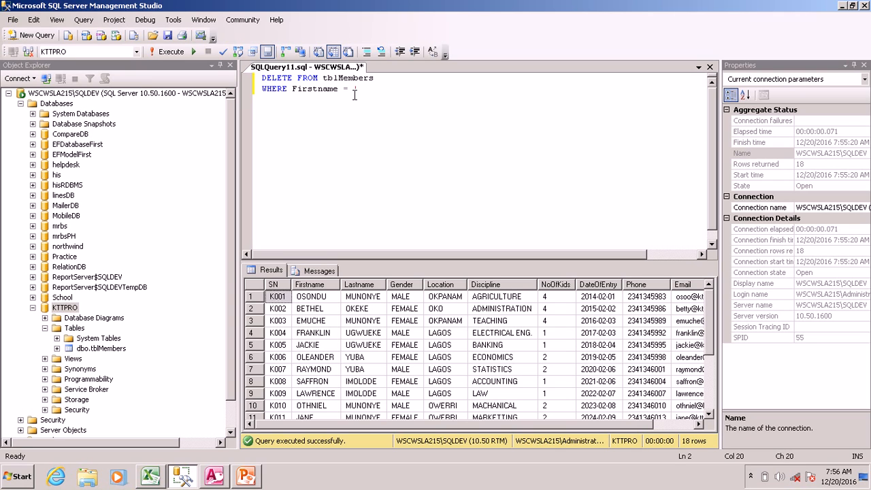
text(OSONDU')
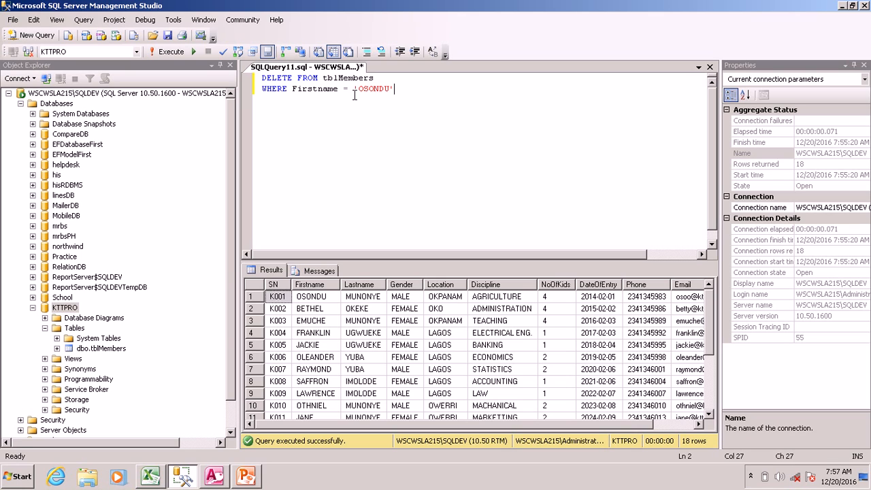
- Execute the delete and list tblMembers' top rows to check the deletion
key(ctrl+a)
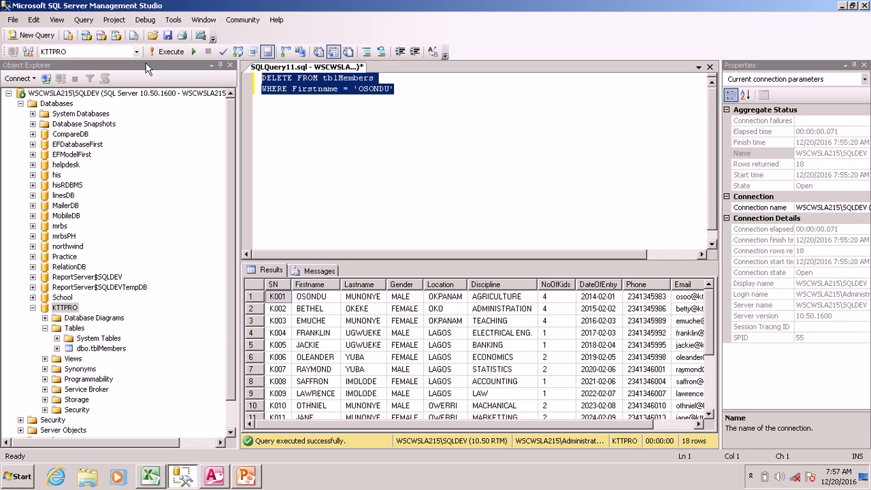
click(171, 51)
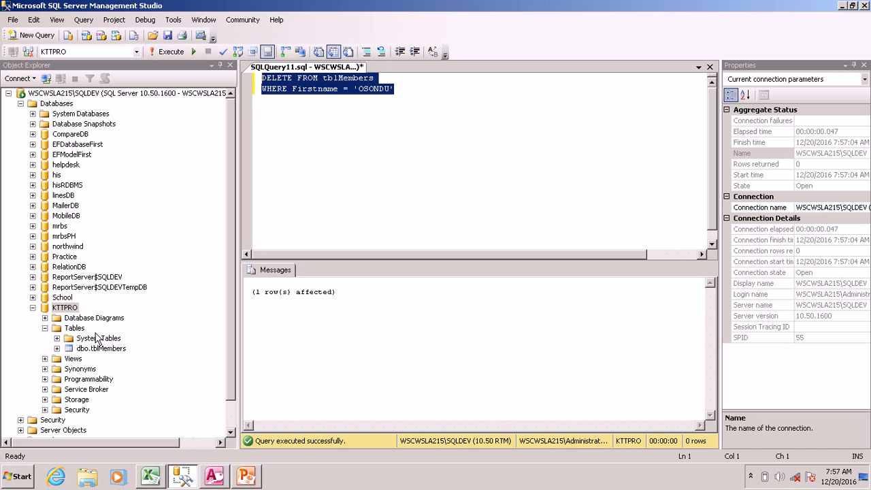
right_click(87, 347)
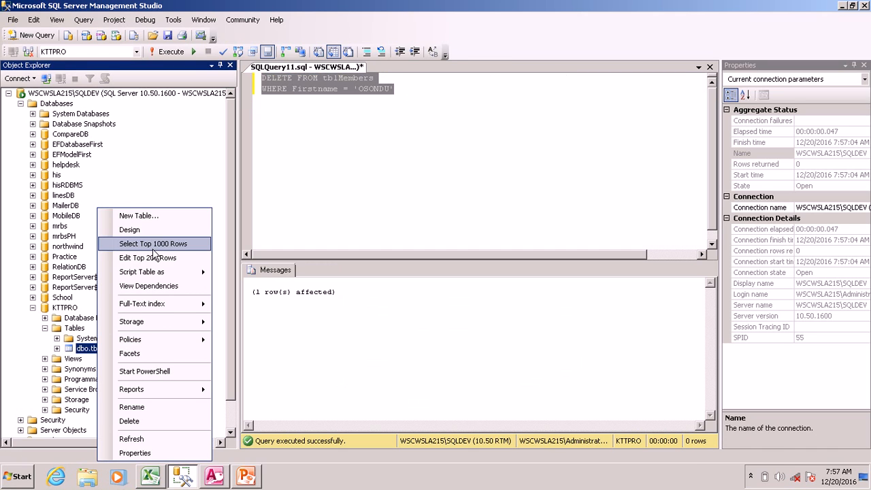
click(153, 244)
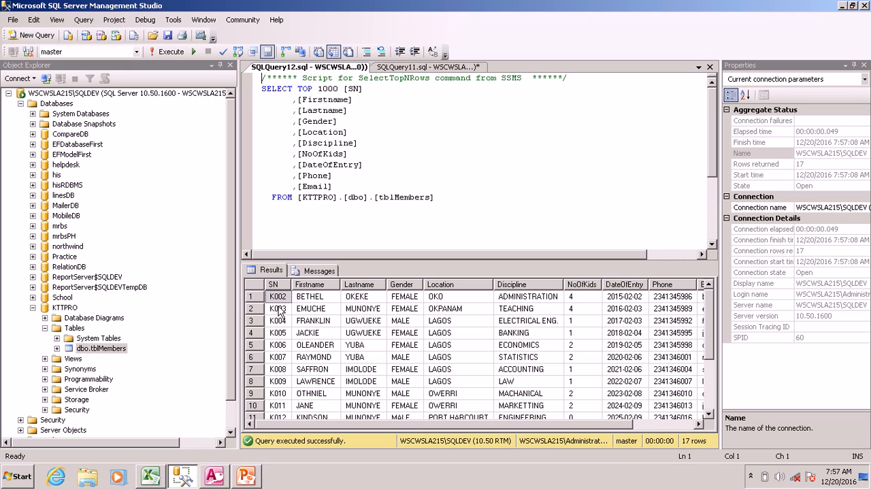
mouse_move(292, 281)
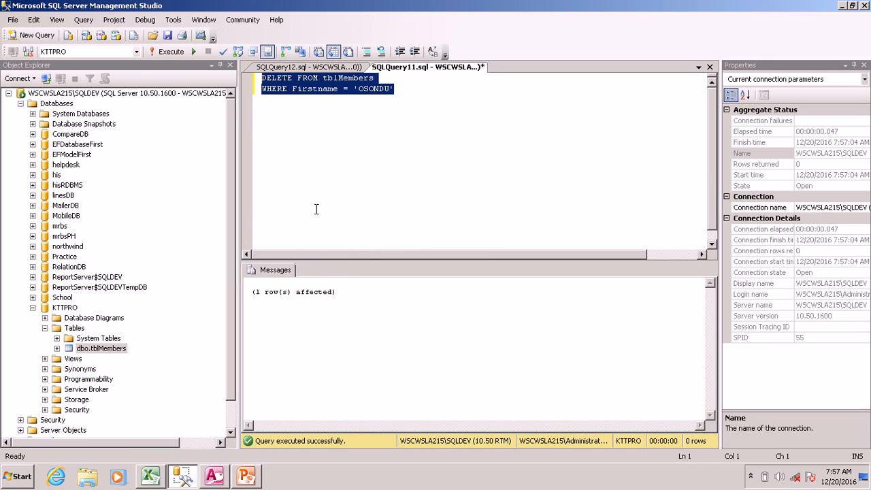
- In Access, run the OSONDU DELETE, accept the one-row warning, and open tblMembers
click(213, 475)
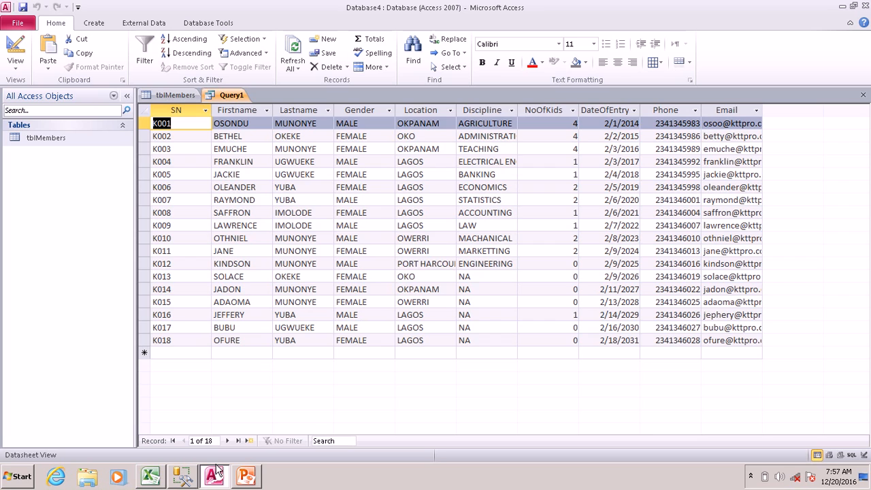
click(93, 22)
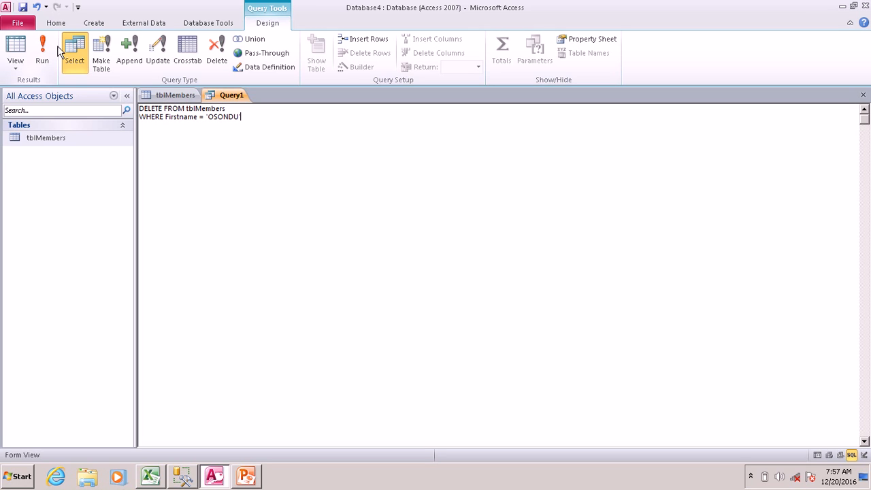
click(42, 51)
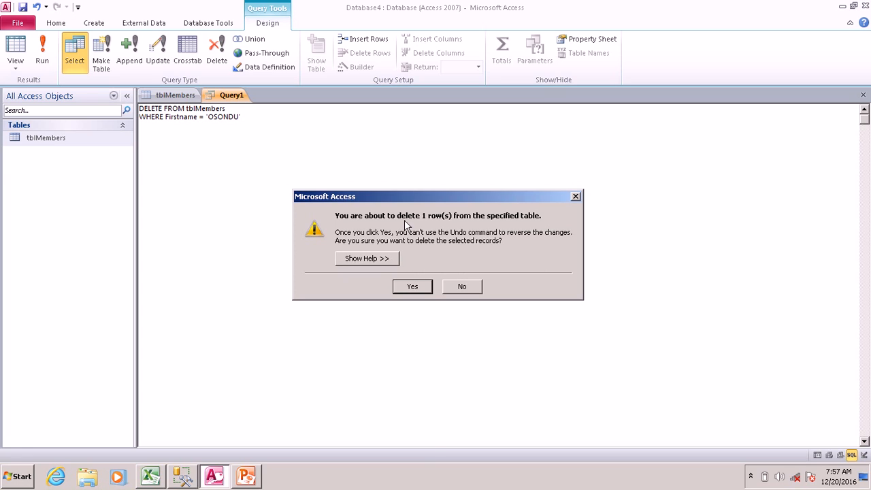
click(412, 285)
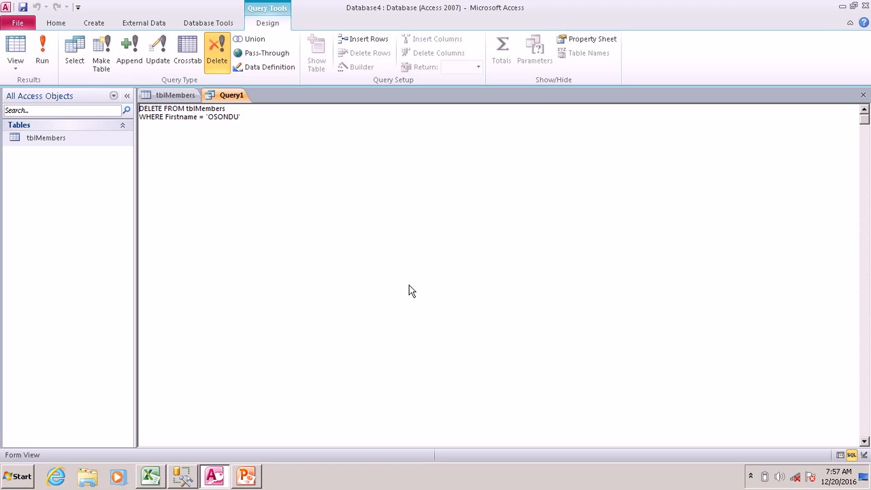
right_click(45, 138)
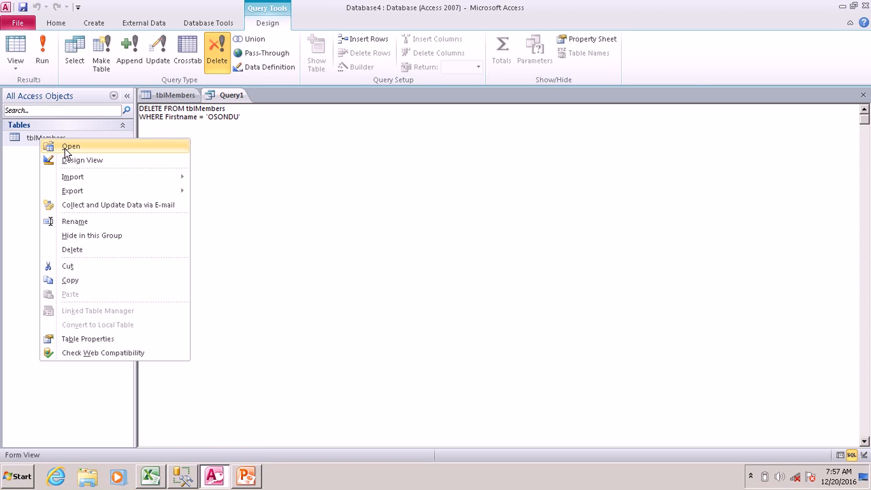
click(71, 146)
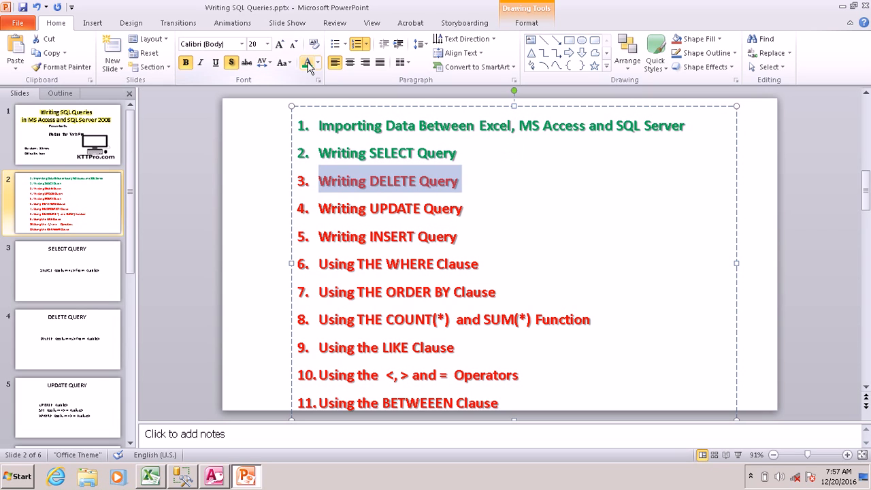
- Color the 'Writing DELETE Query' topic green on the topics slide
click(304, 63)
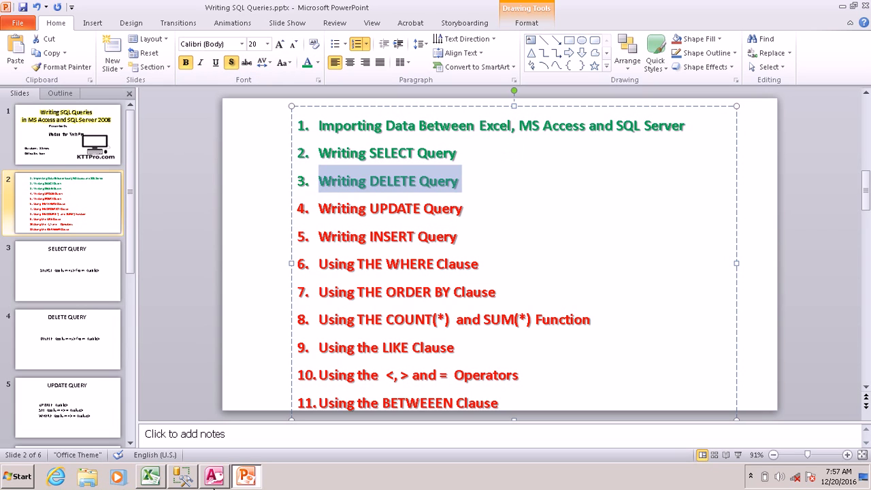
click(181, 476)
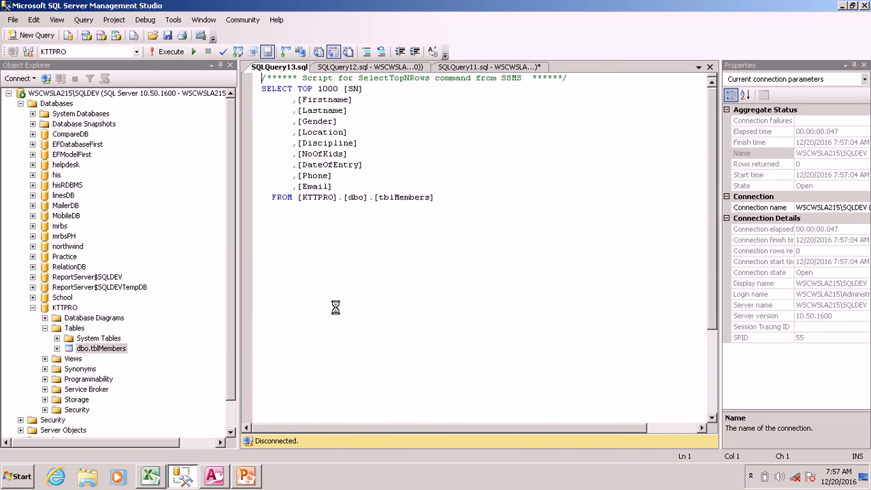
- Execute the SELECT TOP 1000 script on tblMembers, returning 17 rows
click(171, 51)
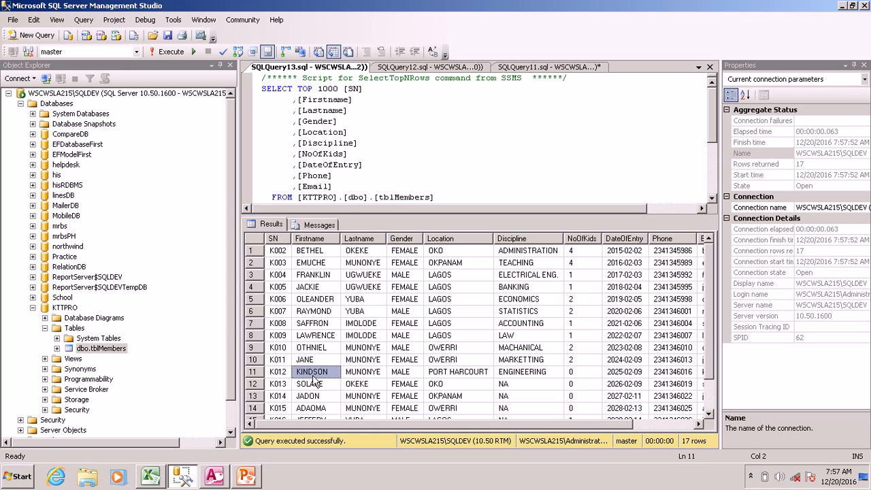
mouse_move(329, 375)
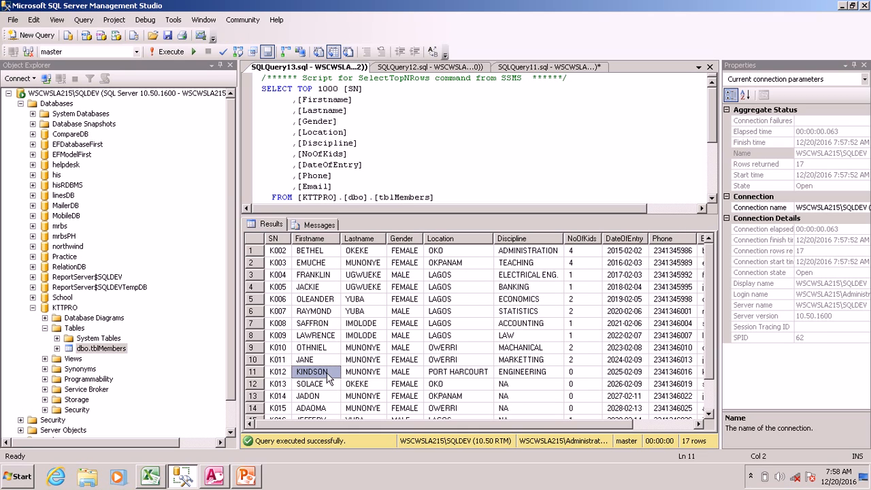
mouse_move(371, 391)
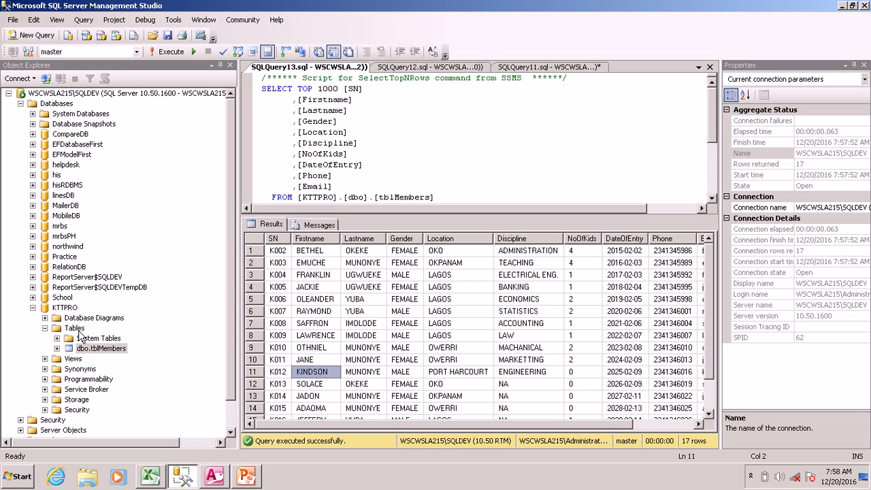
mouse_move(547, 67)
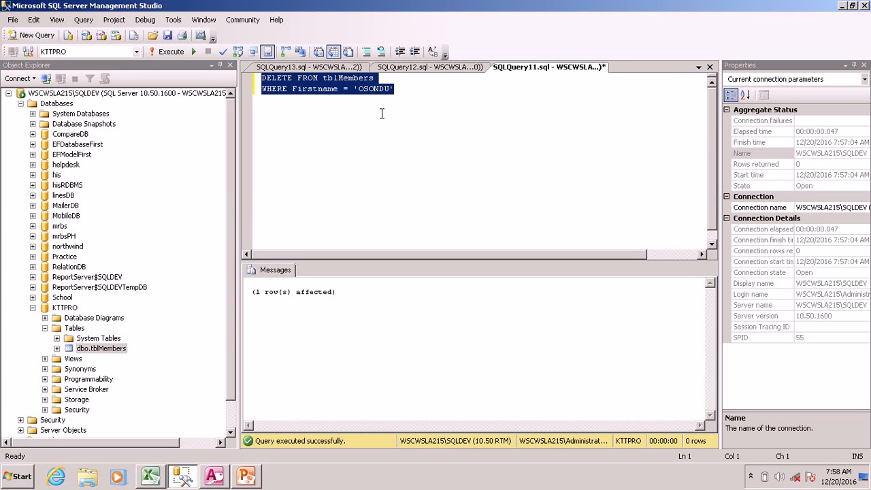
- Run UPDATE tblMembers SET Firstname = 'KTTPRO' WHERE Firstname = 'KINDSON'
text(UPDATE tblM)
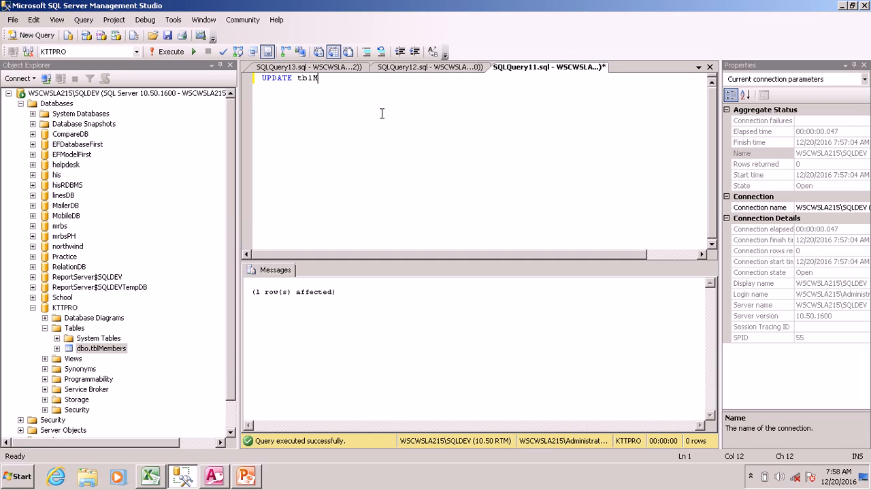
text(embers)
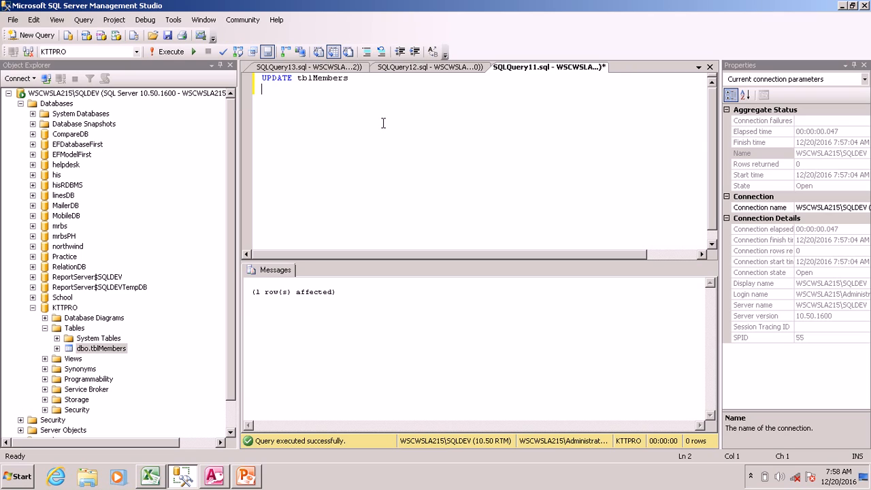
text(SET F)
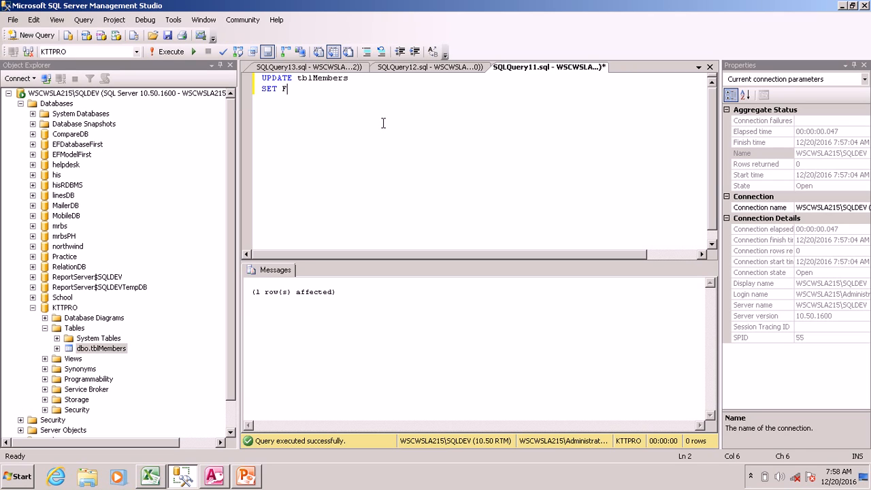
text(irs)
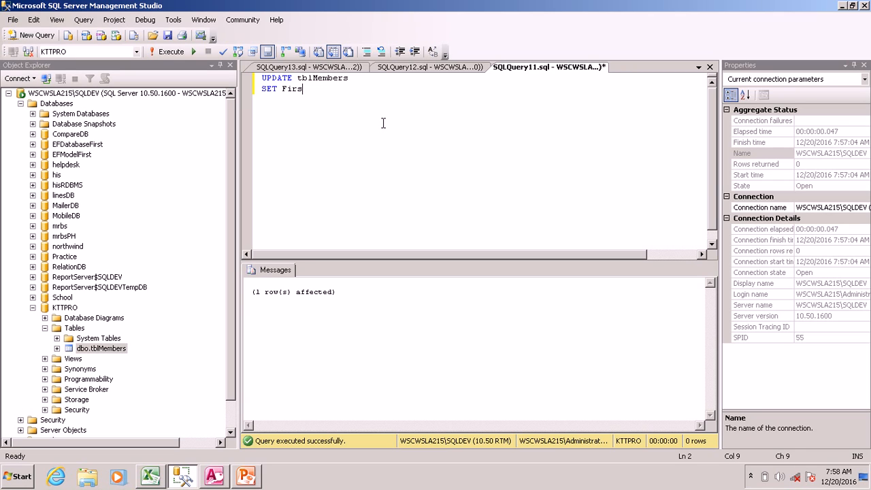
text(tname =)
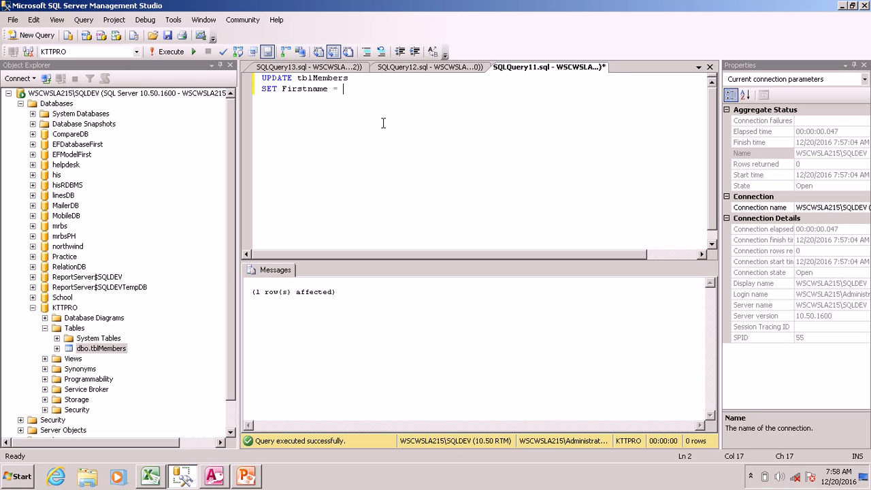
text('KTT)
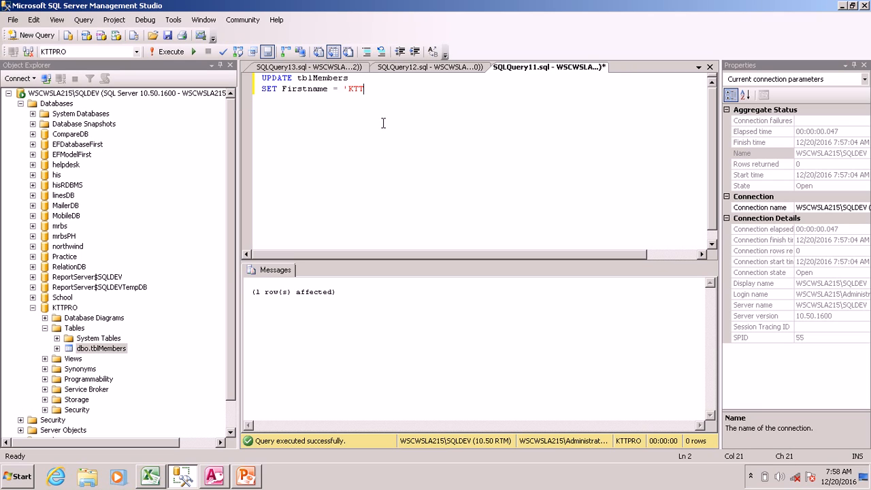
text(PR)
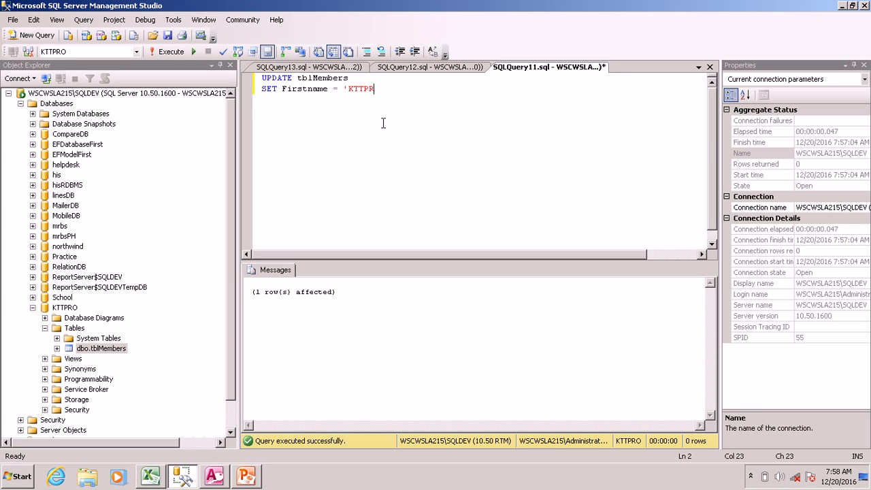
text(O)
text(Where)
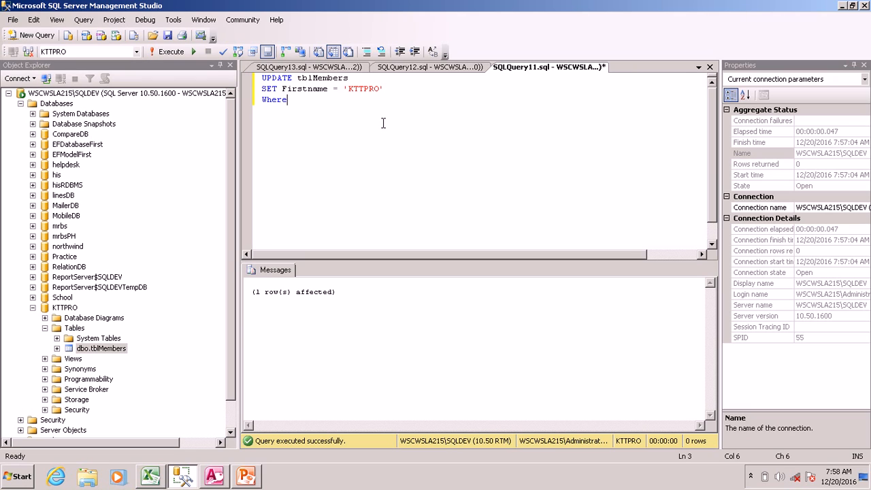
text(Firstn)
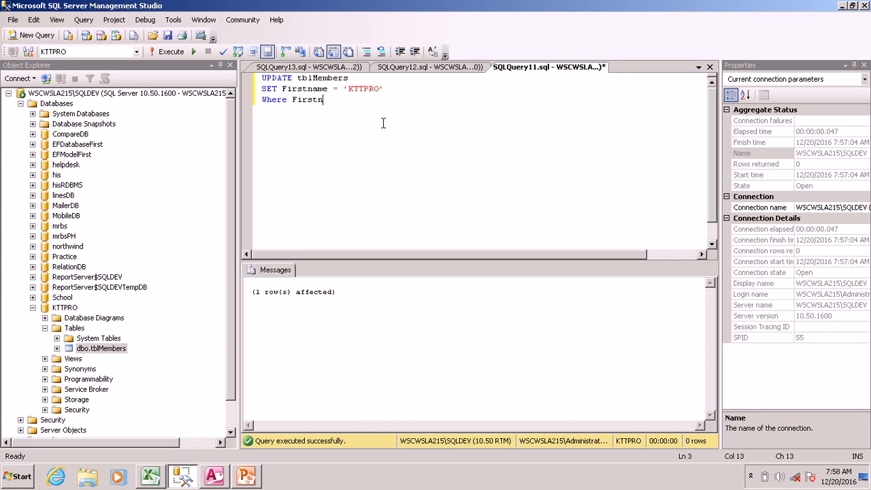
text(ame=)
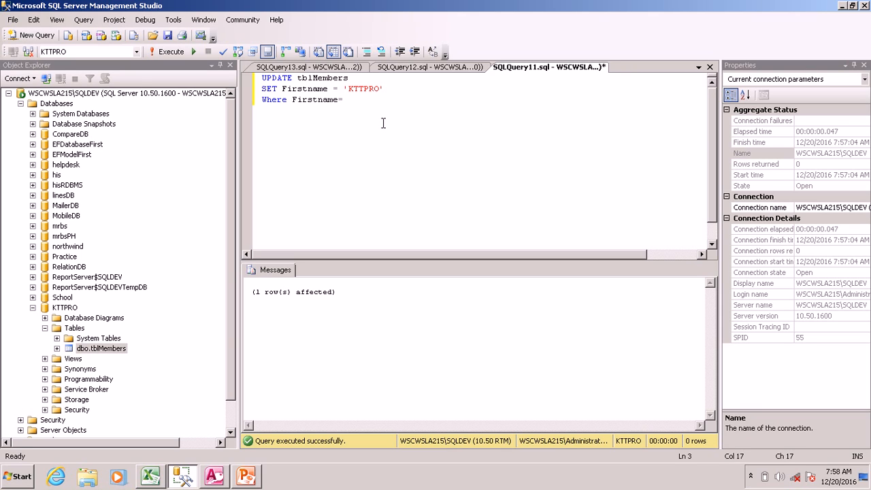
text('K1)
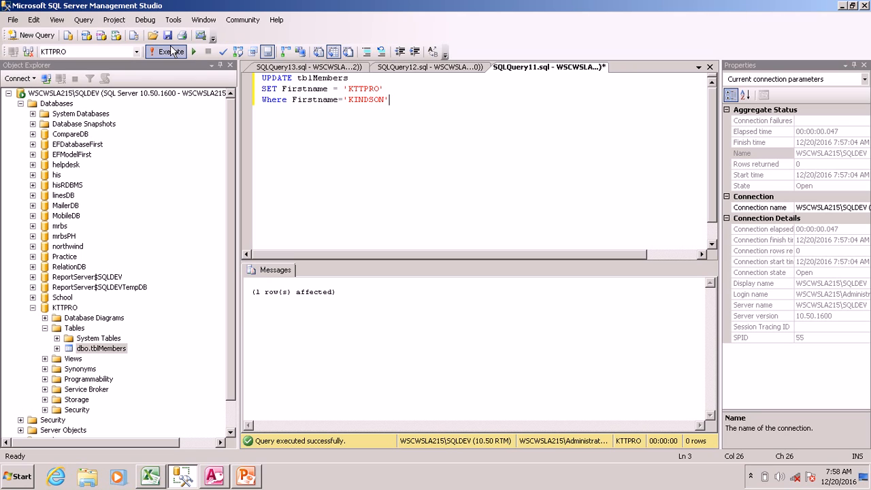
click(165, 52)
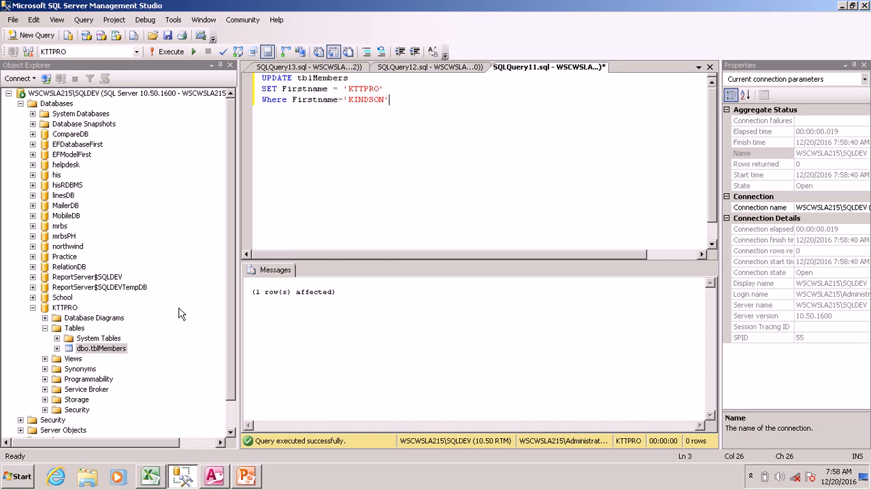
- List tblMembers' top 1000 rows to confirm KTTPRO, then close the extra query tab
right_click(101, 347)
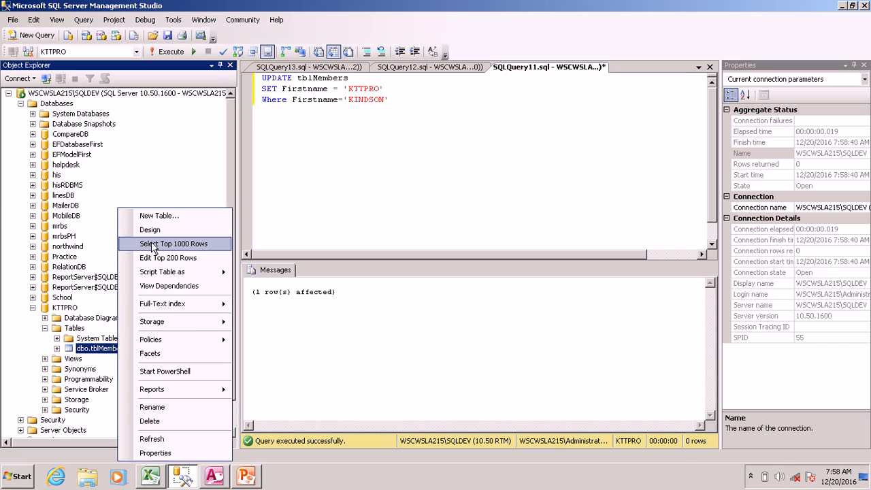
click(173, 243)
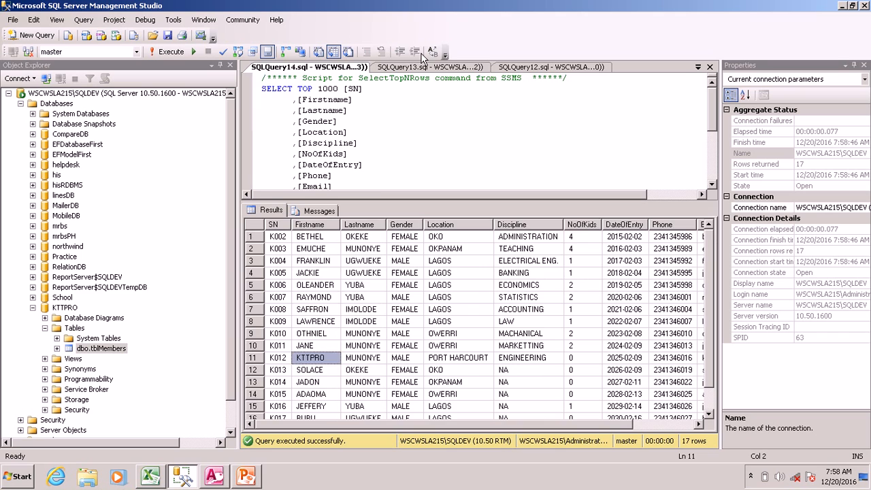
click(551, 66)
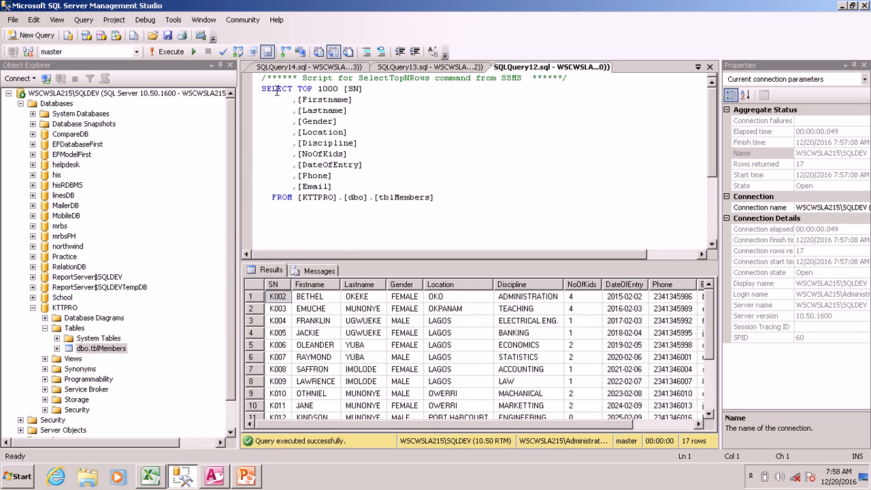
click(306, 67)
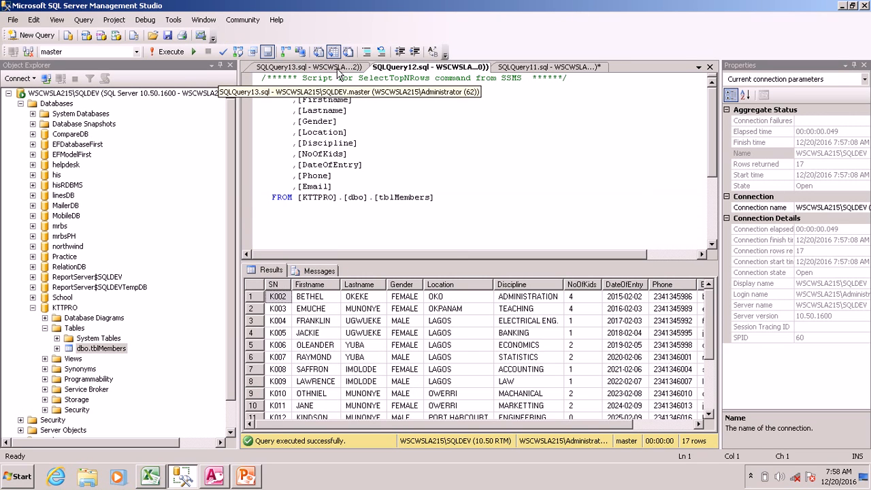
right_click(309, 67)
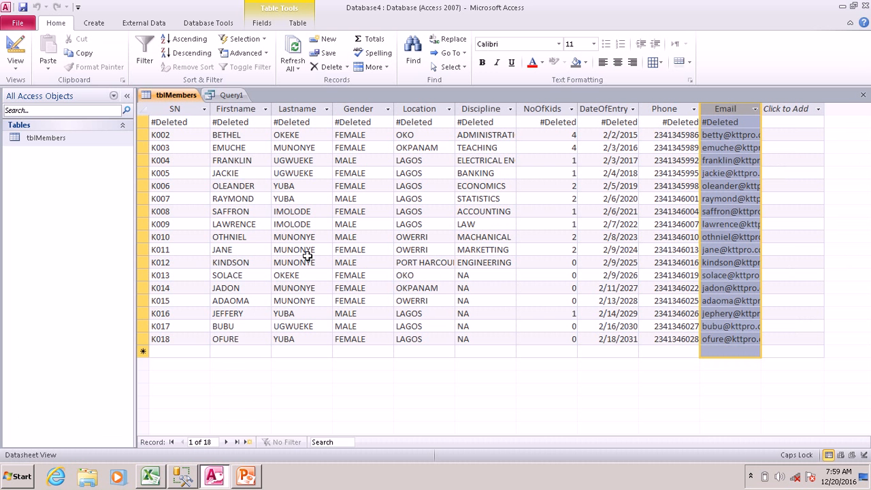
- Run the Access UPDATE query, confirming the one-row change of KINDSON to KTTPRO
click(231, 94)
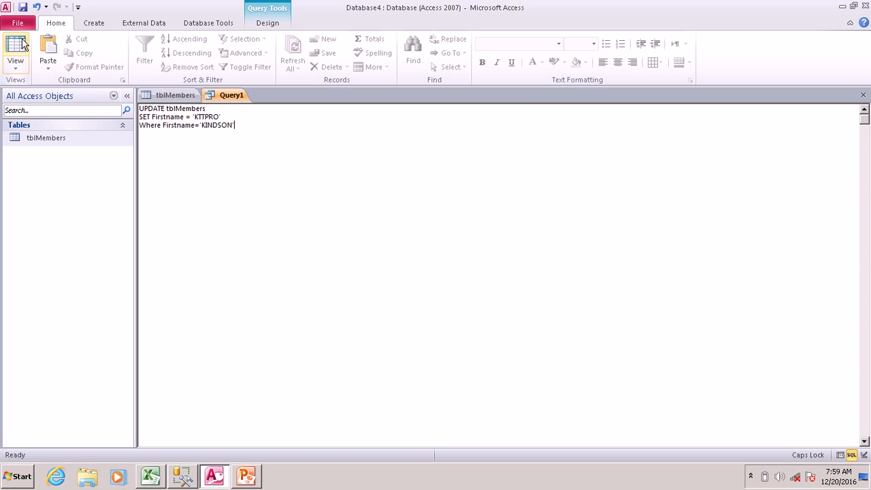
mouse_move(181, 157)
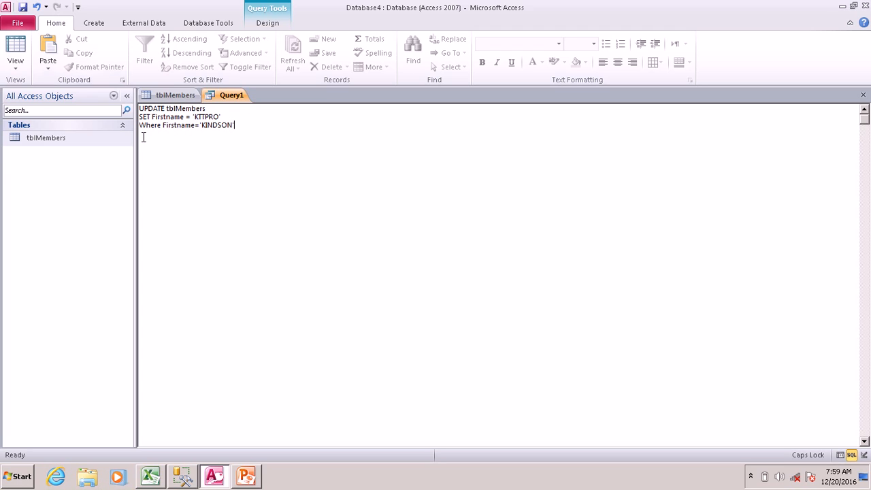
mouse_move(208, 23)
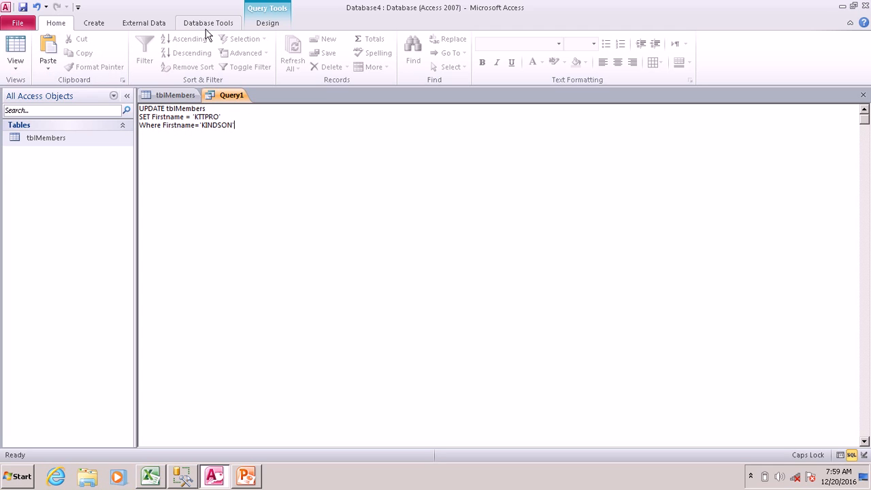
click(208, 22)
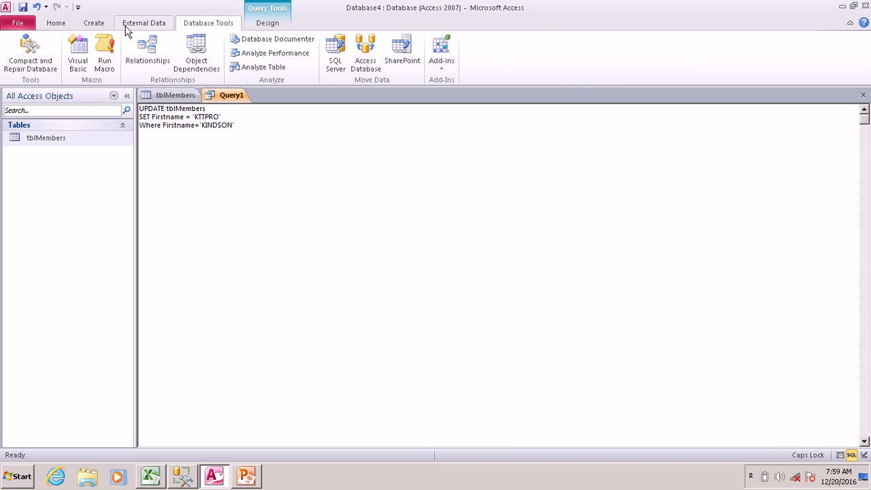
click(93, 23)
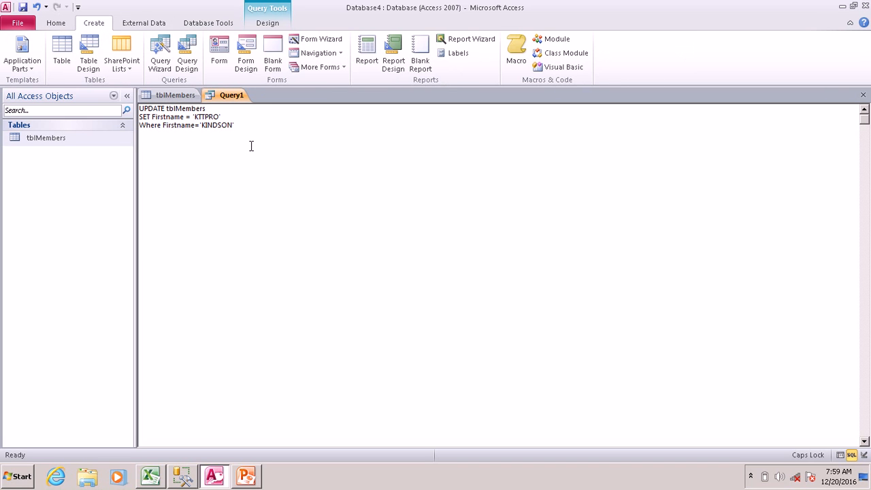
click(143, 22)
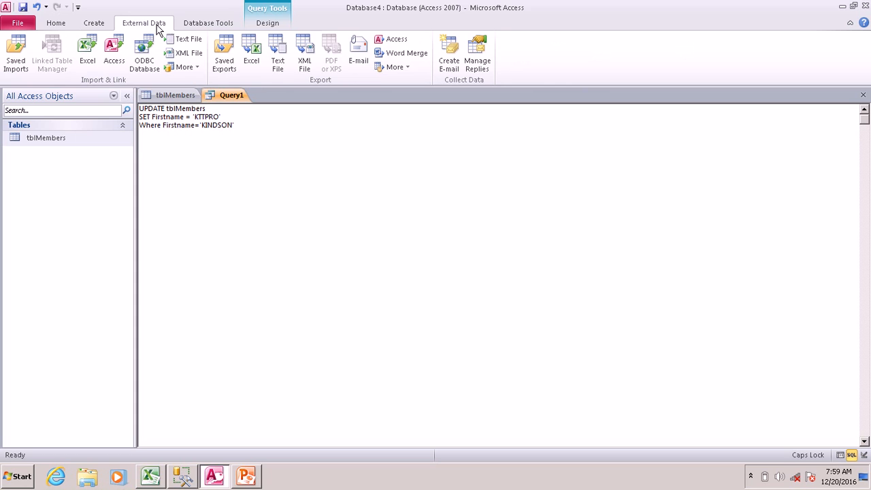
click(267, 22)
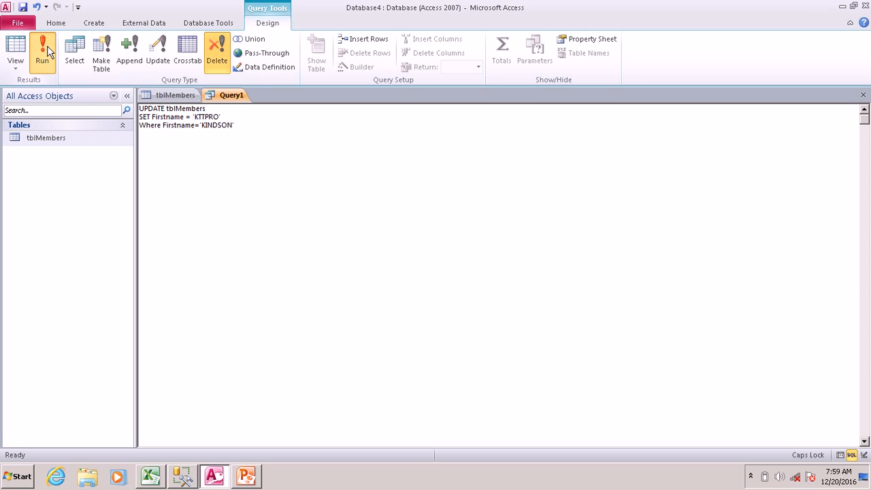
click(42, 51)
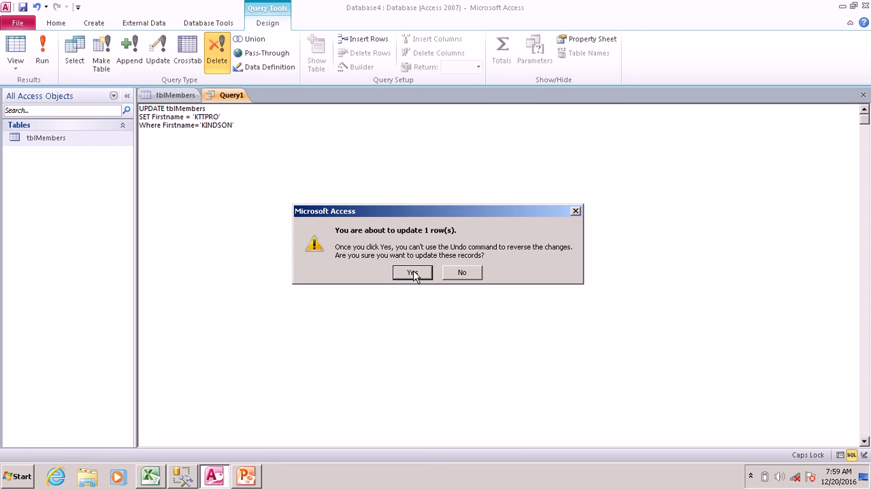
click(411, 272)
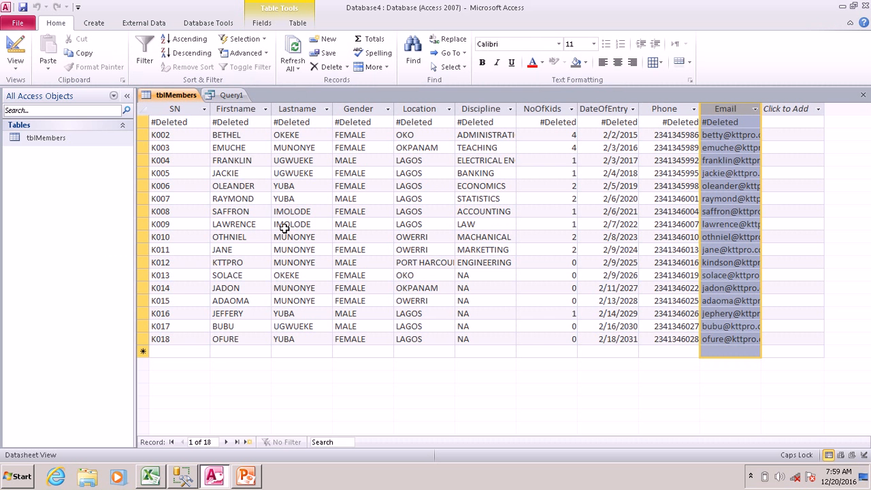
- Check K012 reads KTTPRO, then swap the names and rerun the update to restore KINDSON
click(160, 262)
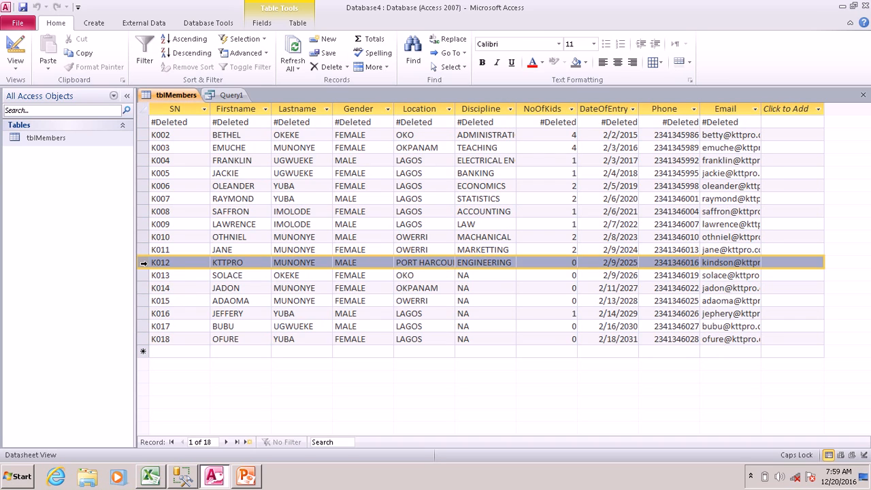
click(251, 262)
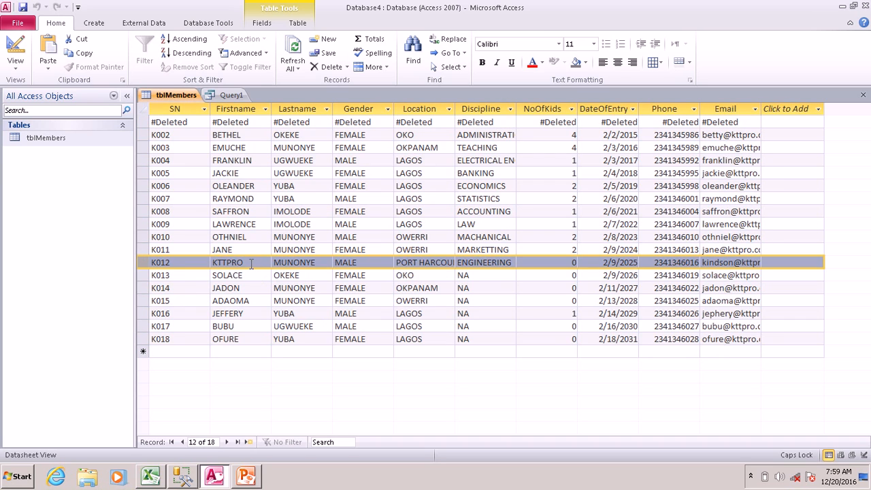
mouse_move(278, 142)
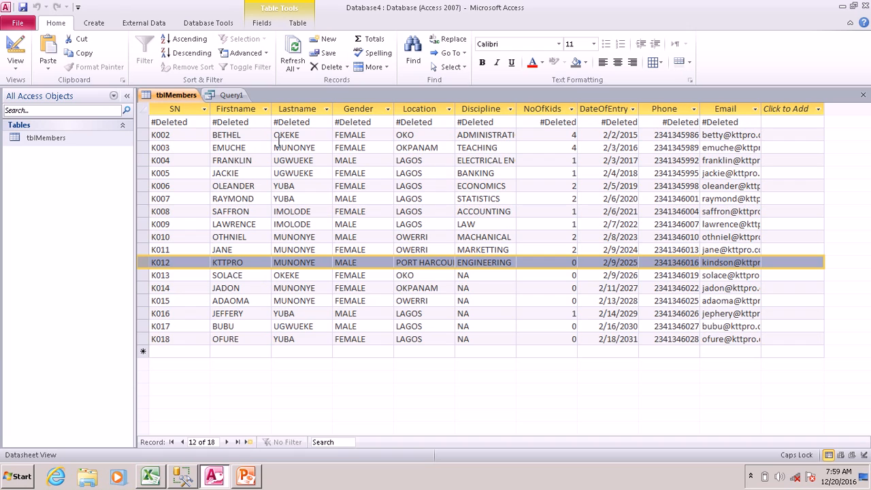
click(231, 95)
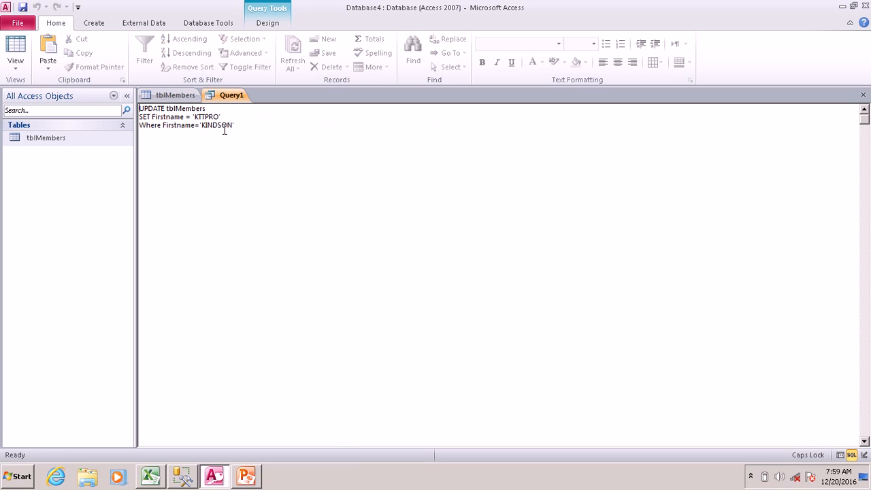
double_click(216, 125)
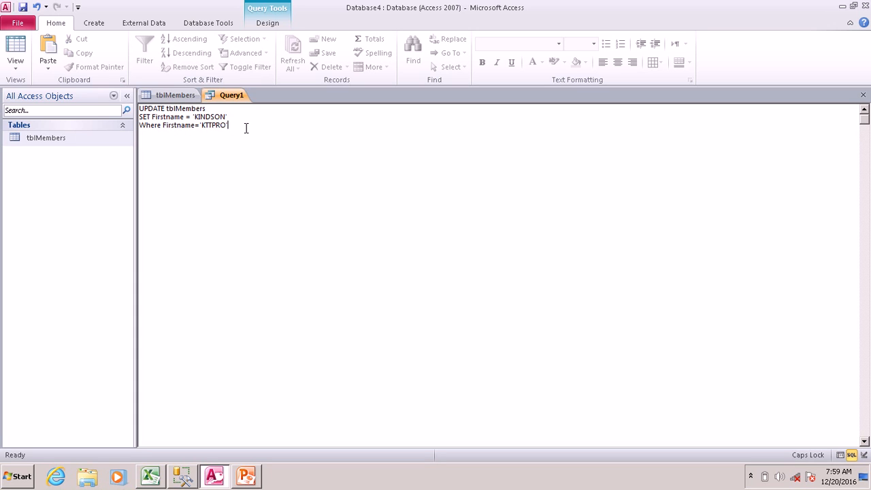
click(267, 22)
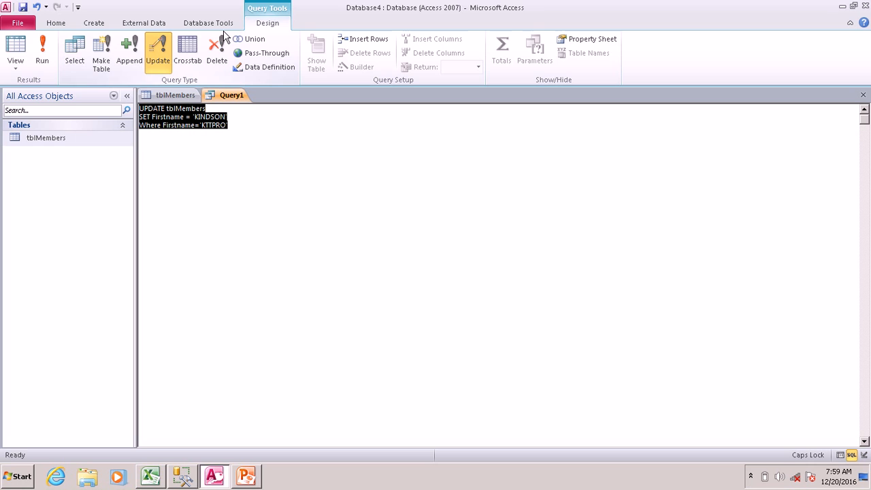
click(42, 51)
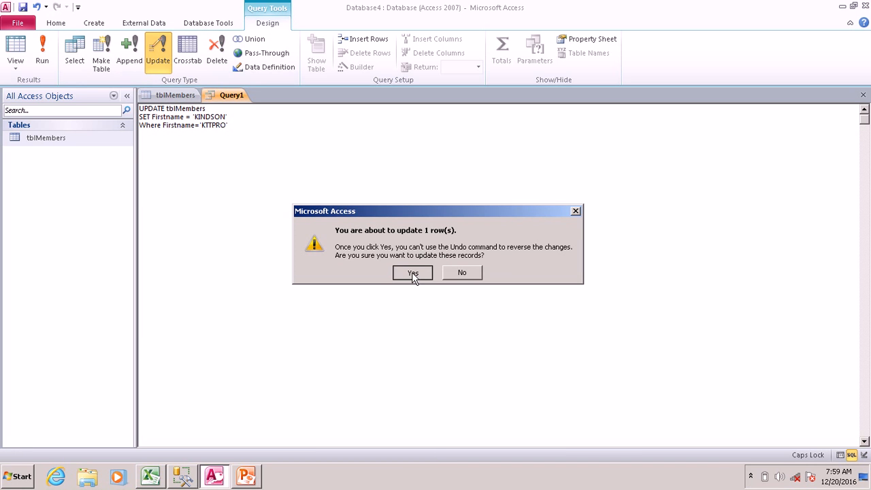
click(412, 272)
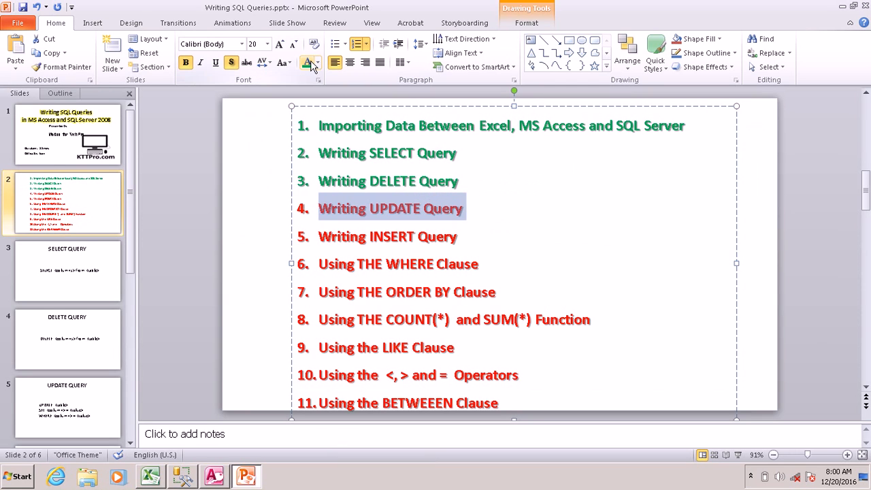
- Color the 'Writing UPDATE Query' topic green, then return to Management Studio
click(308, 63)
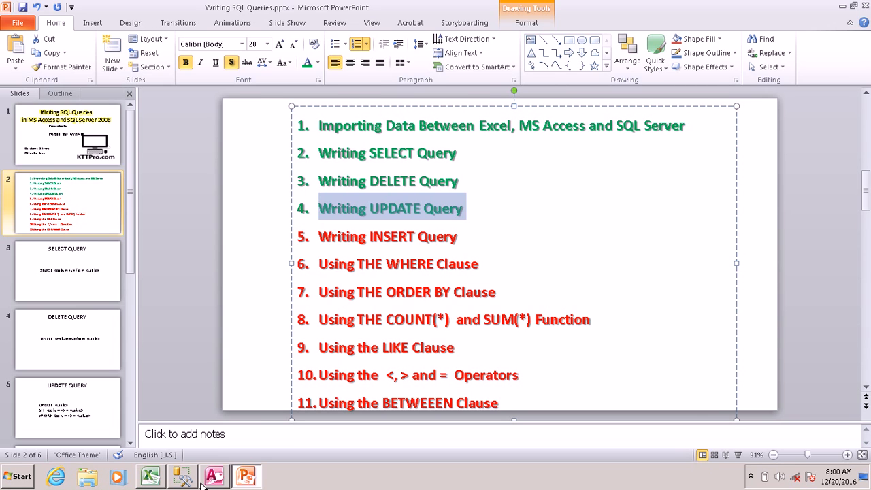
click(182, 476)
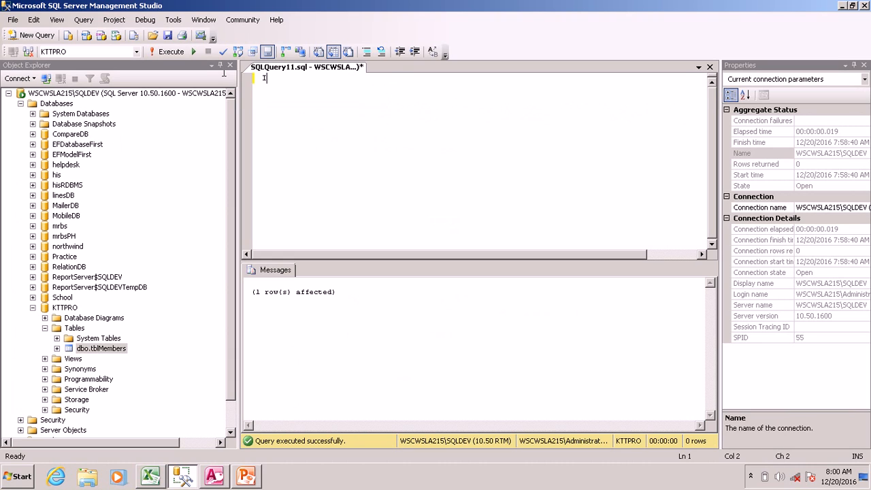
- Type INSERT INTO tblMembers (SN, Firstname, Lastname) in the query editor
text(INSERT)
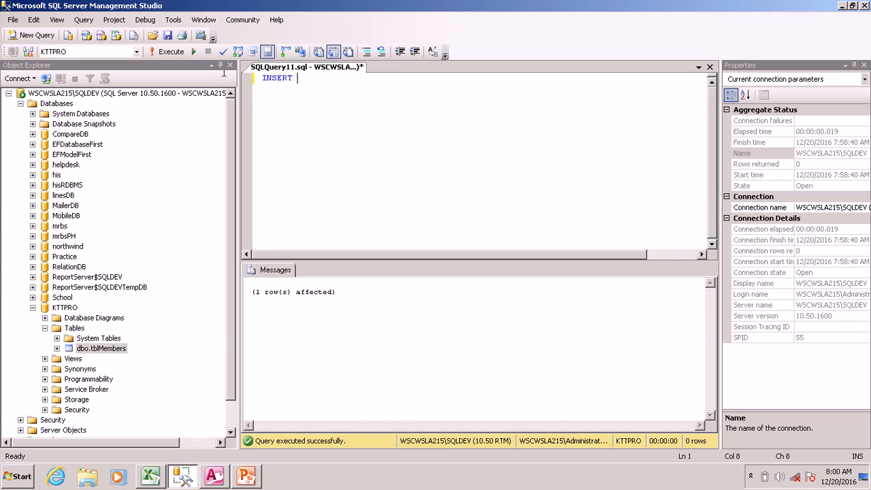
text(INTO)
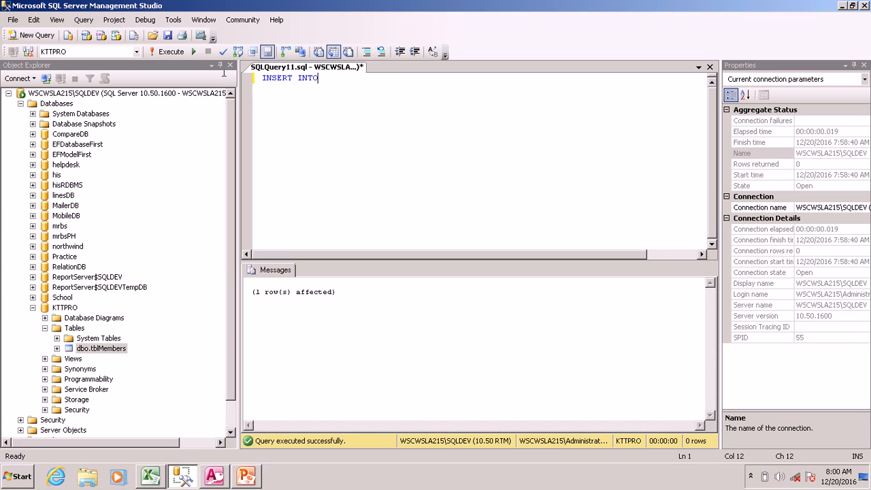
text(tbl)
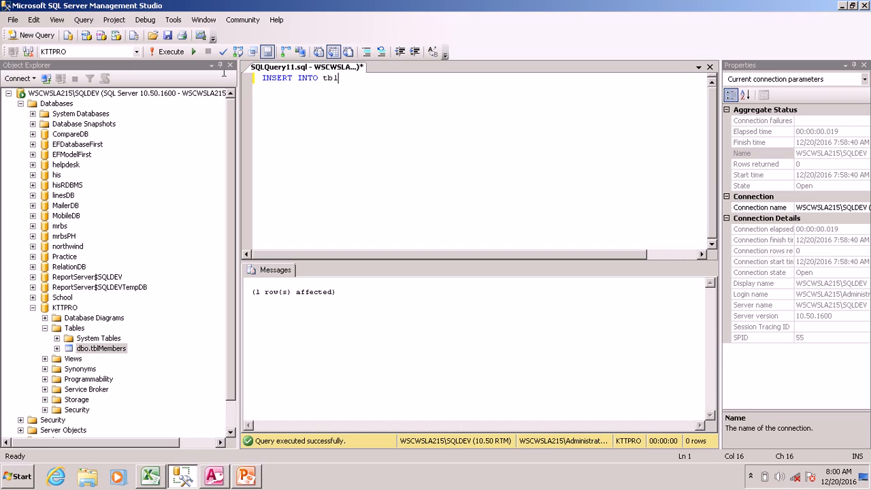
text(Me)
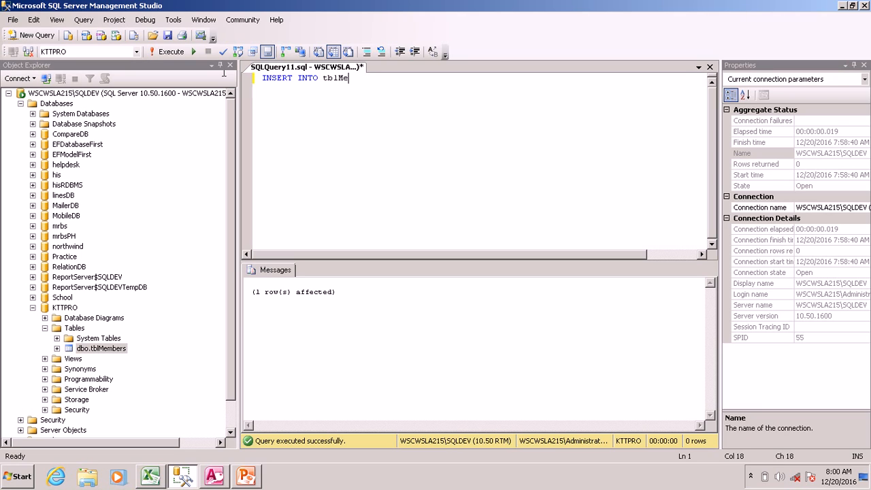
text(mbers ()
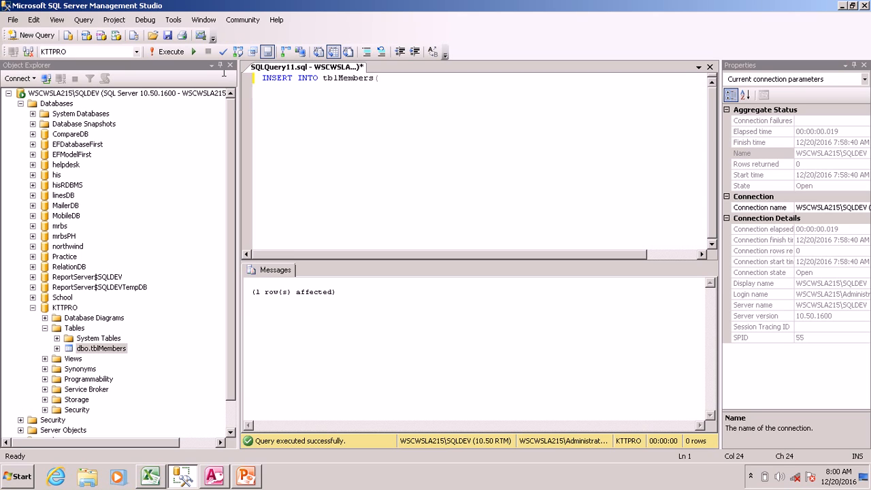
text(Firr)
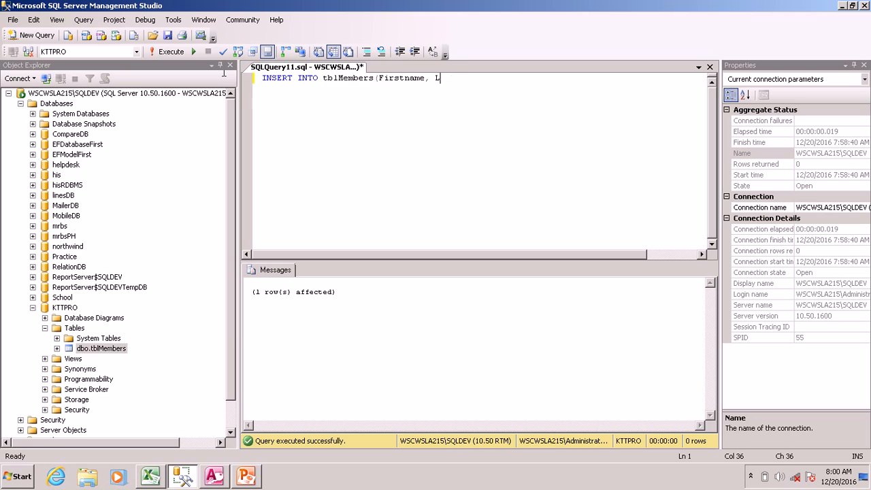
text(astn)
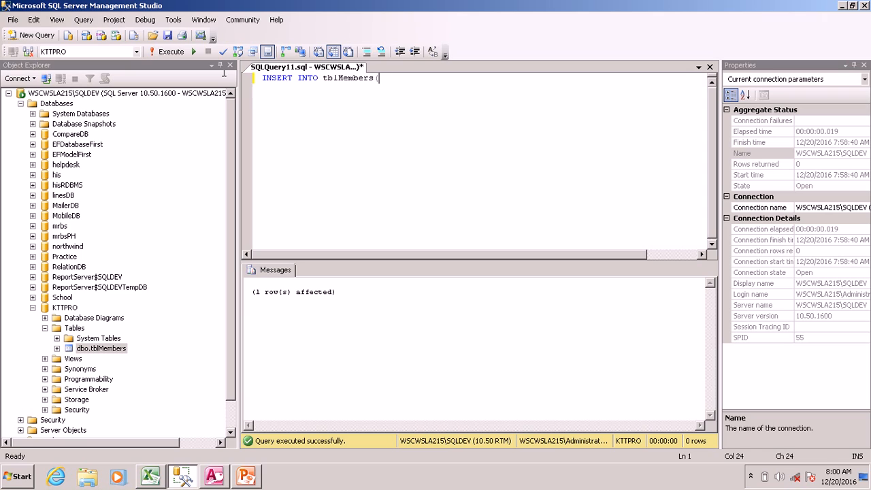
text(SN,fIR)
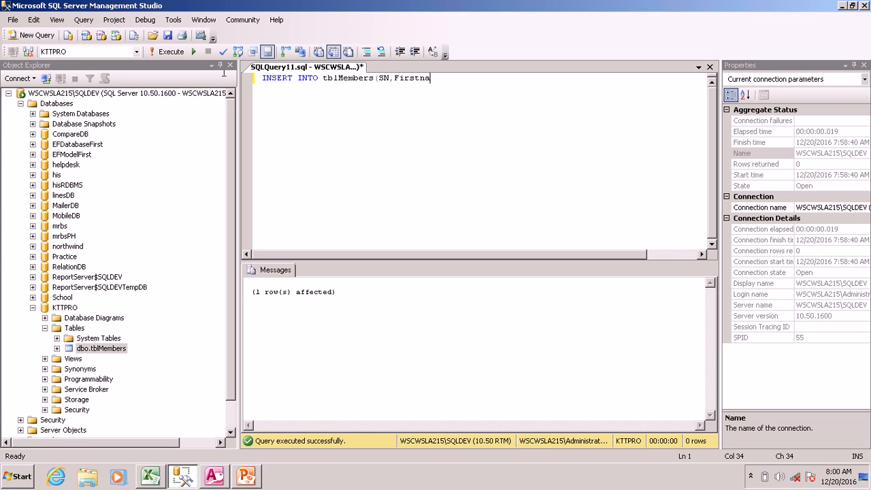
text(me, Lastname)
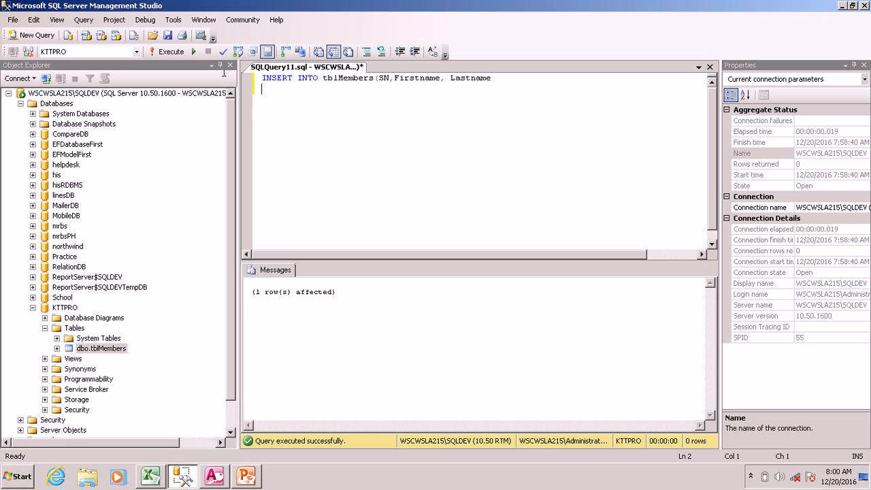
- Add the VALUES list 'k899', 'HENRY', 'ILO' to the INSERT statement
text(VALUES()
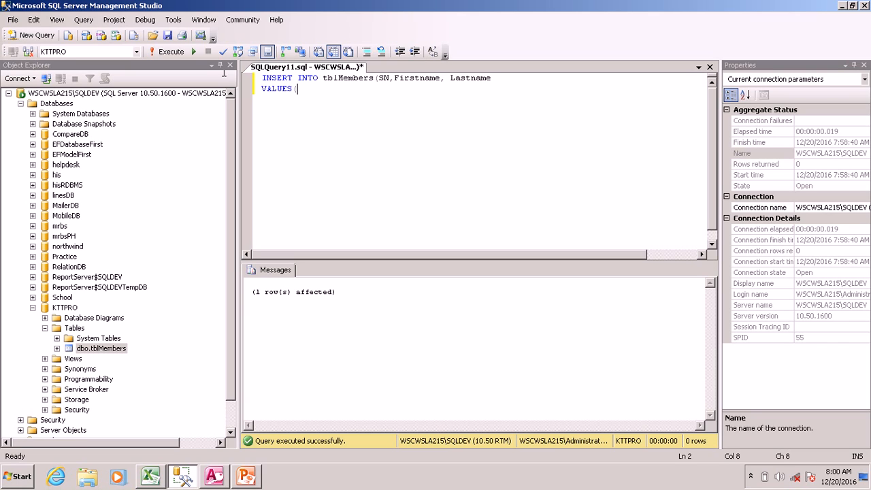
text(')
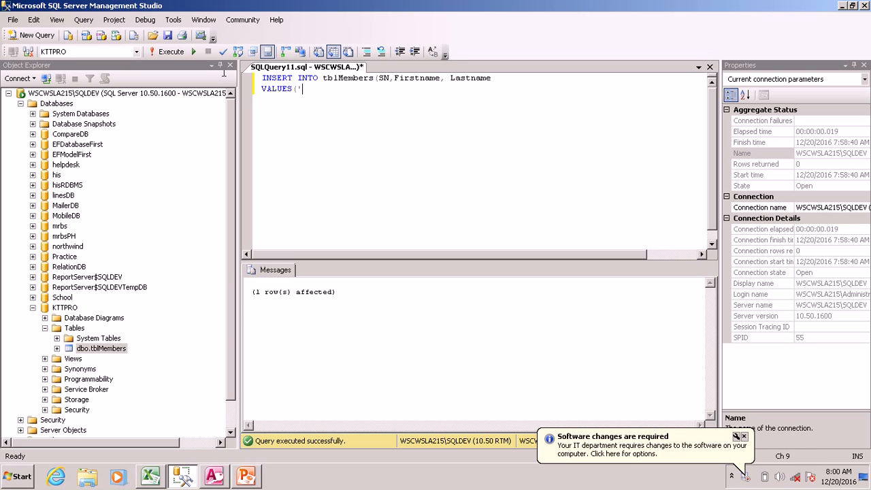
text(k)
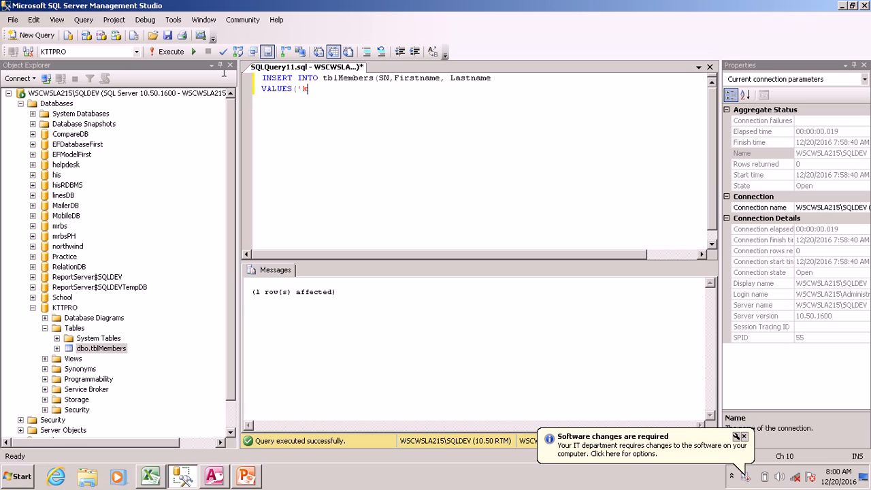
text(899',)
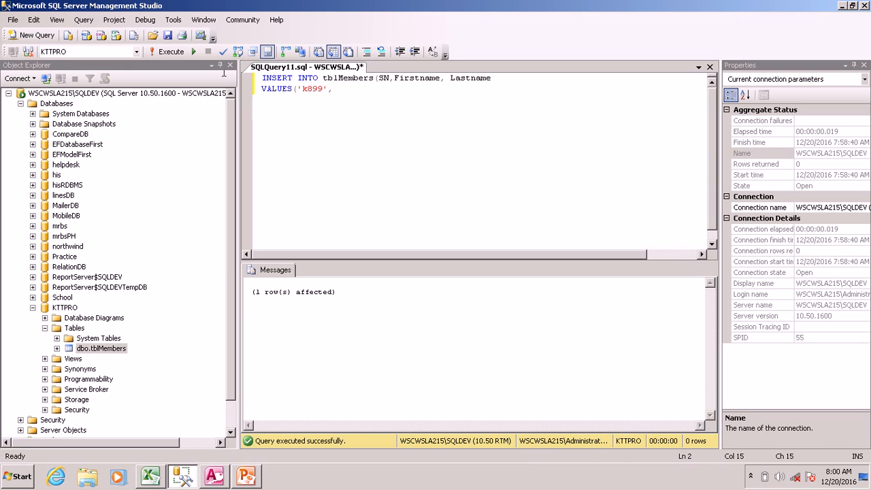
text(,'H)
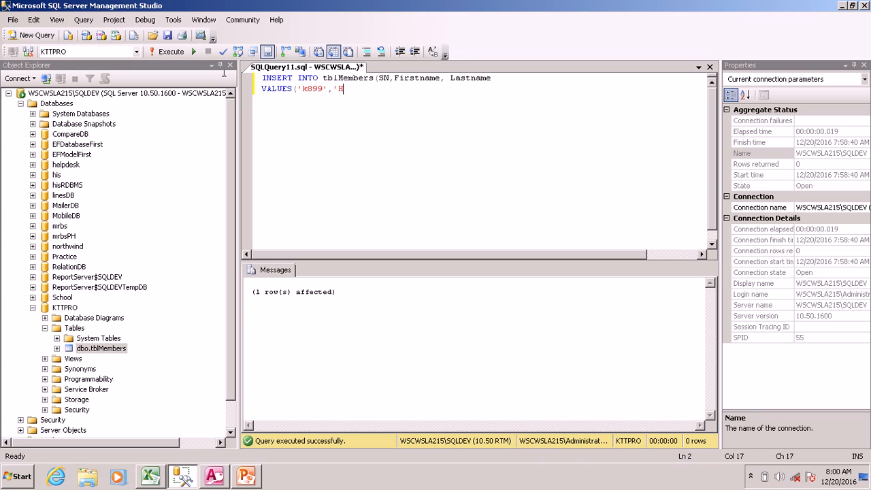
text(EN)
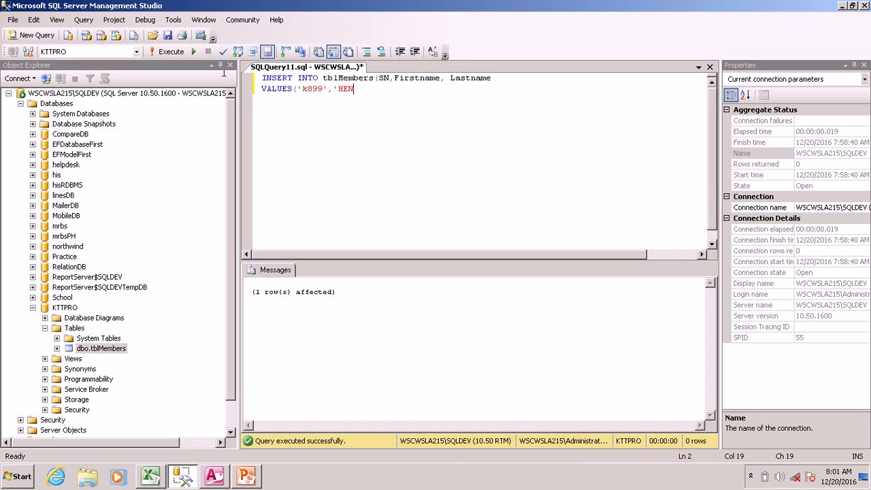
text(RY','ILO)
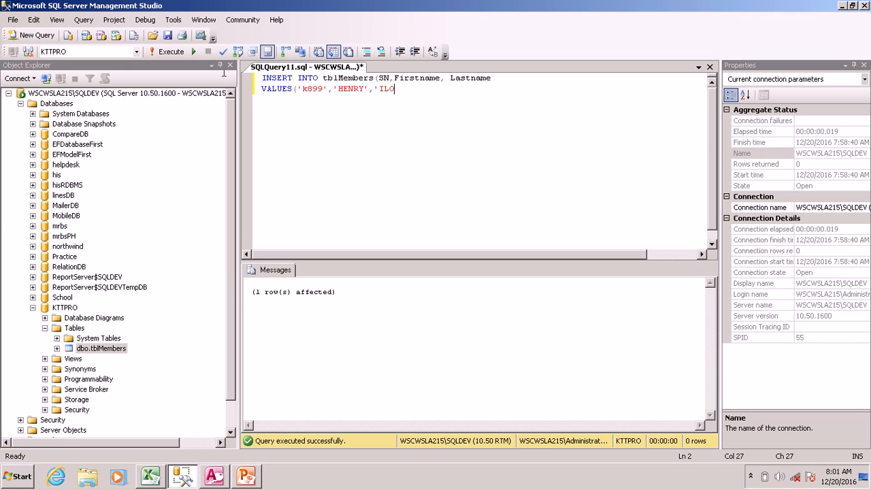
text('))
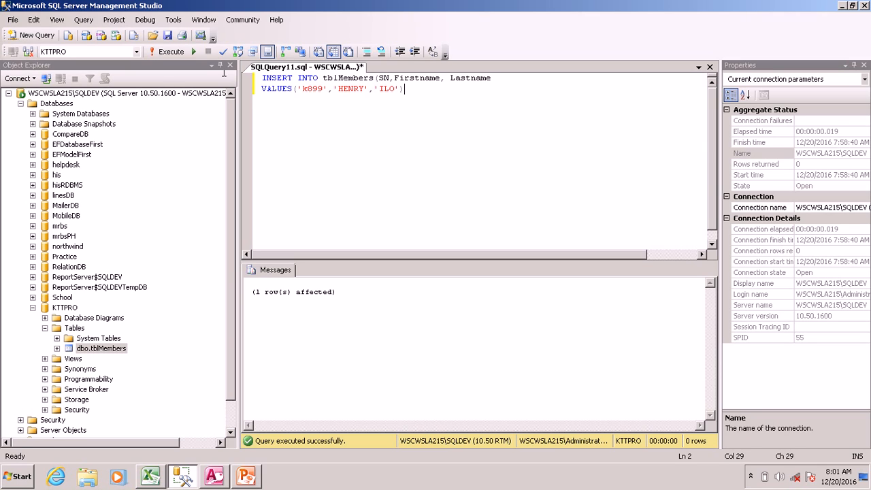
click(166, 51)
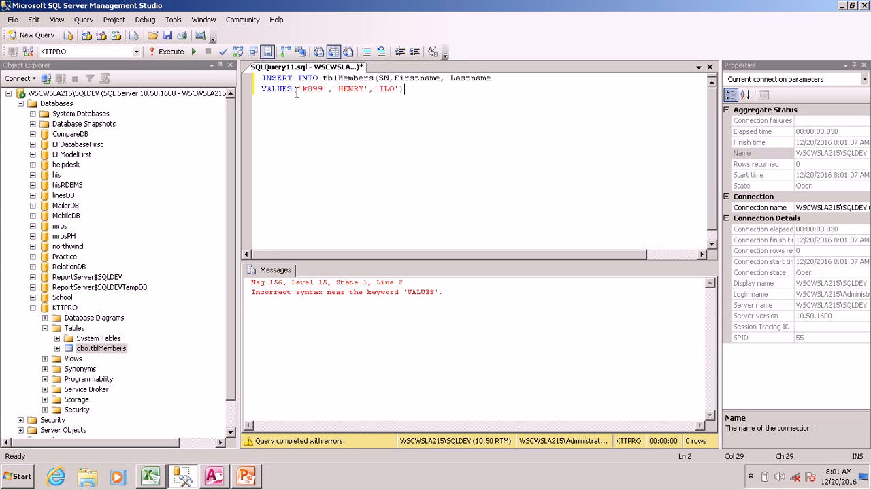
mouse_move(510, 75)
text())
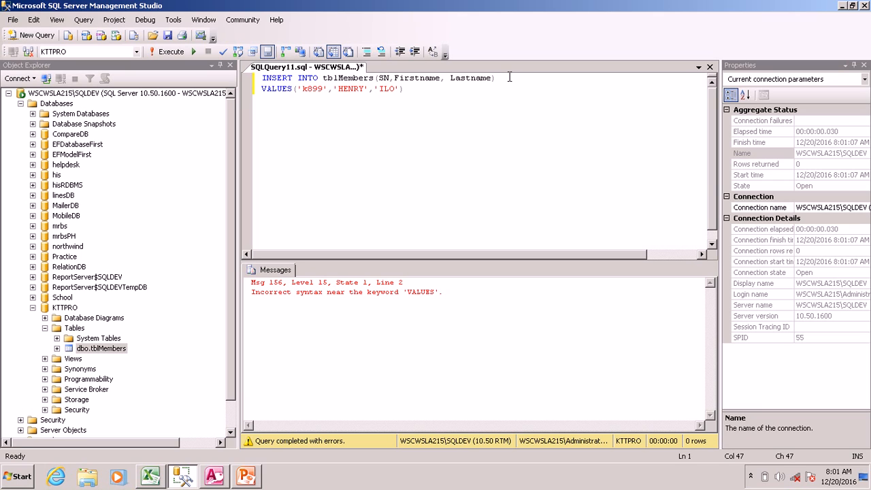
click(166, 51)
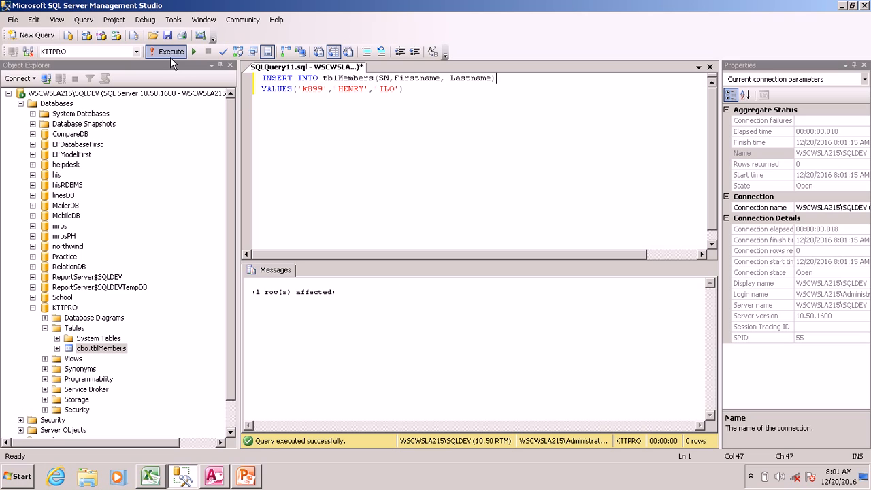
- Select the top 1000 rows of dbo.tblMembers to see the new row, then close that tab
right_click(101, 348)
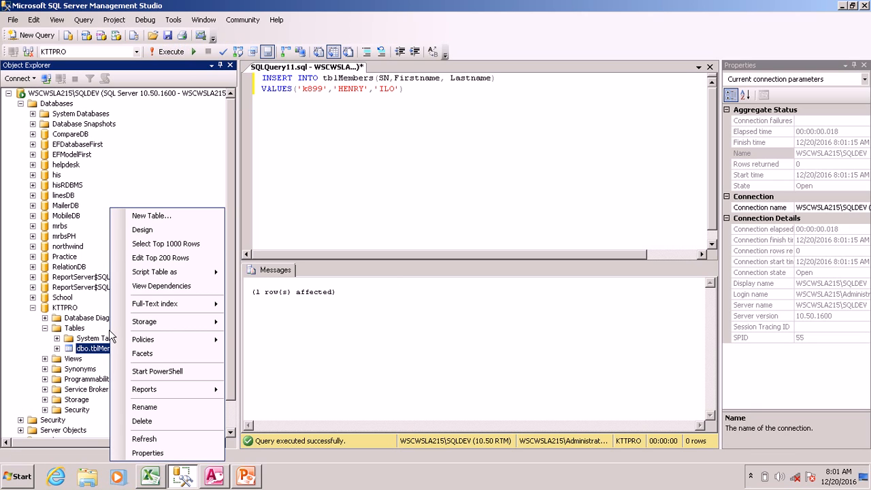
click(166, 243)
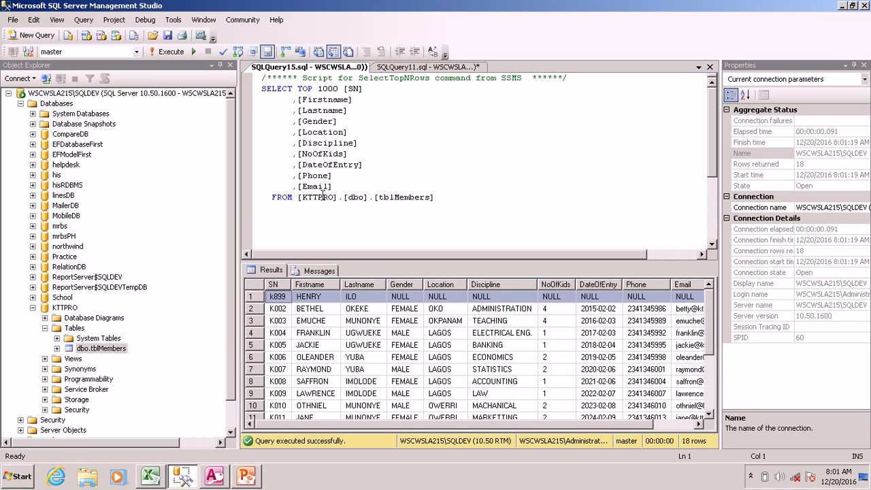
right_click(306, 67)
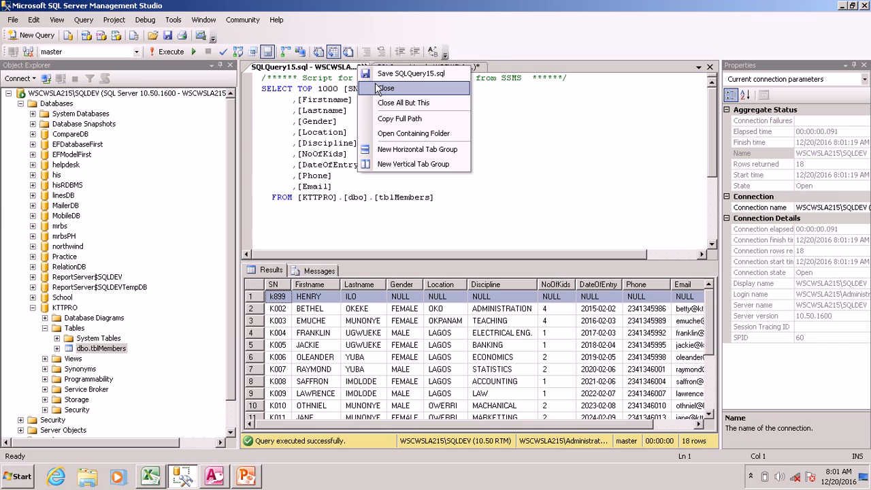
click(385, 88)
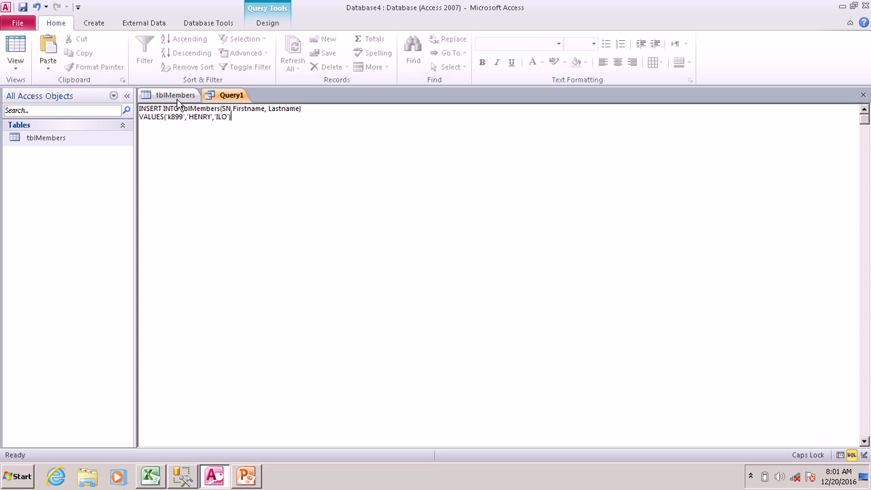
click(266, 22)
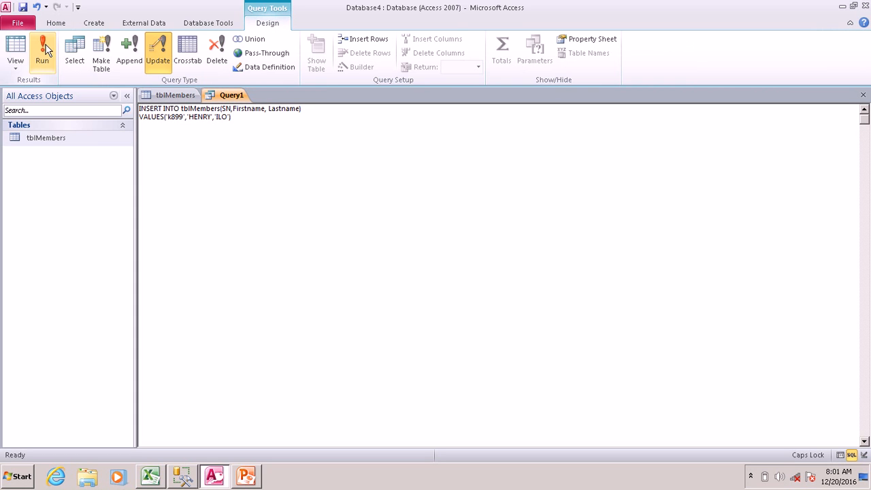
click(129, 51)
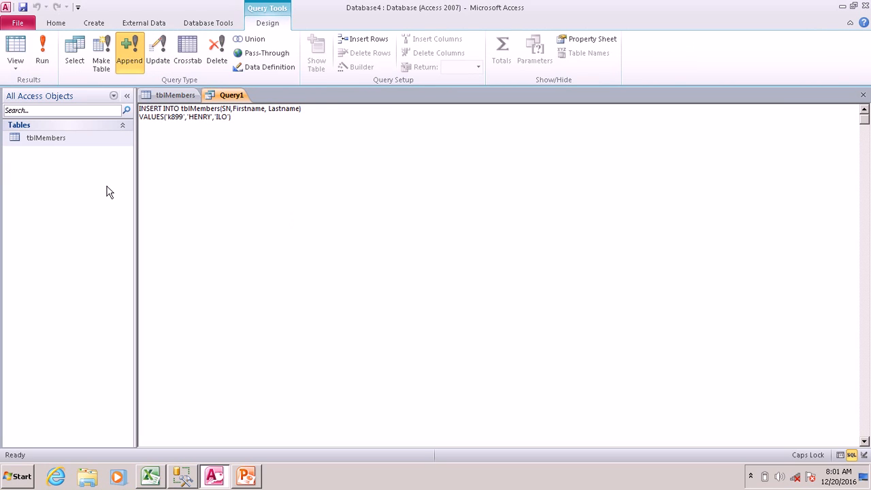
click(46, 138)
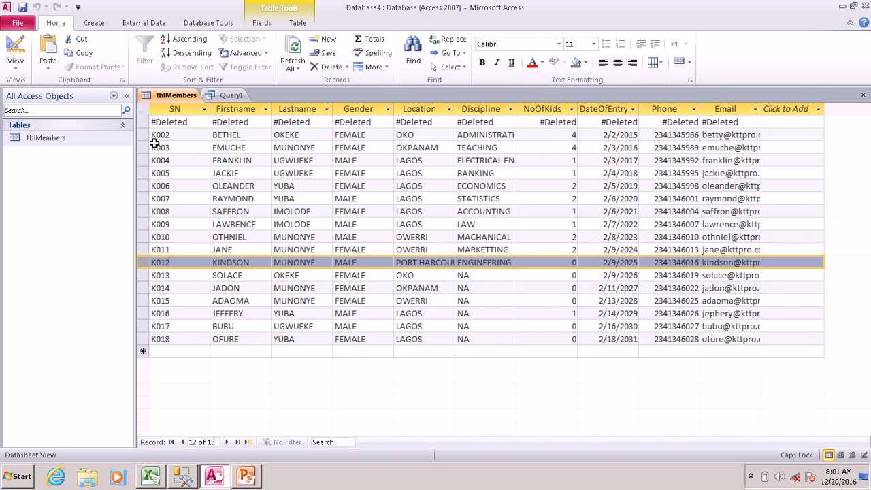
mouse_move(151, 272)
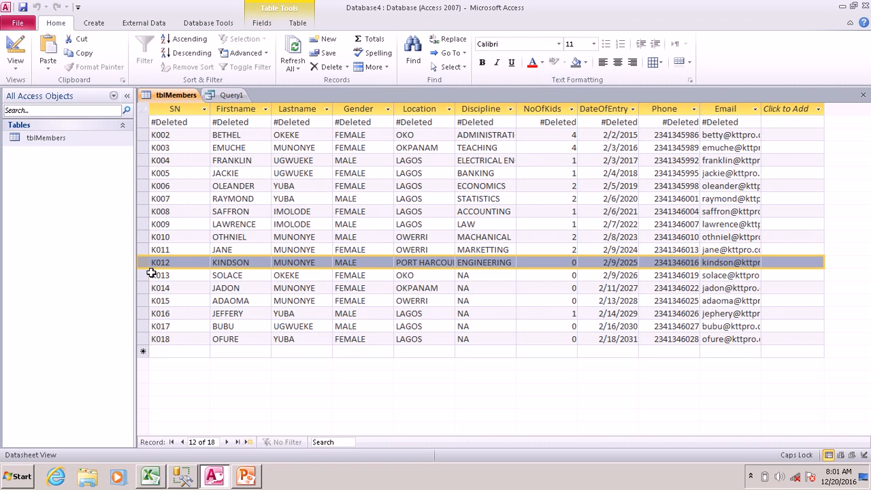
mouse_move(319, 131)
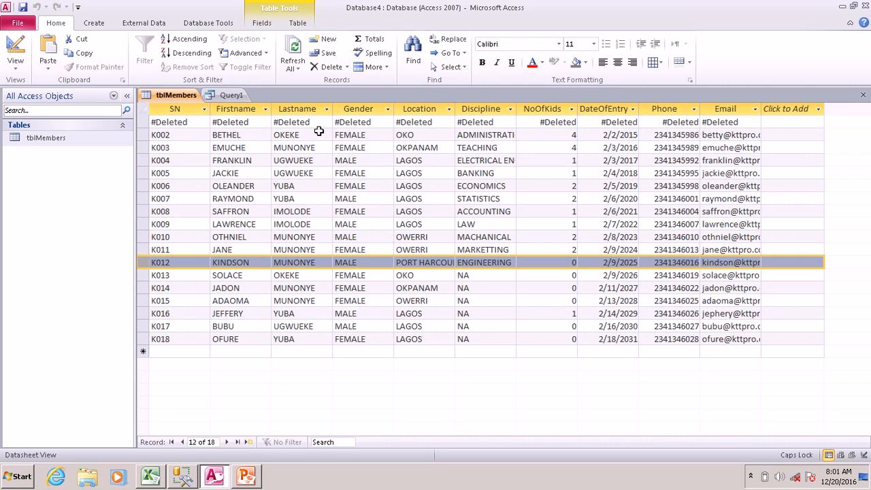
mouse_move(186, 172)
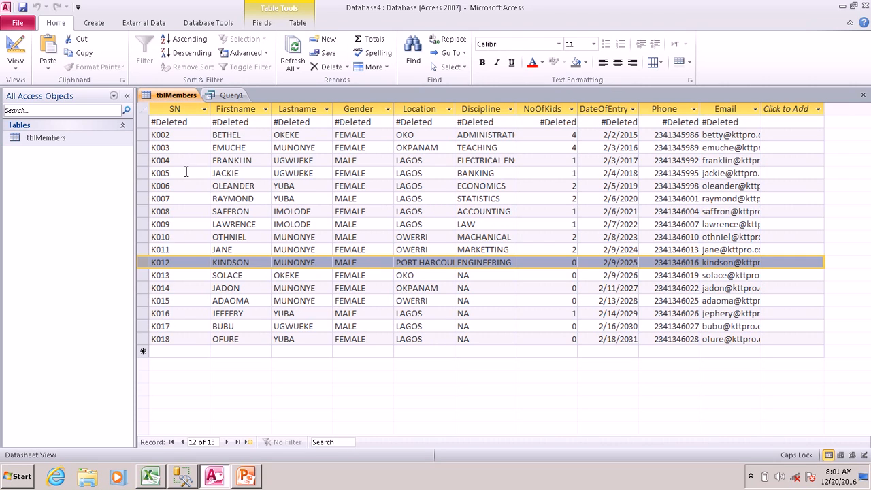
- Reopen the tblMembers datasheet to see the new record, check PowerPoint, then return to SSMS
right_click(177, 94)
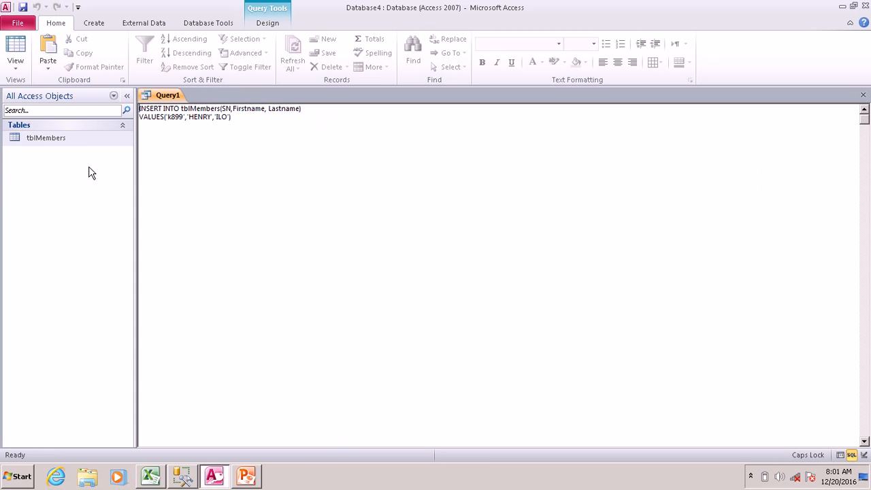
right_click(46, 138)
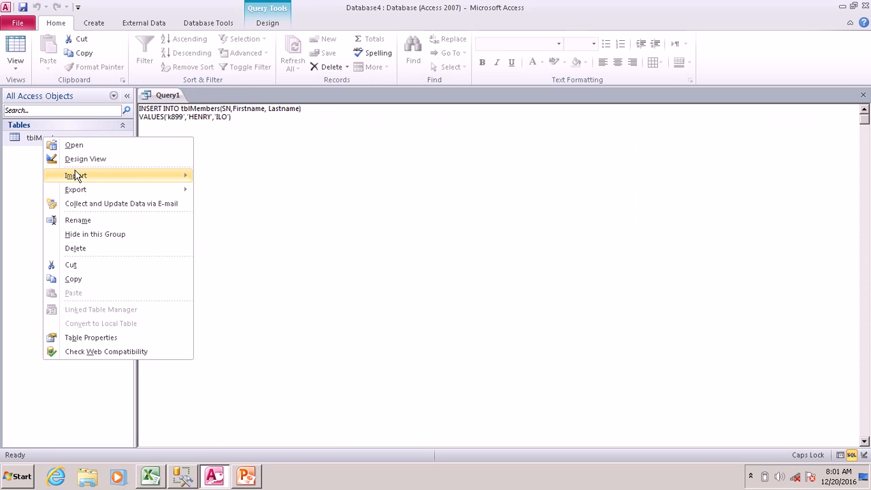
mouse_move(76, 176)
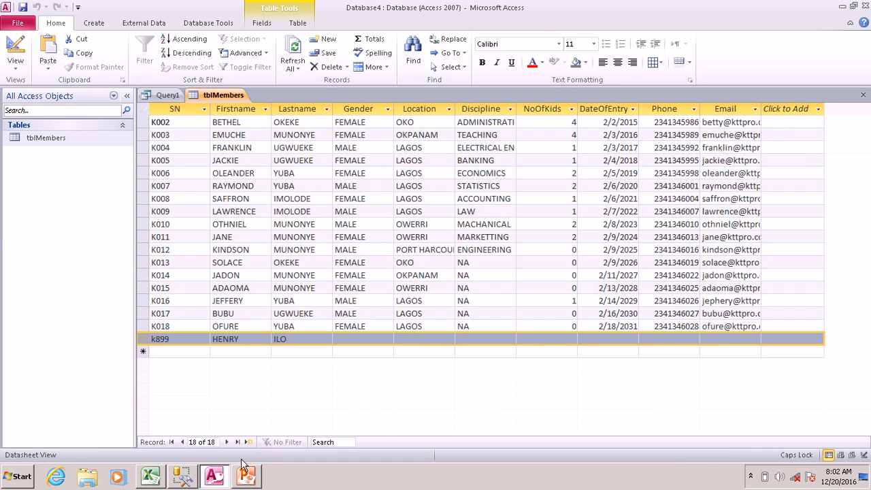
click(246, 475)
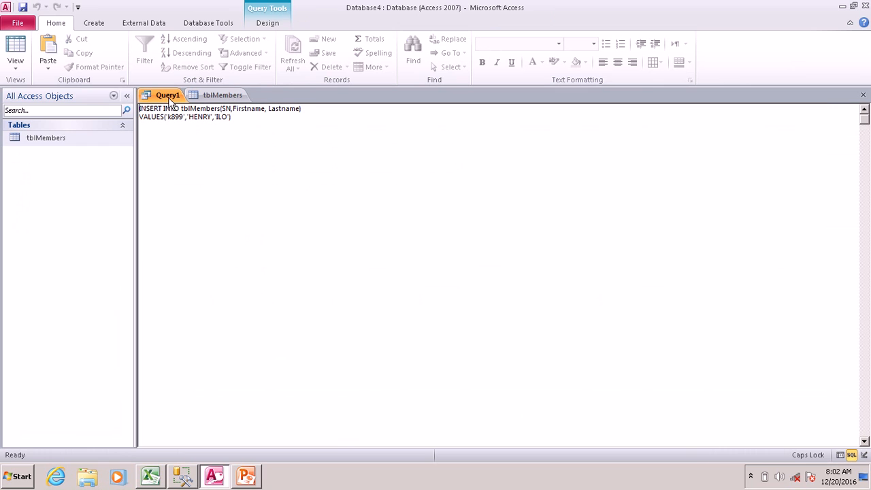
click(222, 94)
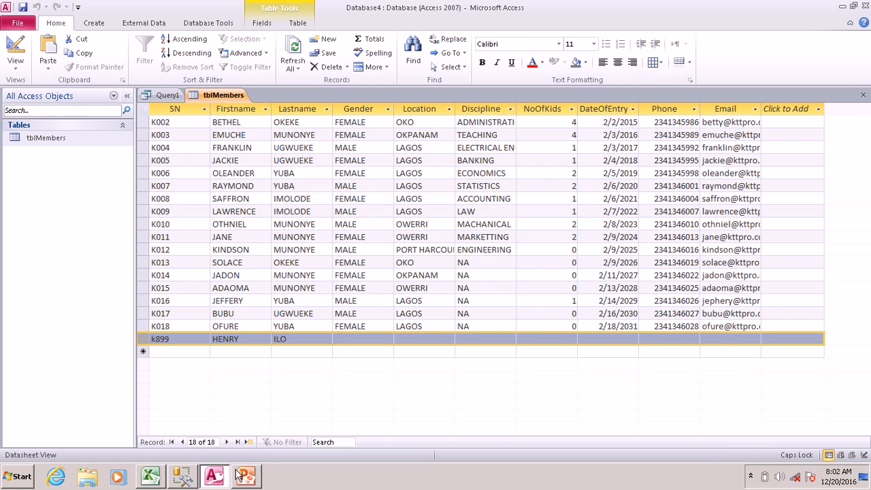
click(245, 475)
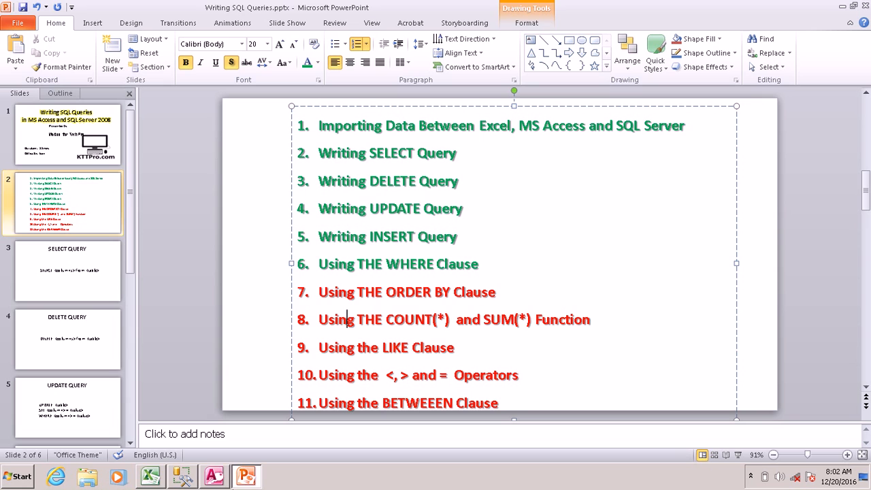
click(182, 476)
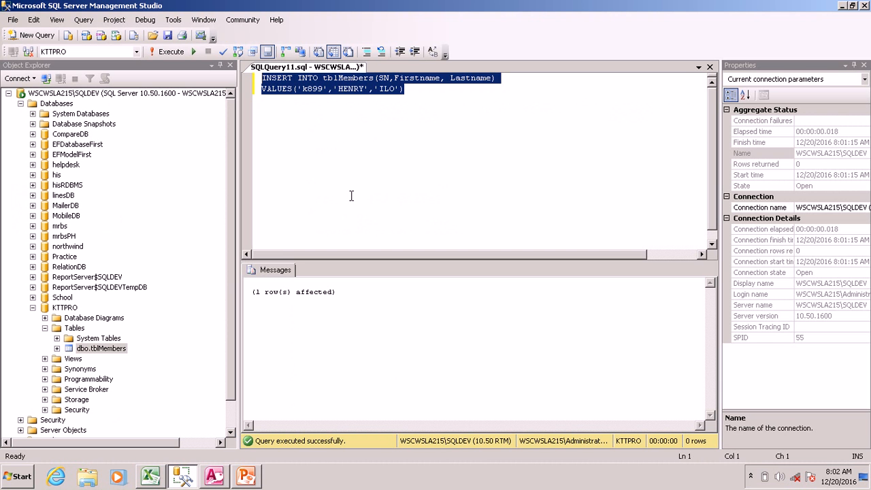
mouse_move(478, 134)
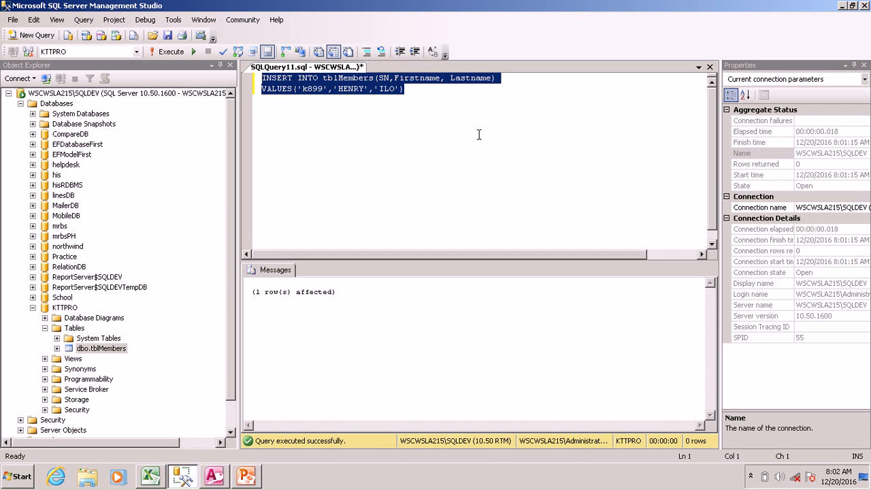
- Write and execute SELECT Firstname FROM tblMembers
text(SEL)
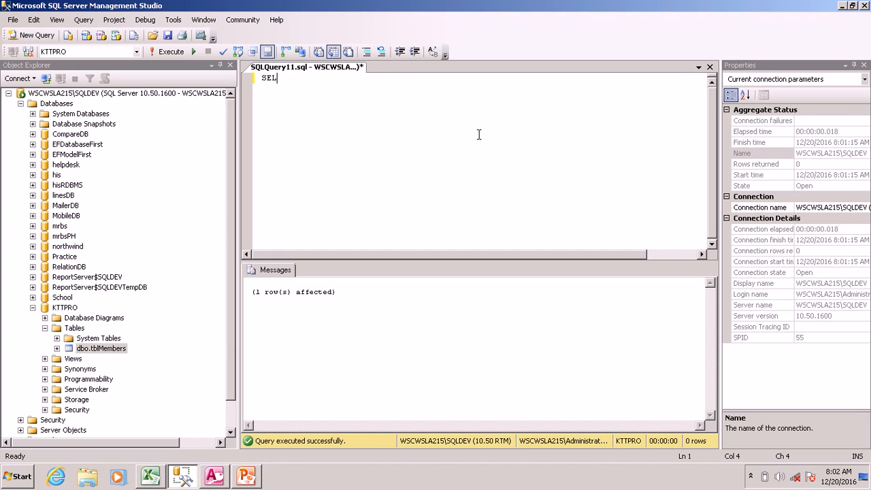
text(ECT)
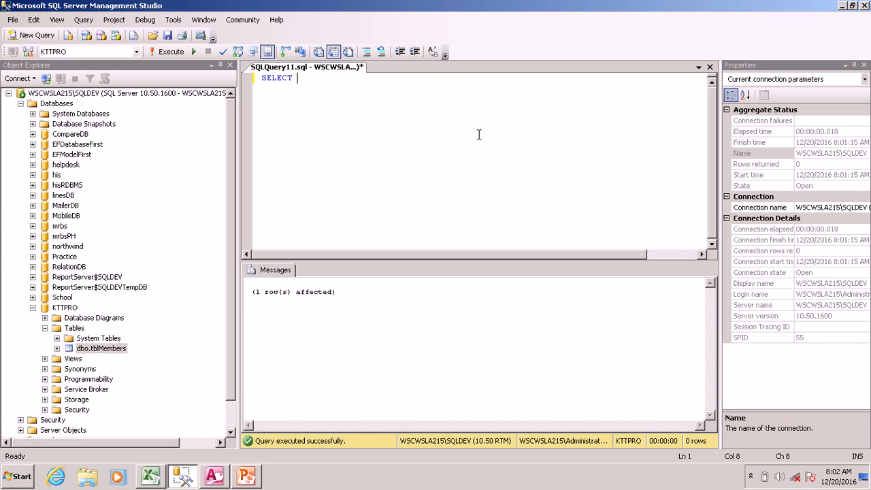
text(Fis)
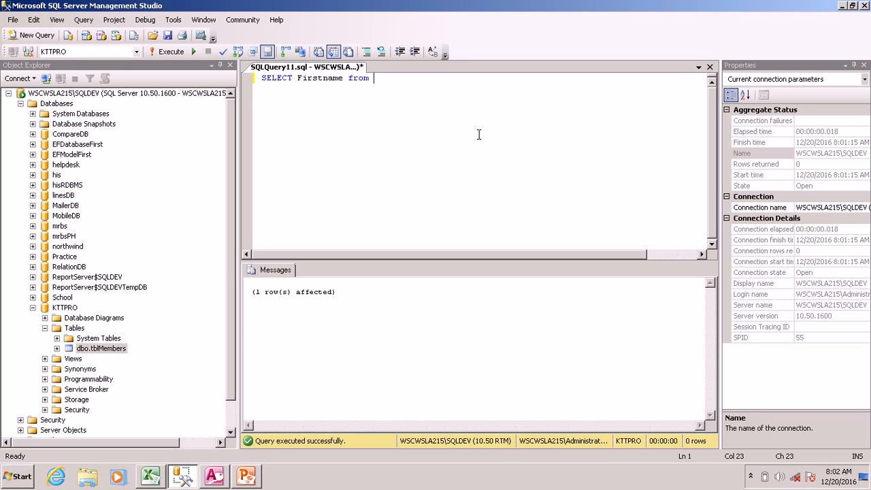
text(tblMembers)
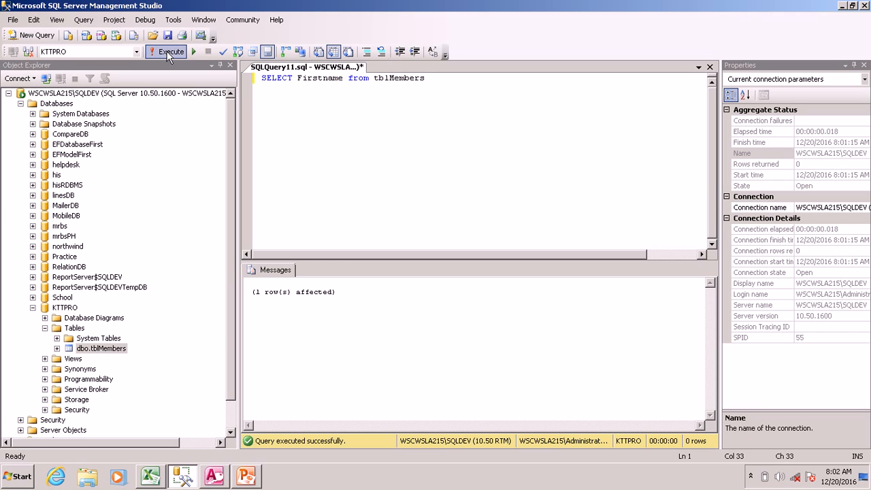
click(166, 52)
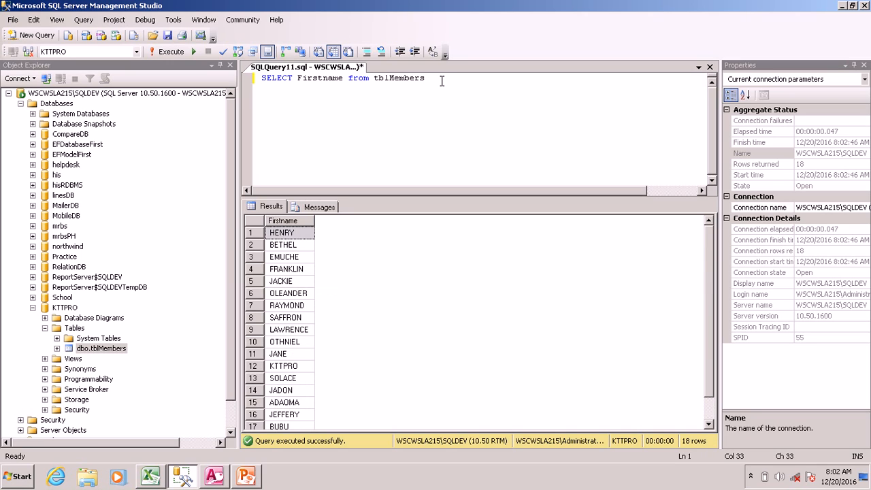
- Add ORDER BY Firstname DESC and execute, listing names from SOLACE downward
text(P)
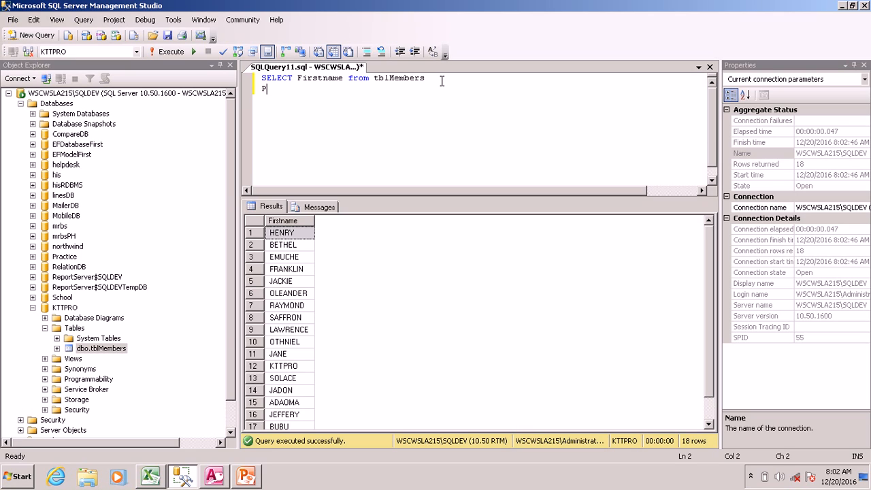
text(ORDER)
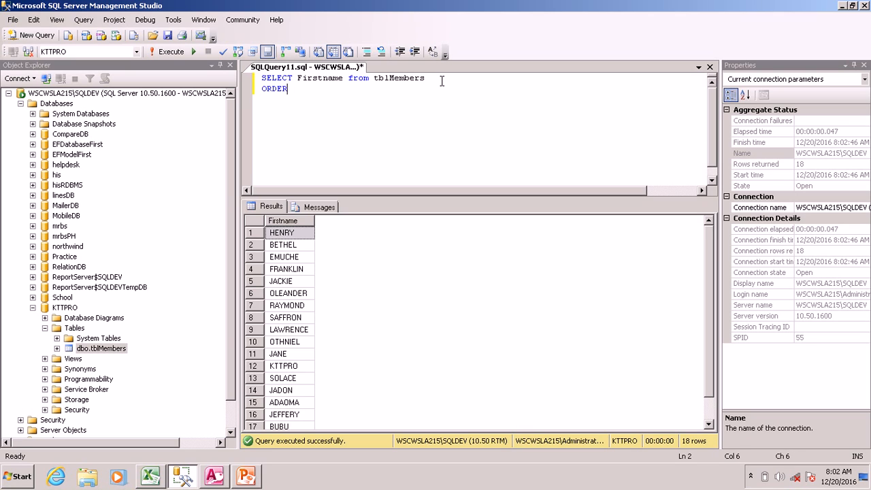
text(BY Firstna)
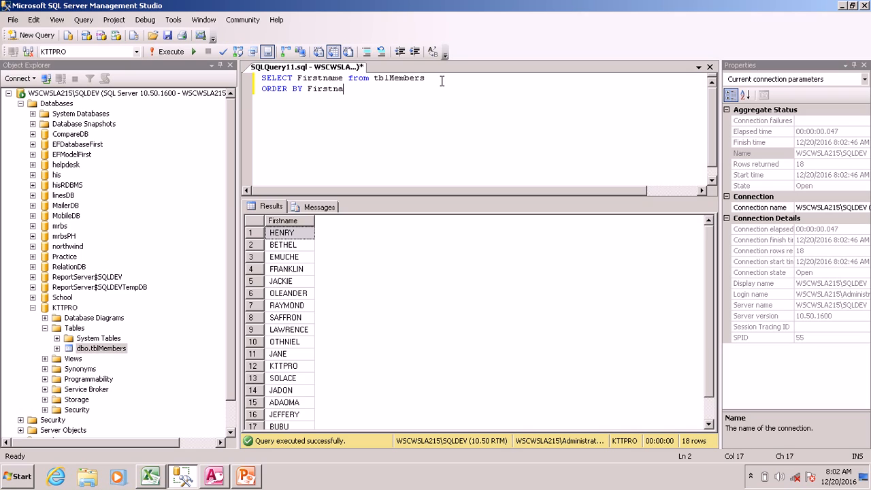
text(me)
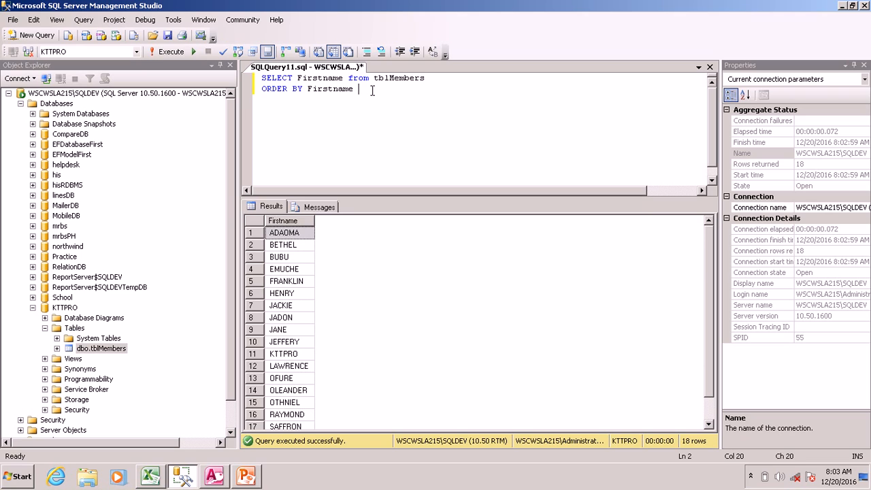
text(DESC)
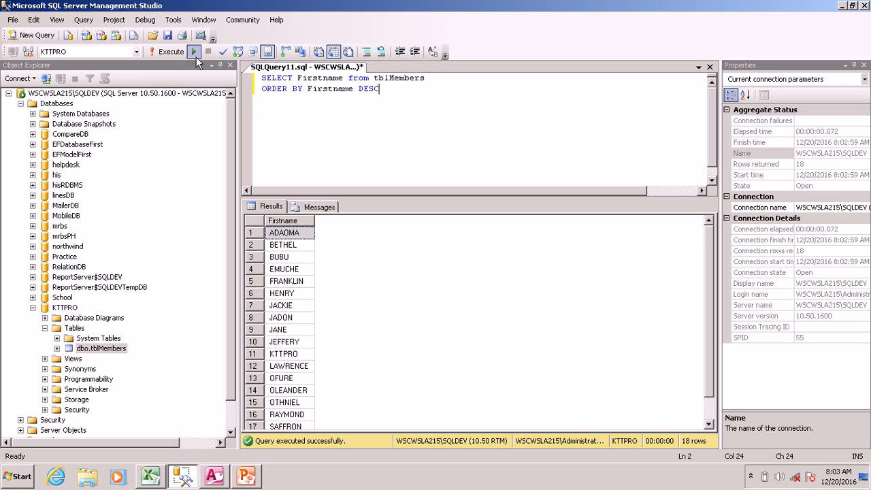
click(194, 51)
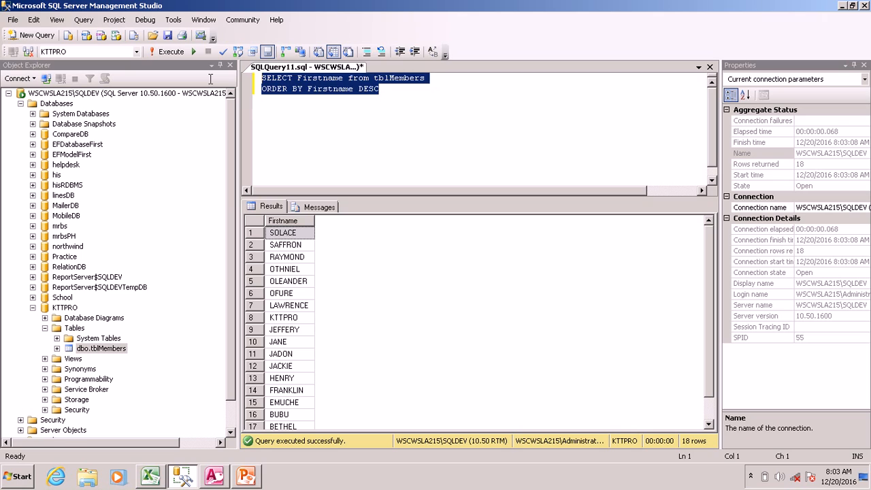
- Run SELECT COUNT(*) FROM tblMembers, correcting the table name, to get 18 members
text(SLE)
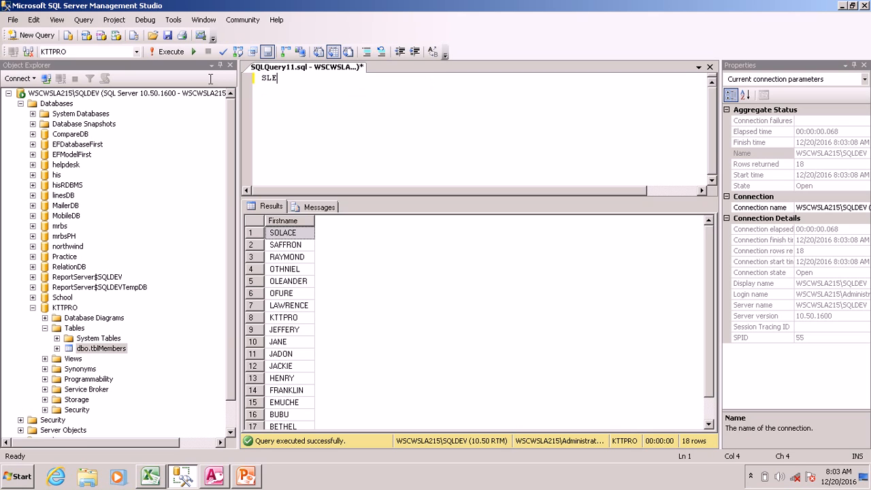
text(SELECT cOU)
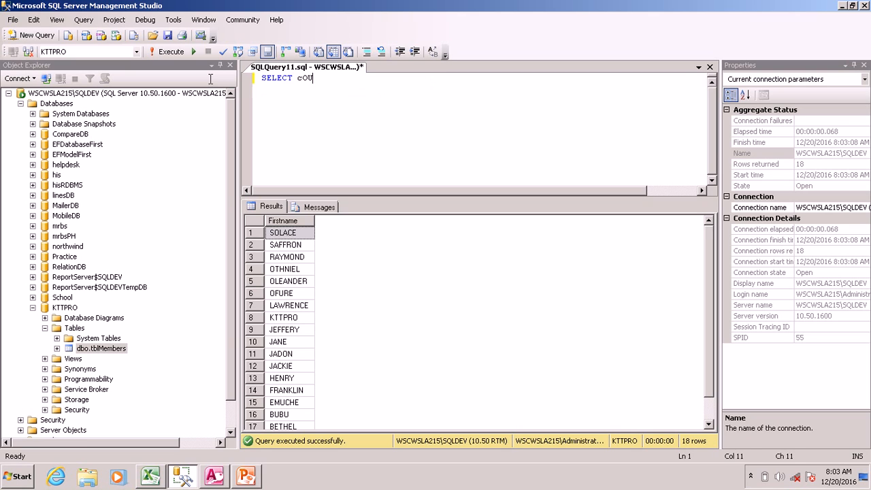
key(BackSpace)
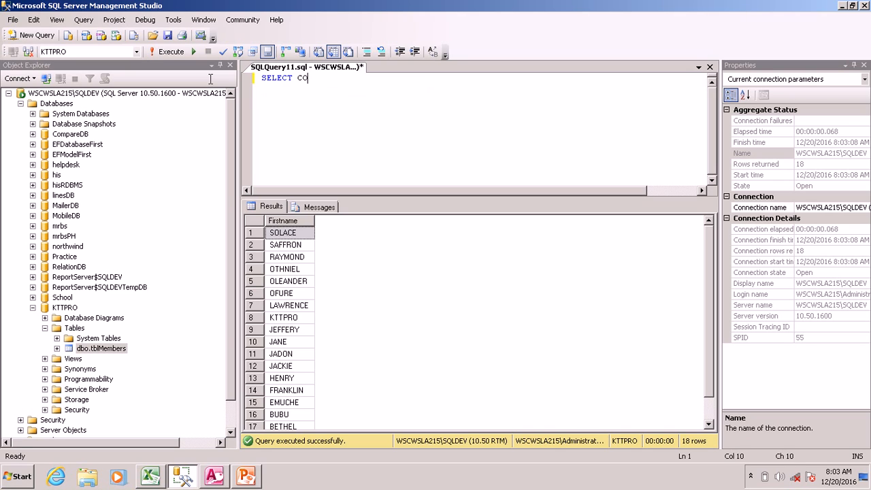
text(UNT (*)
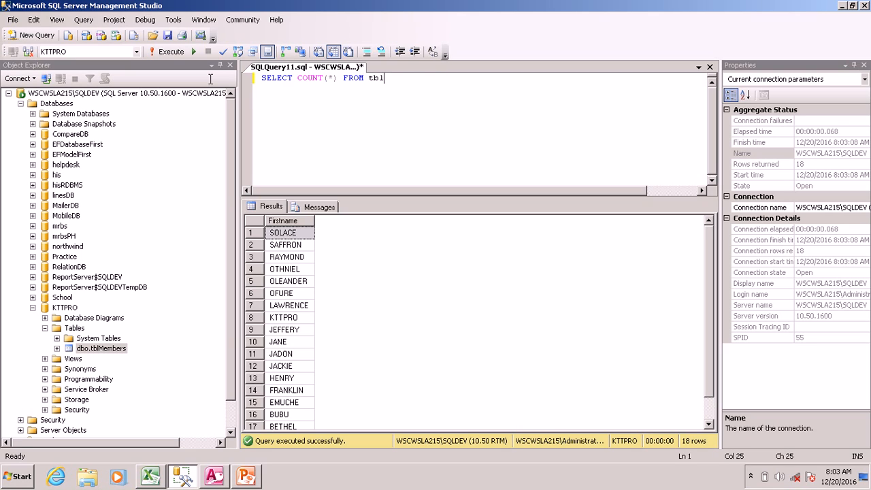
text(Memb)
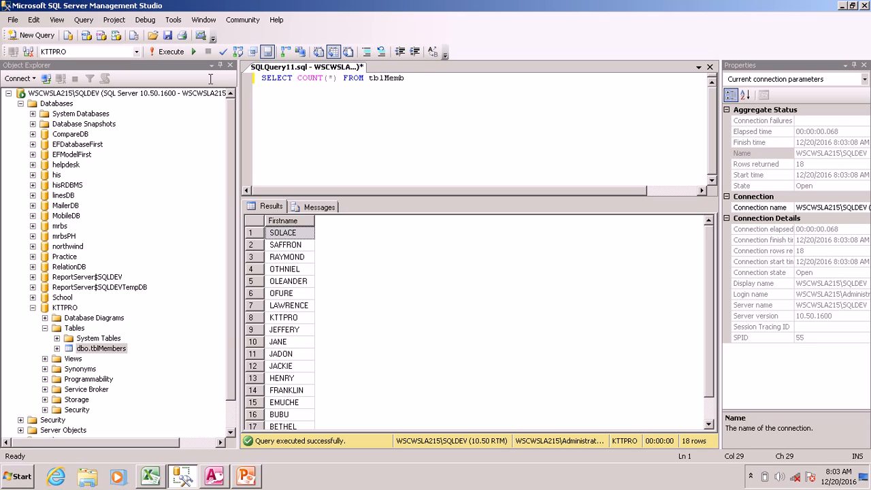
text(er)
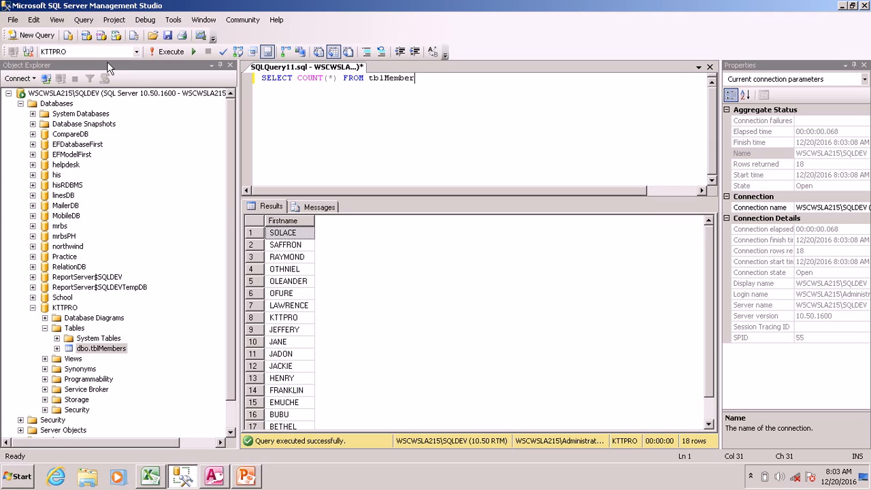
click(167, 51)
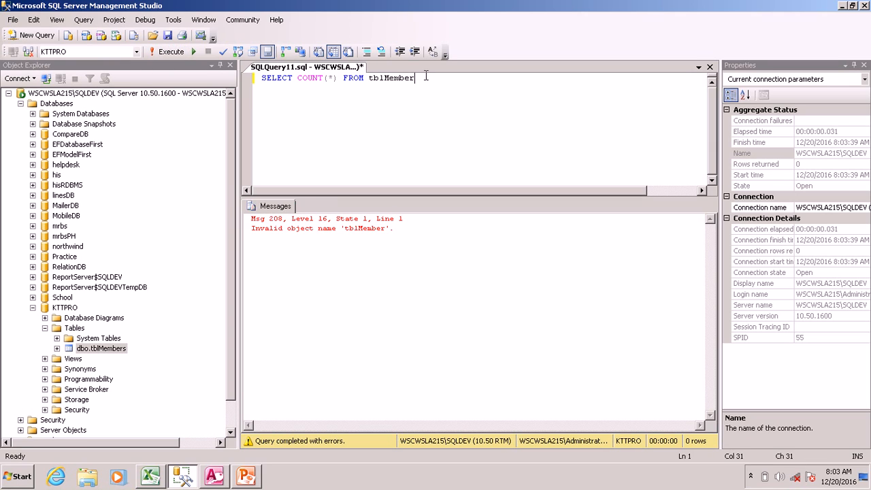
text(s)
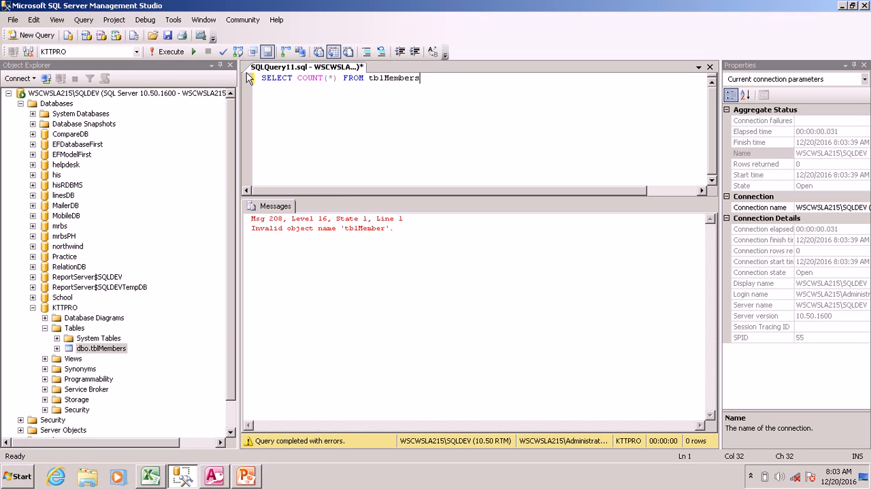
click(166, 52)
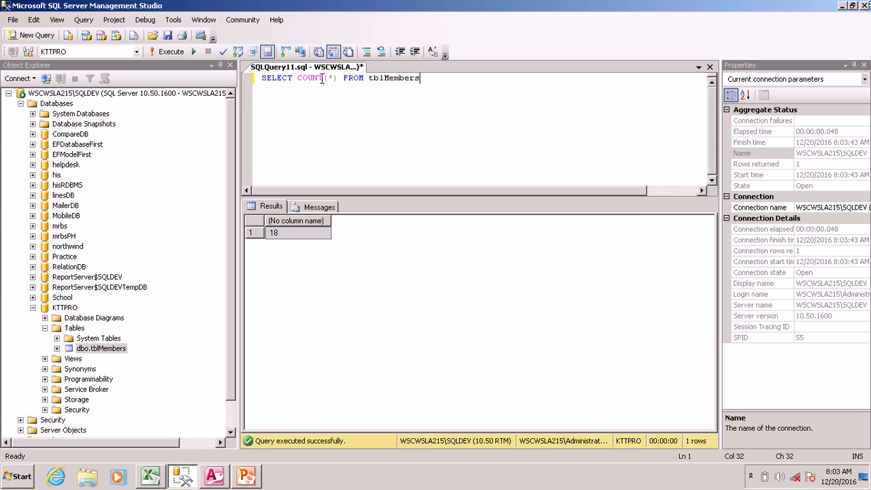
double_click(310, 77)
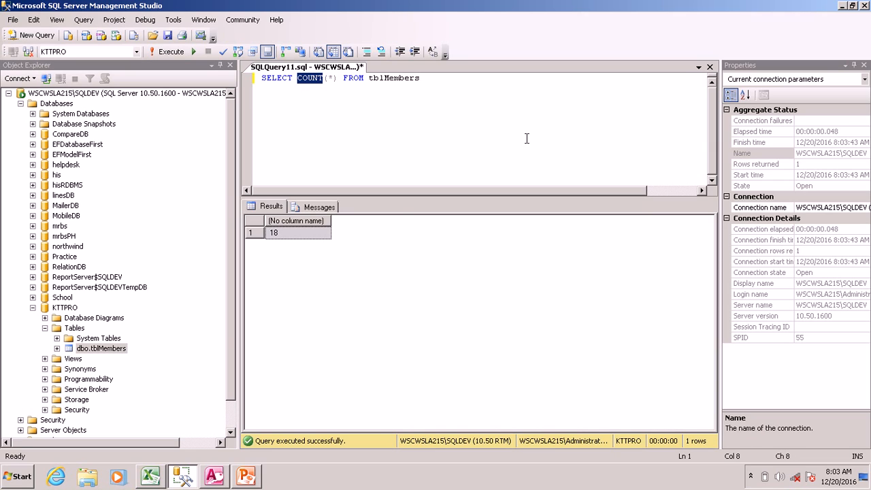
text(sum)
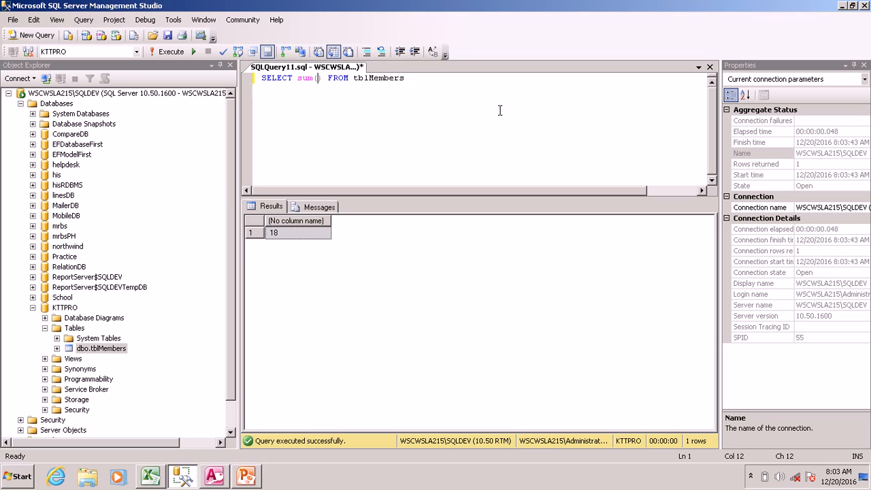
- Run SELECT sum(NoOfKids) FROM tblMembers, returning 21
text())
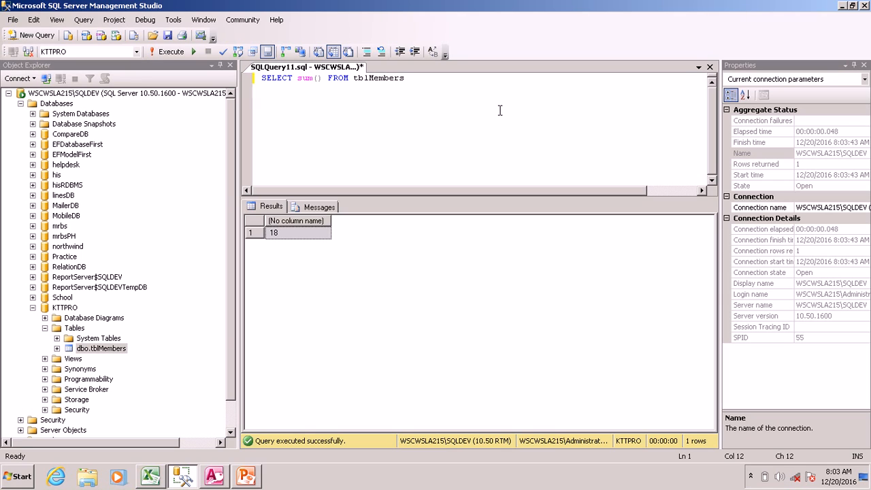
text(NoOfKids)
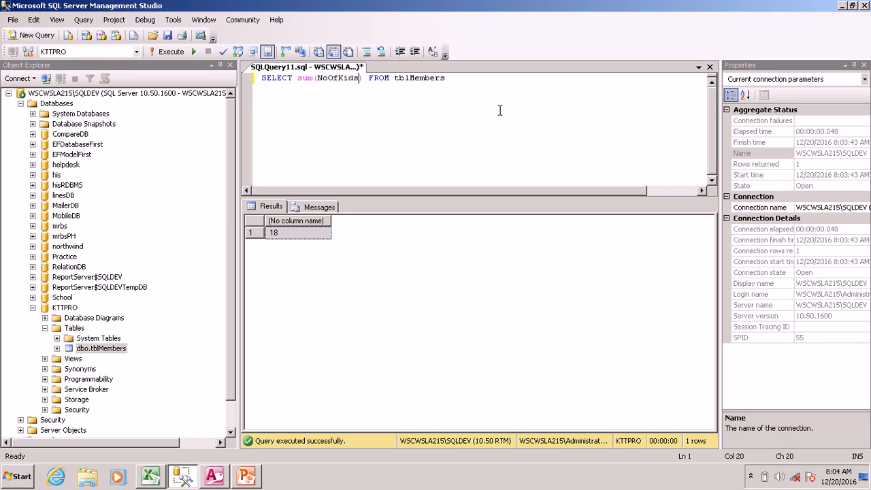
click(169, 52)
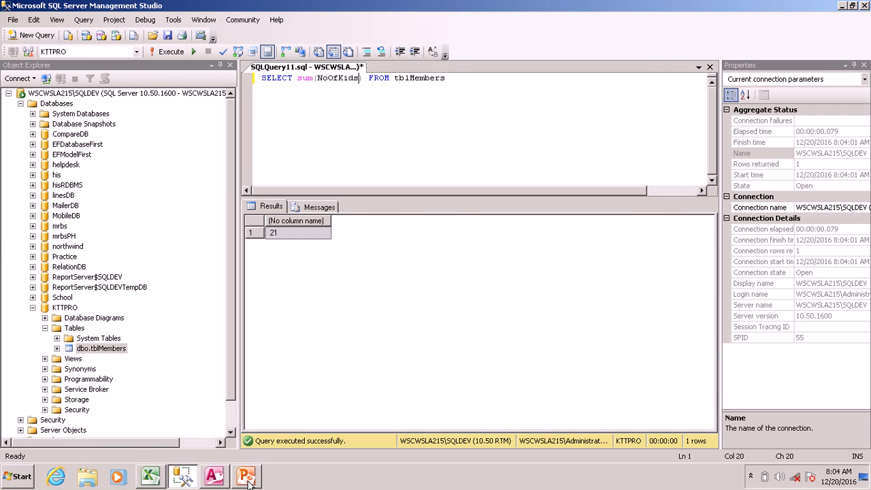
click(247, 476)
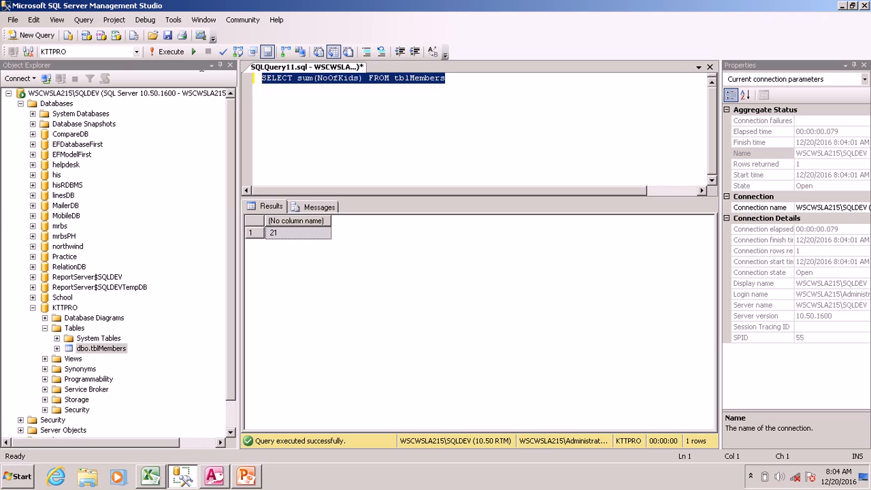
- Start a SELECT * FROM tblStudent WHERE Lastname query
text(s)
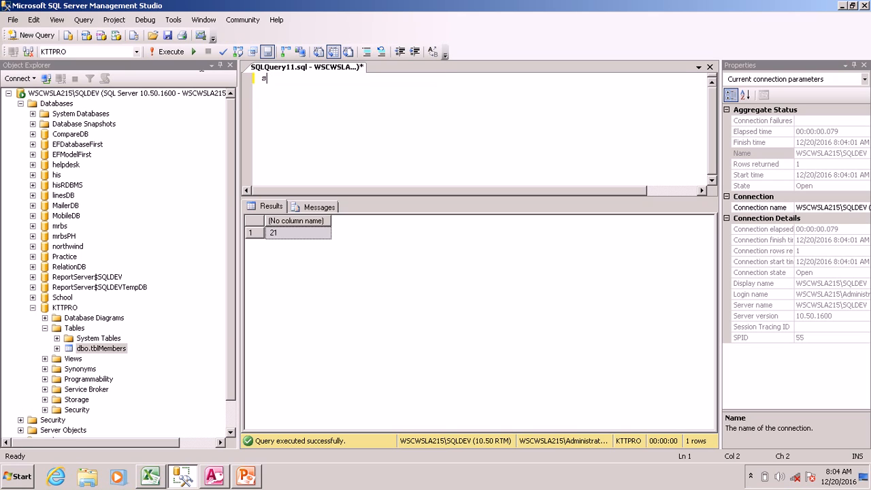
text(EELC)
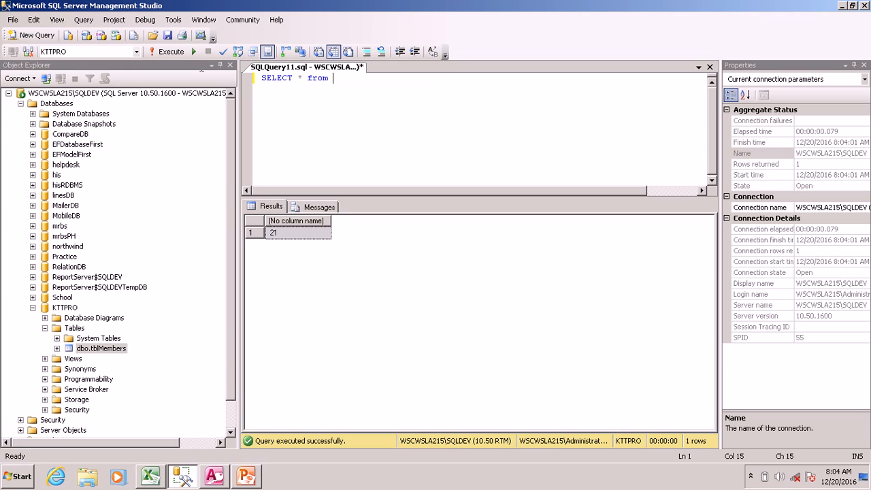
text(tbl)
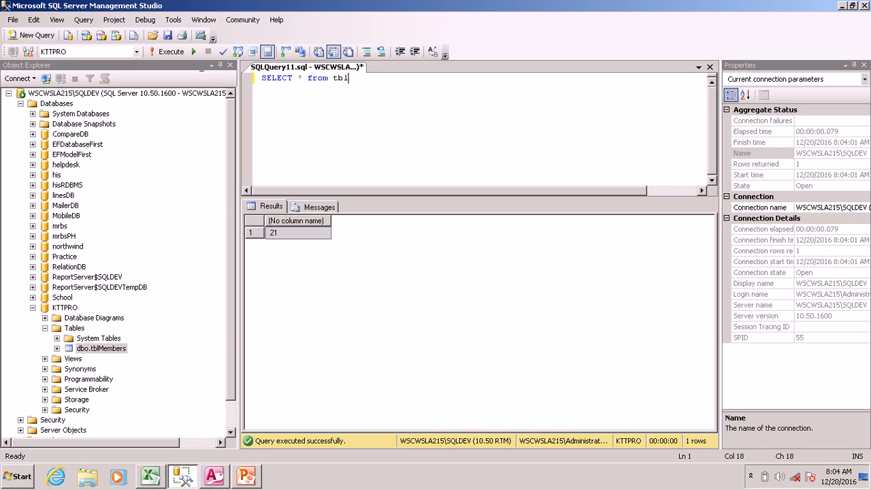
text(Student)
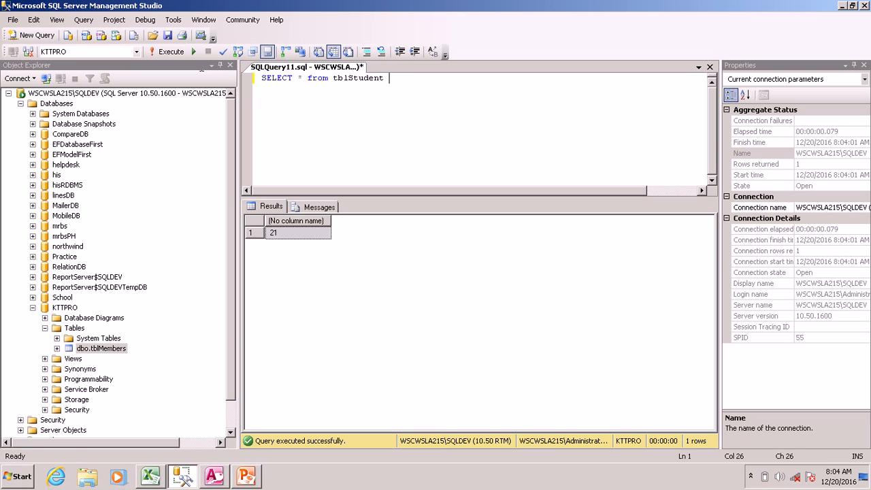
text(WHERE F)
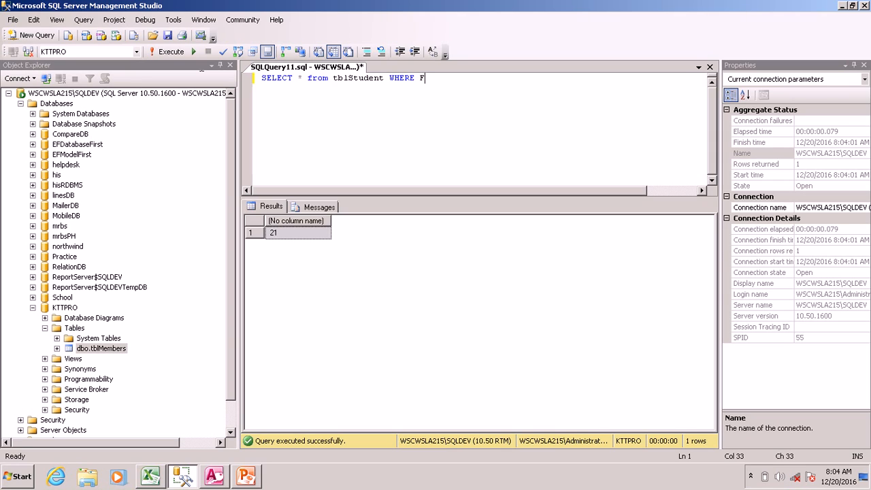
text(Last)
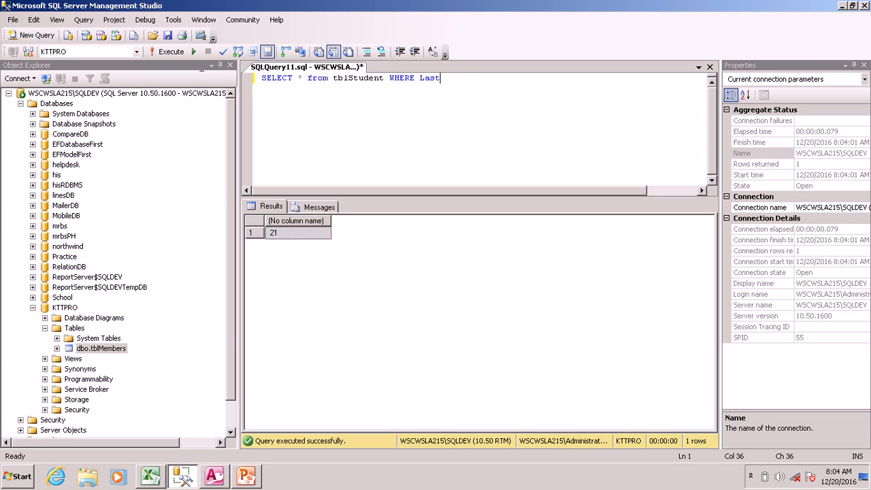
text(name Line)
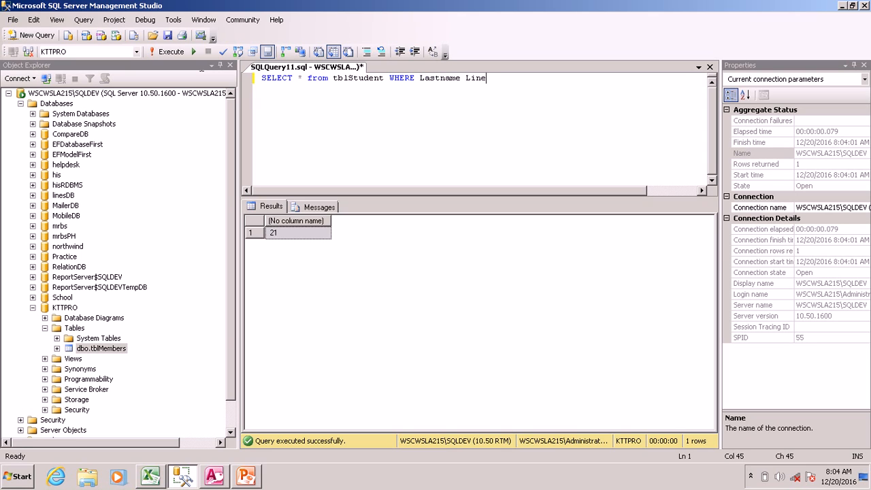
- Add LIKE '%MUNONY%', fix the table to tblMembers, and execute to get six MUNONYE rows
text(LIKE ')
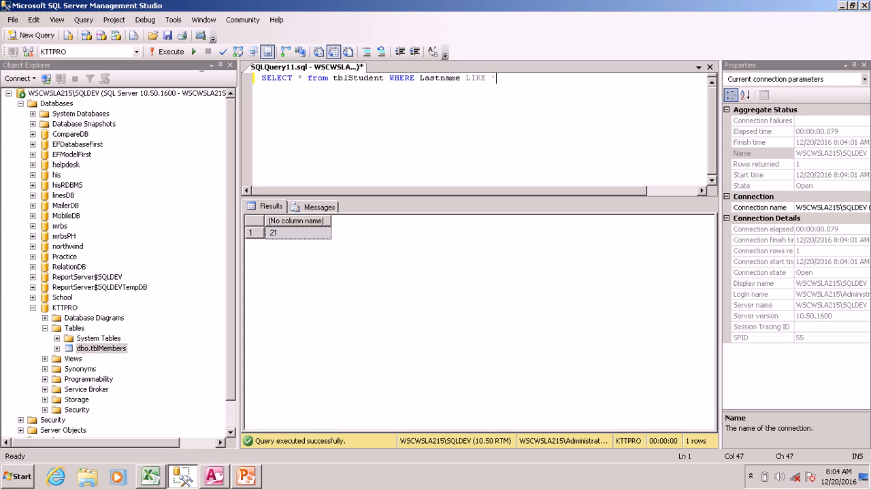
text(%)
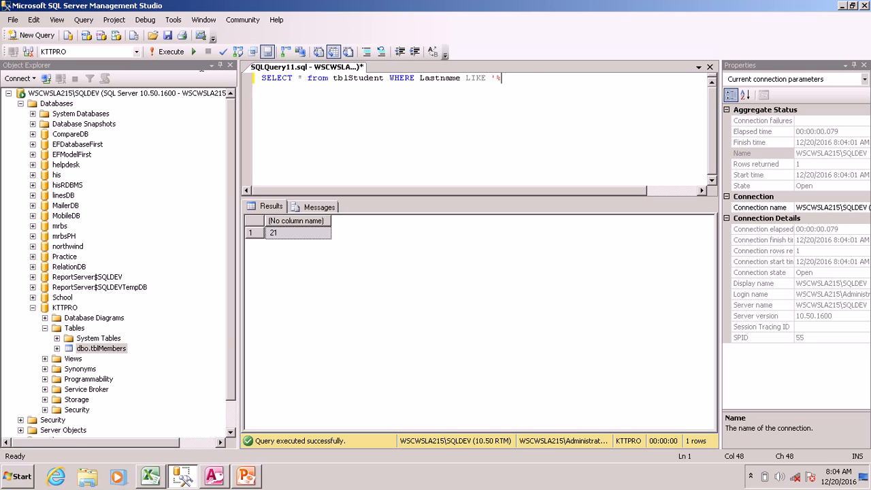
text(MUNONY)
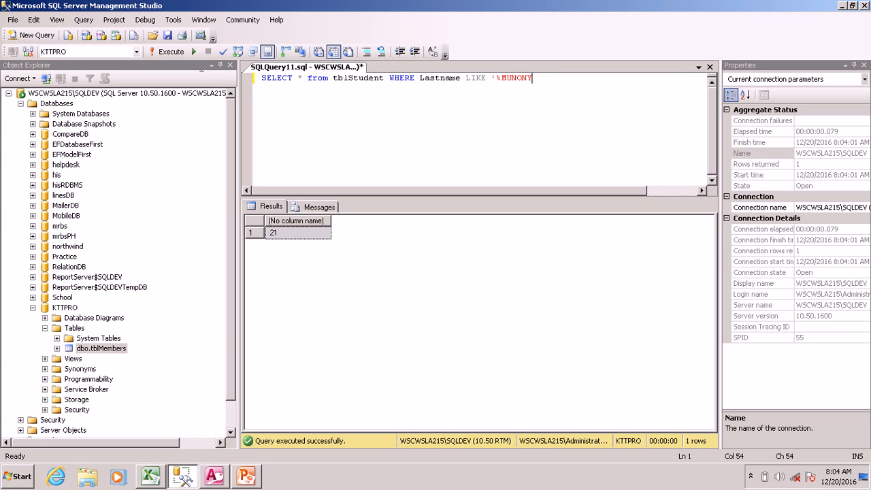
text(%')
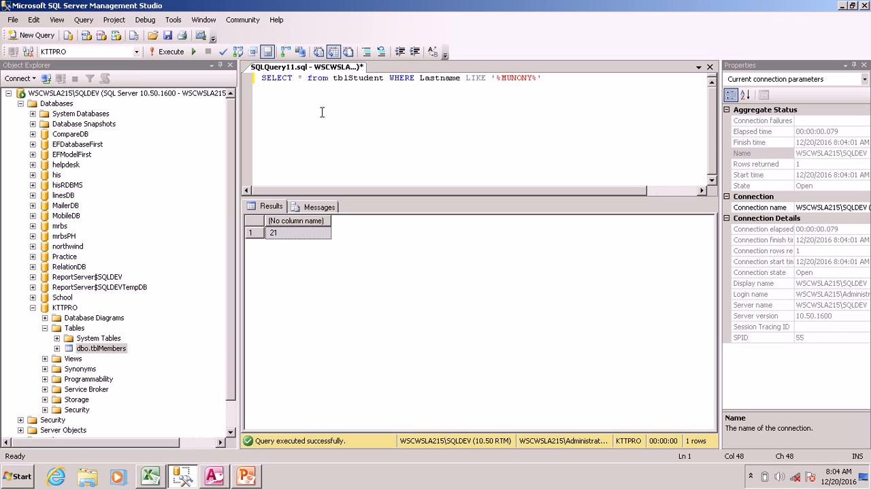
mouse_move(166, 51)
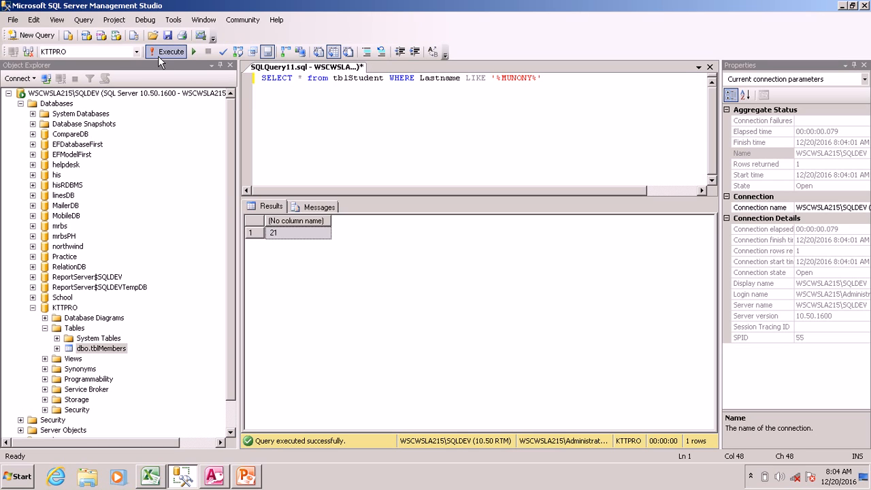
click(165, 52)
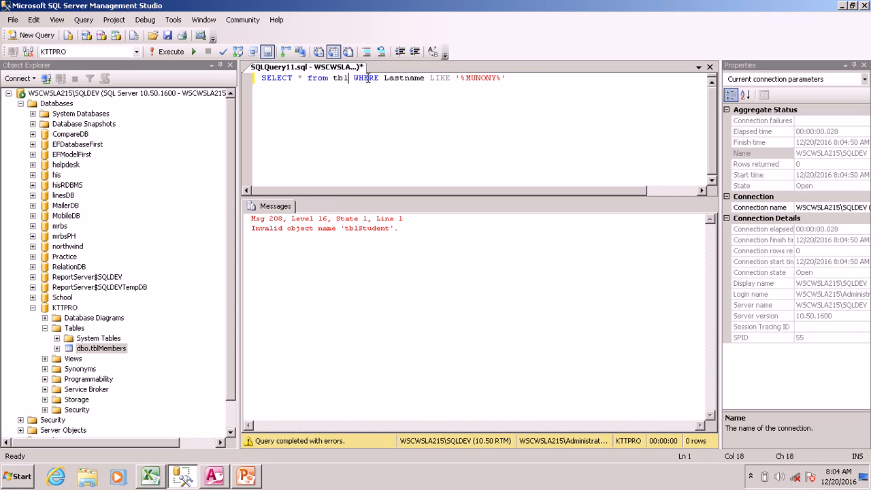
text(Members)
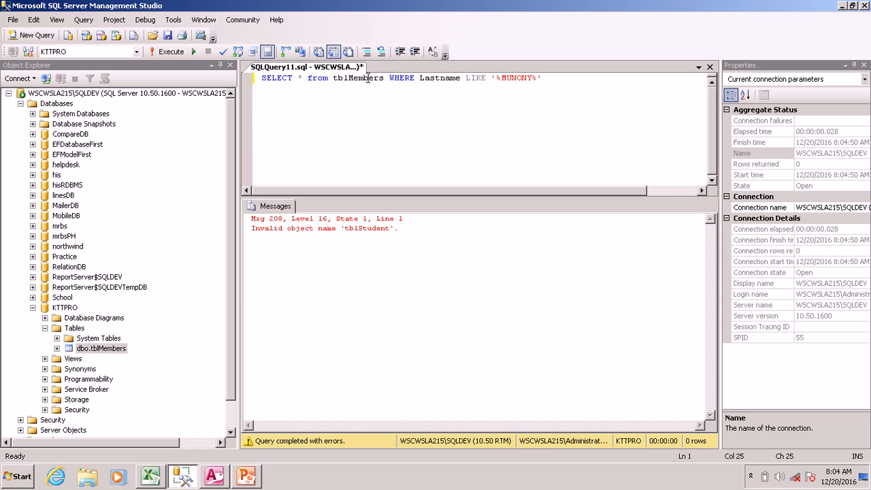
click(170, 52)
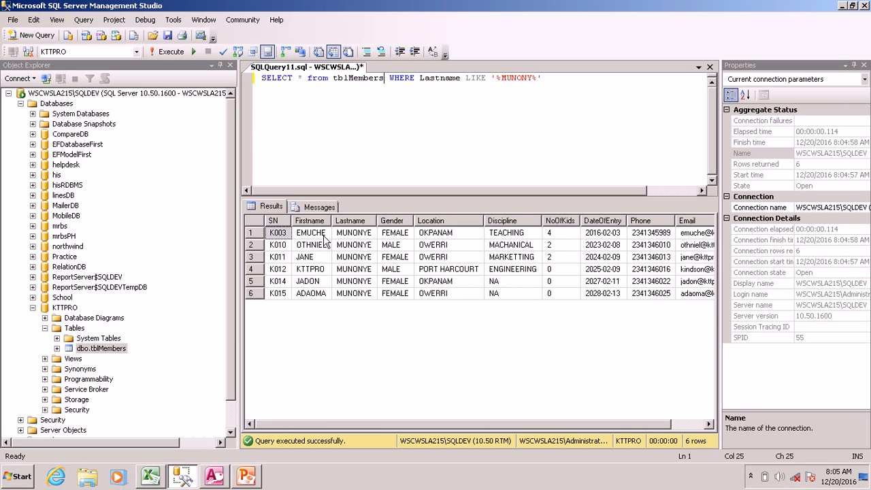
mouse_move(348, 275)
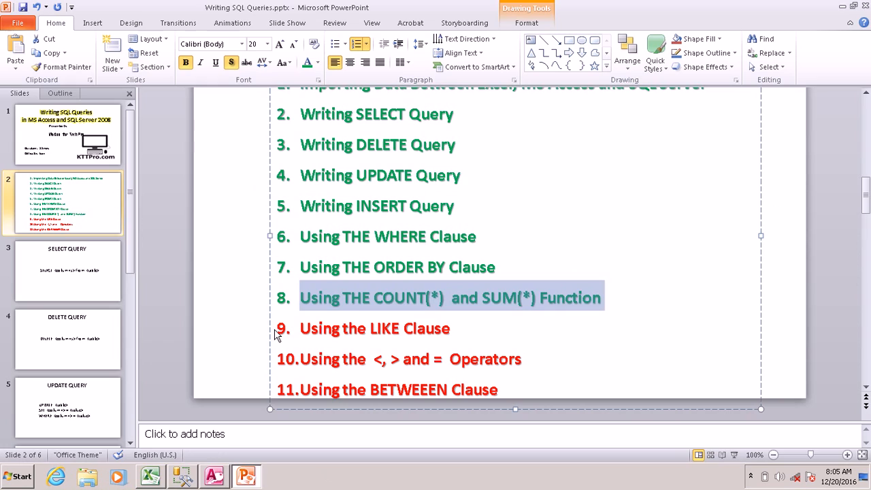
mouse_move(343, 338)
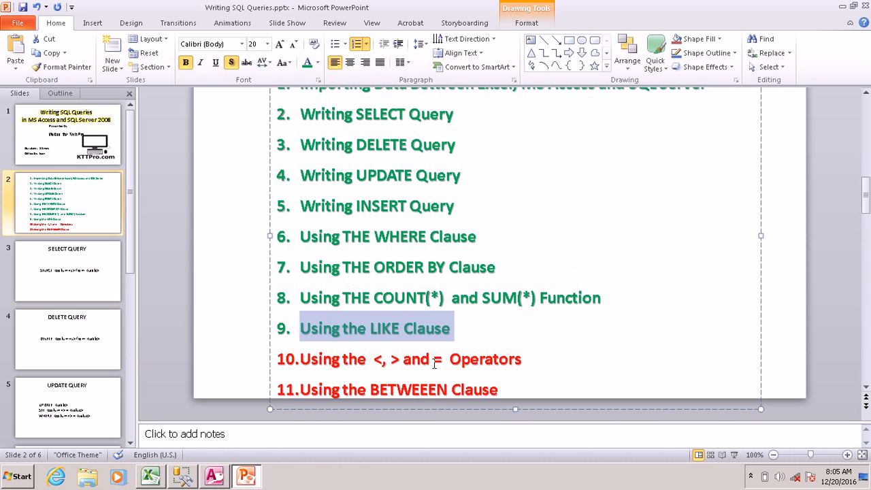
- Switch back to the SQL Server Management Studio query window
click(181, 477)
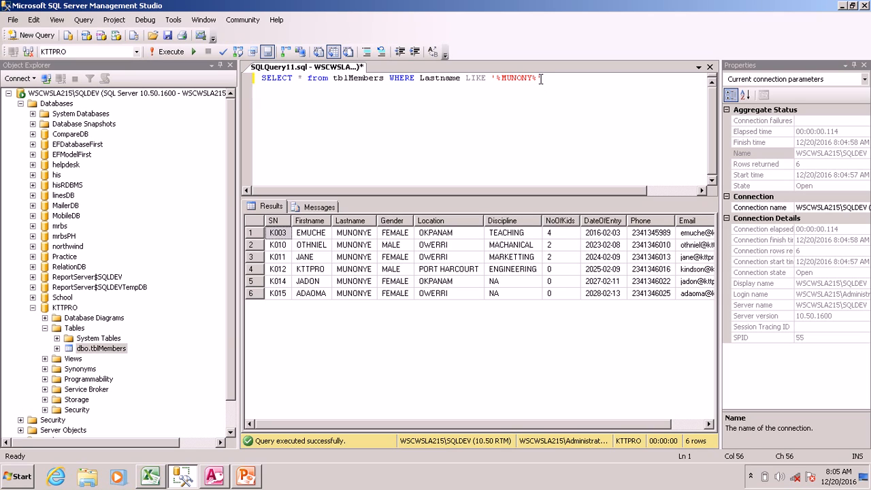
- Filter tblMembers with WHERE NoOfKids > 0 and run the query
text(No)
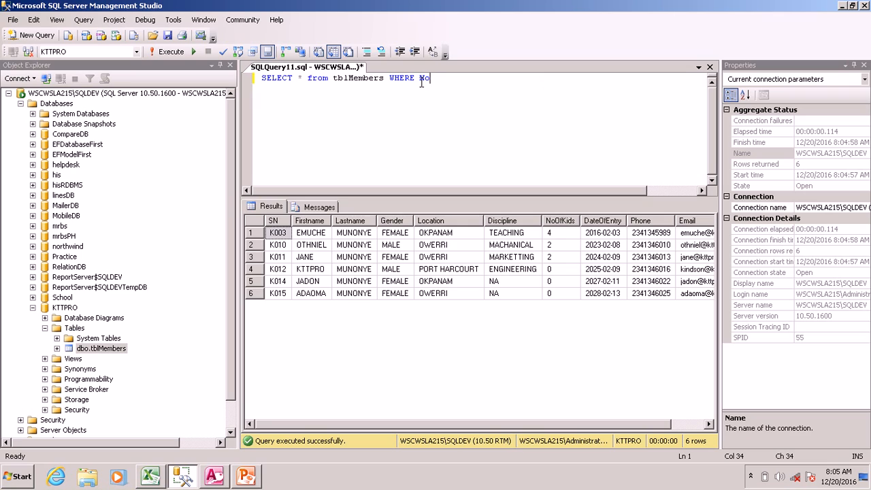
text(OfKids > 0)
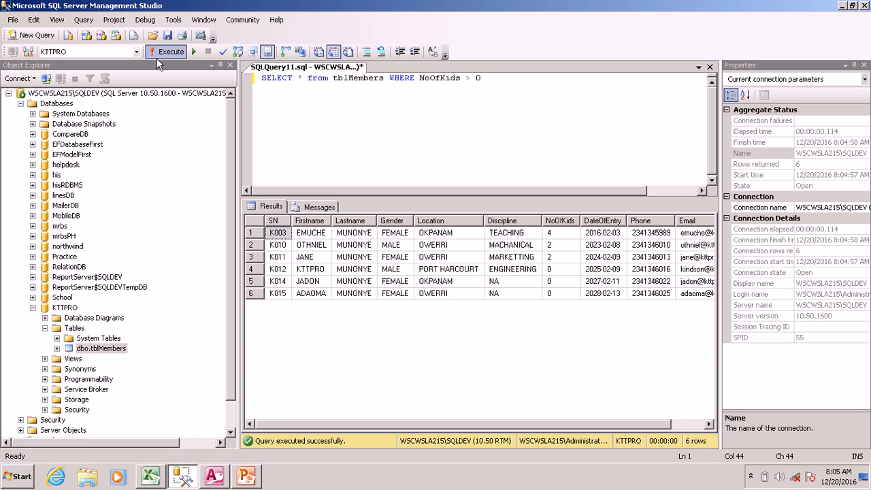
click(165, 51)
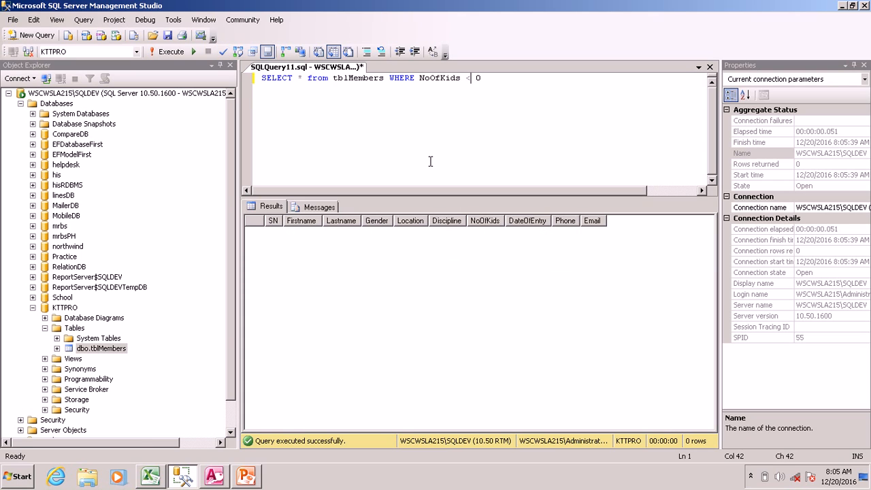
mouse_move(268, 111)
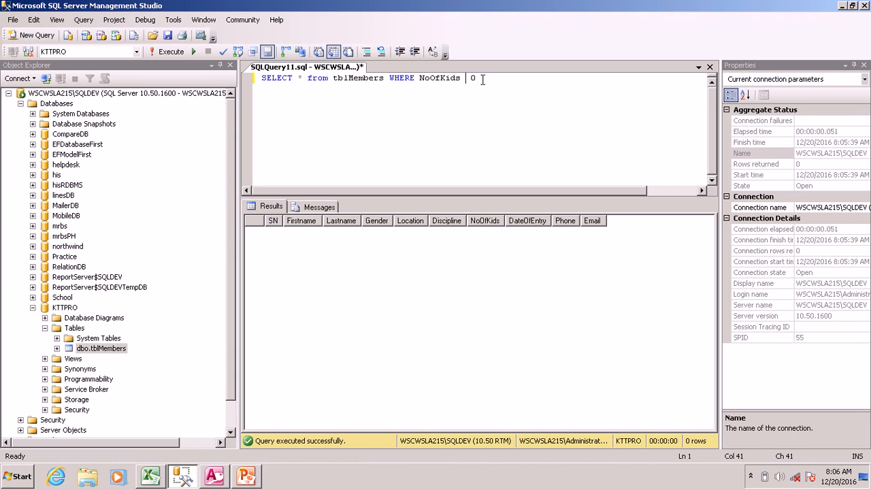
- Run WHERE NoOfKids BETWEEN 0 AND 2, then rerun it as BETWEEN 1 AND 2
text(BETWEEN)
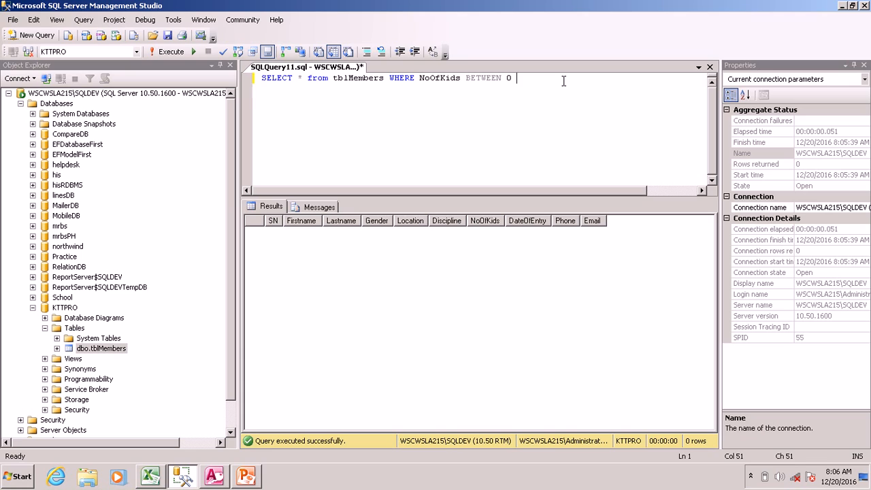
text(AND 2)
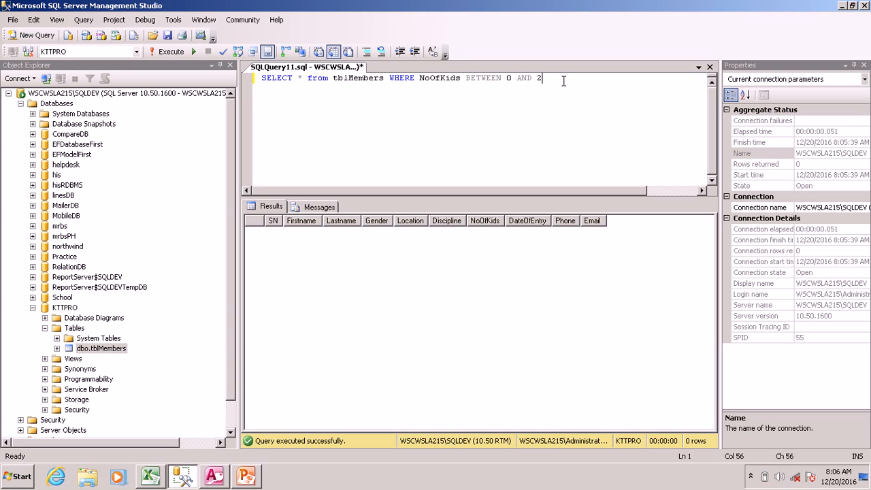
click(165, 51)
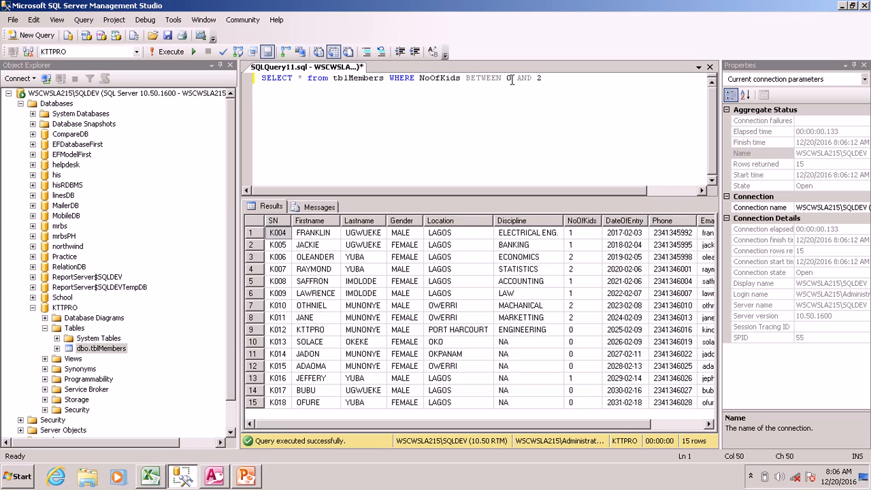
text(1)
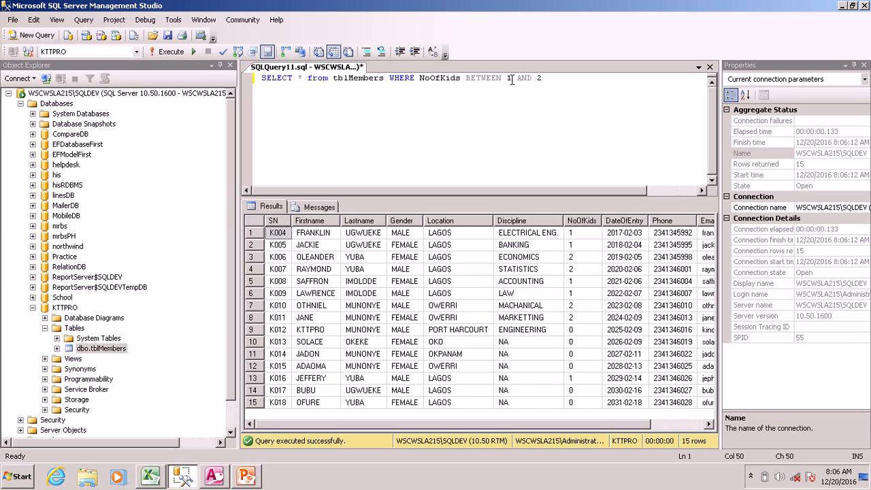
mouse_move(165, 51)
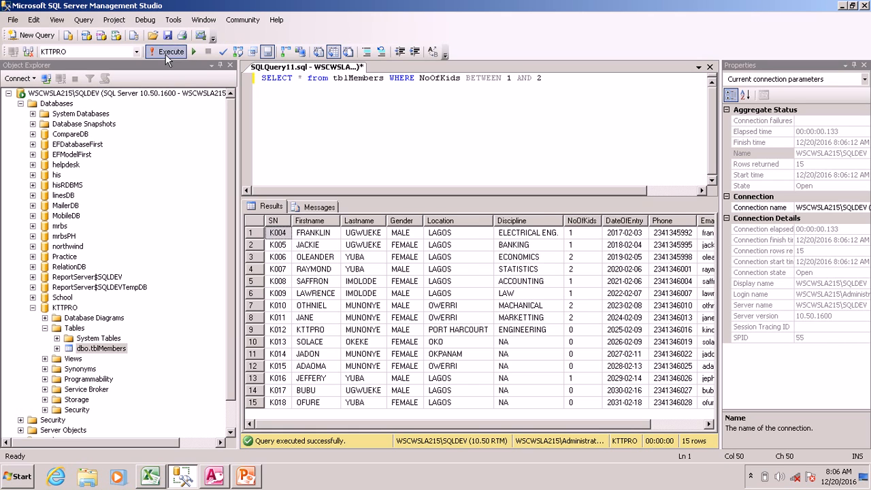
click(168, 52)
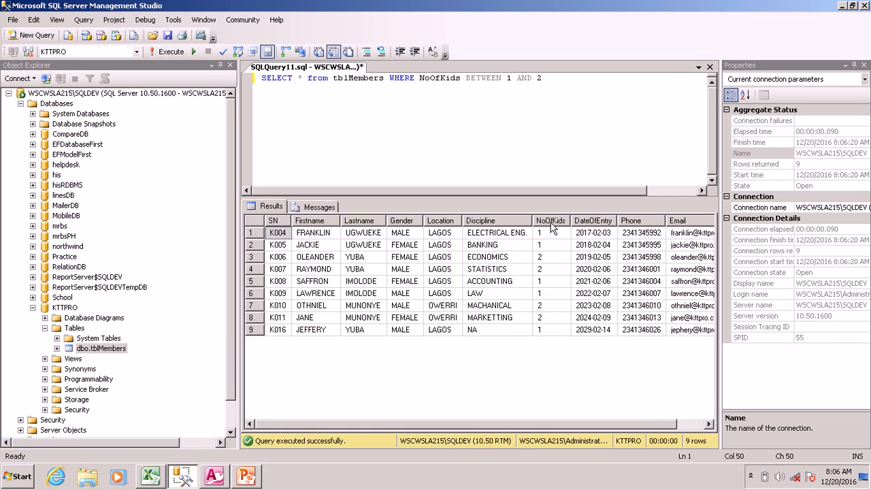
click(245, 475)
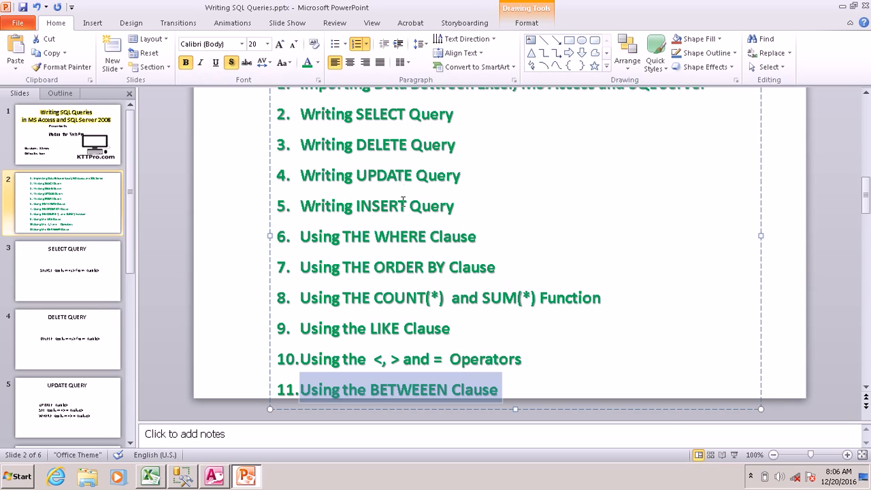
mouse_move(318, 311)
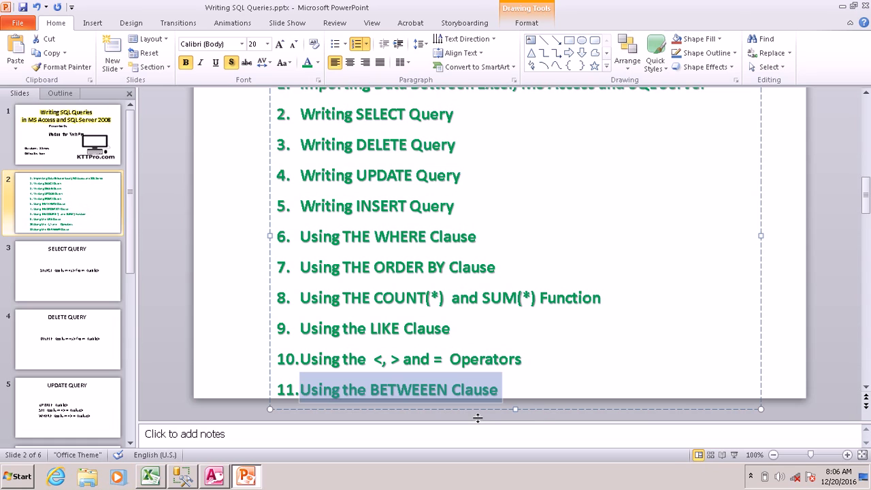
mouse_move(248, 130)
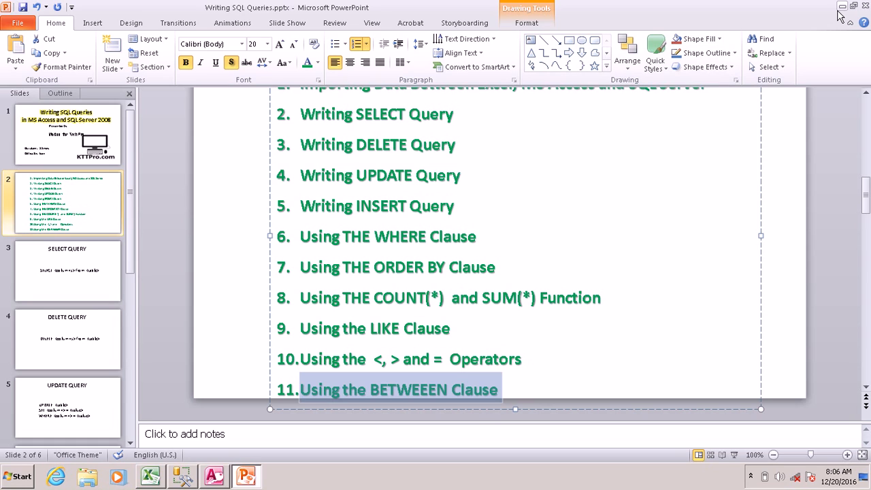
mouse_move(842, 15)
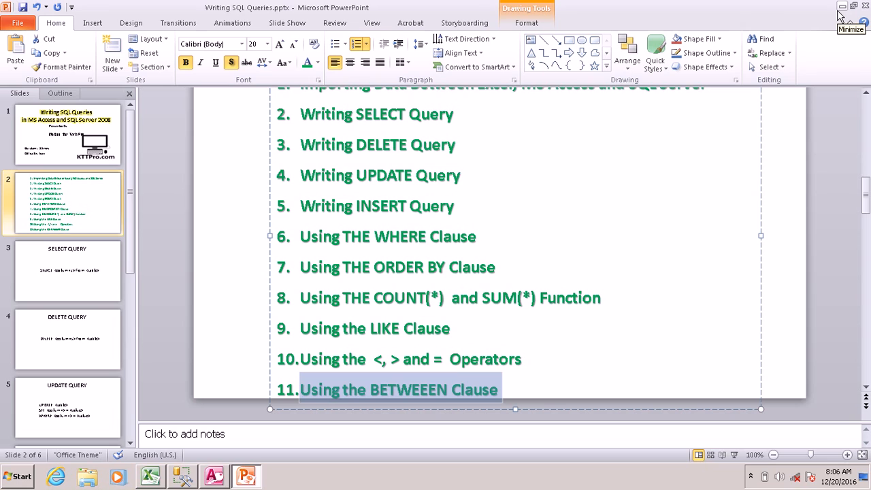
mouse_move(816, 22)
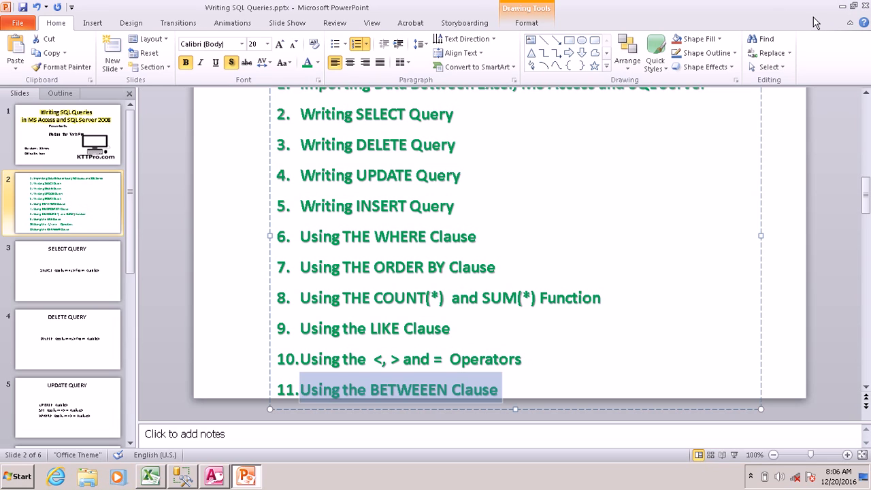
mouse_move(491, 426)
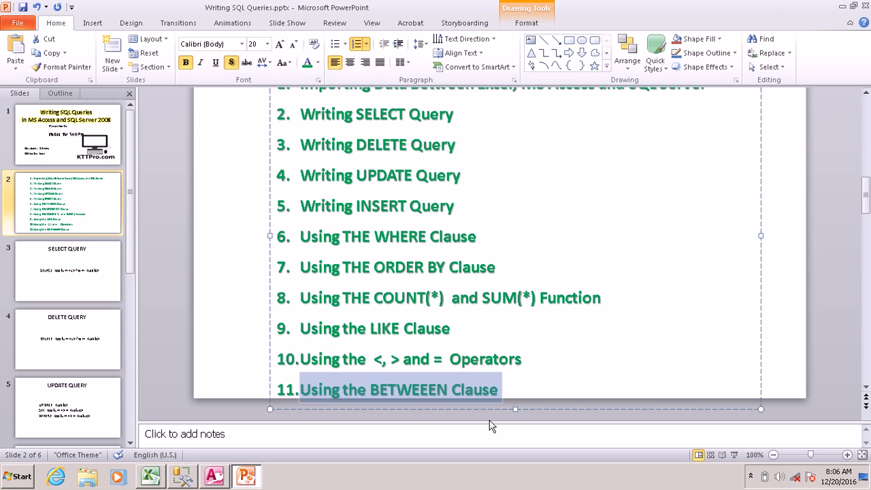
mouse_move(181, 475)
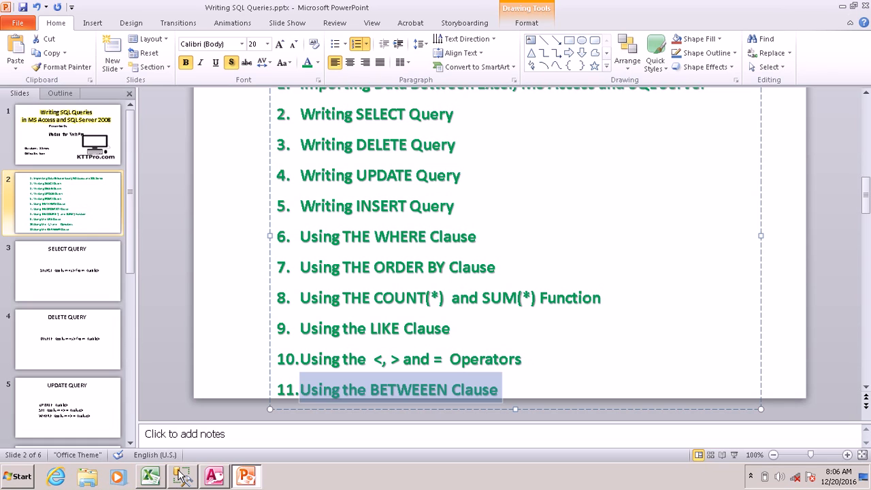